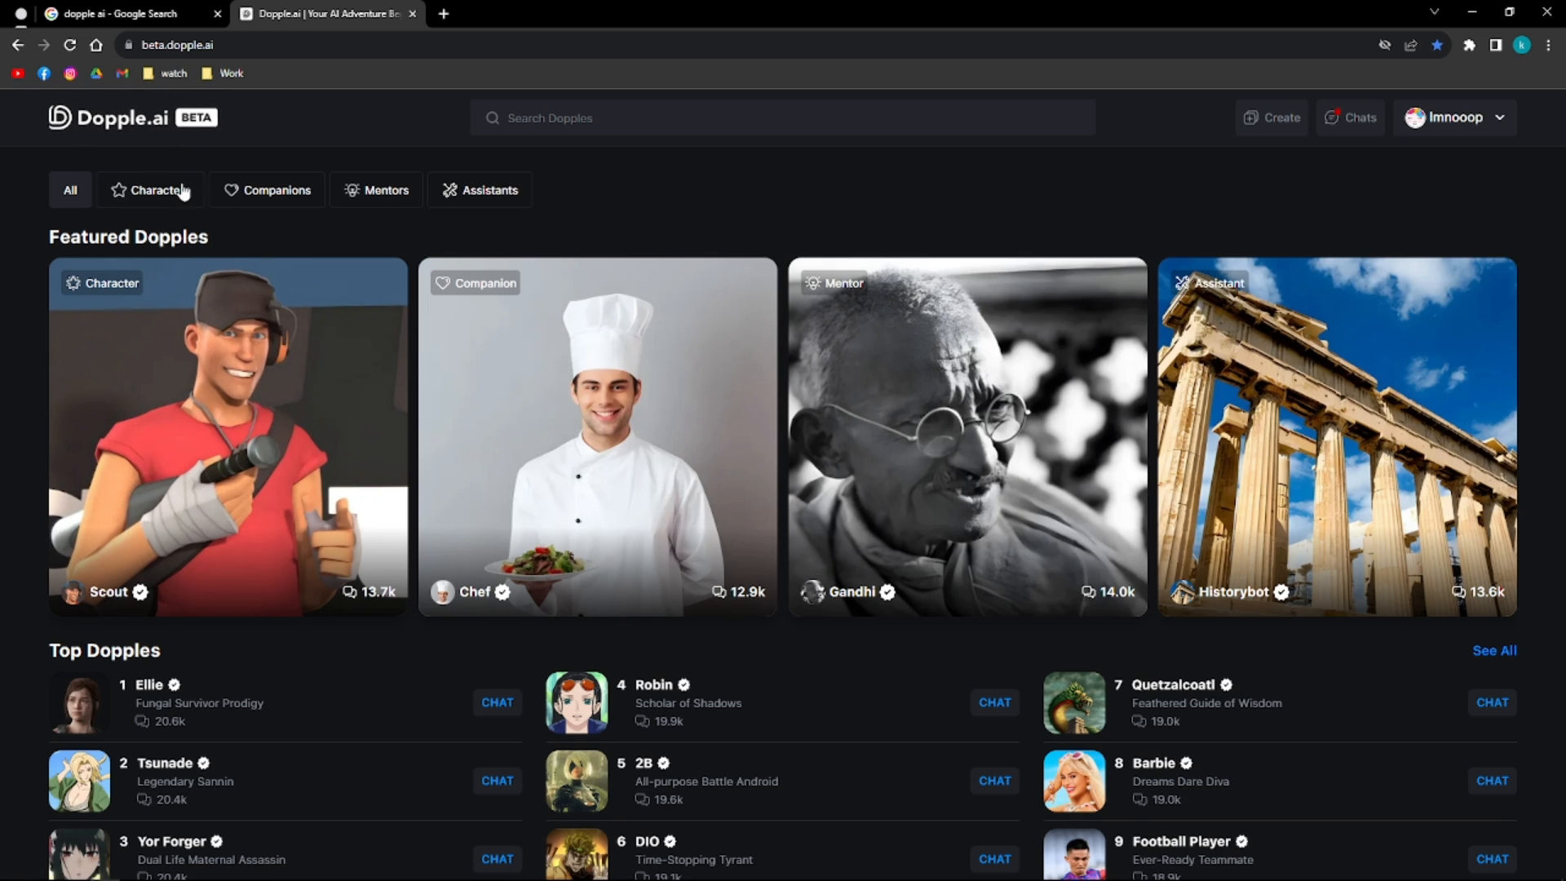
pyautogui.moveTo(216, 189)
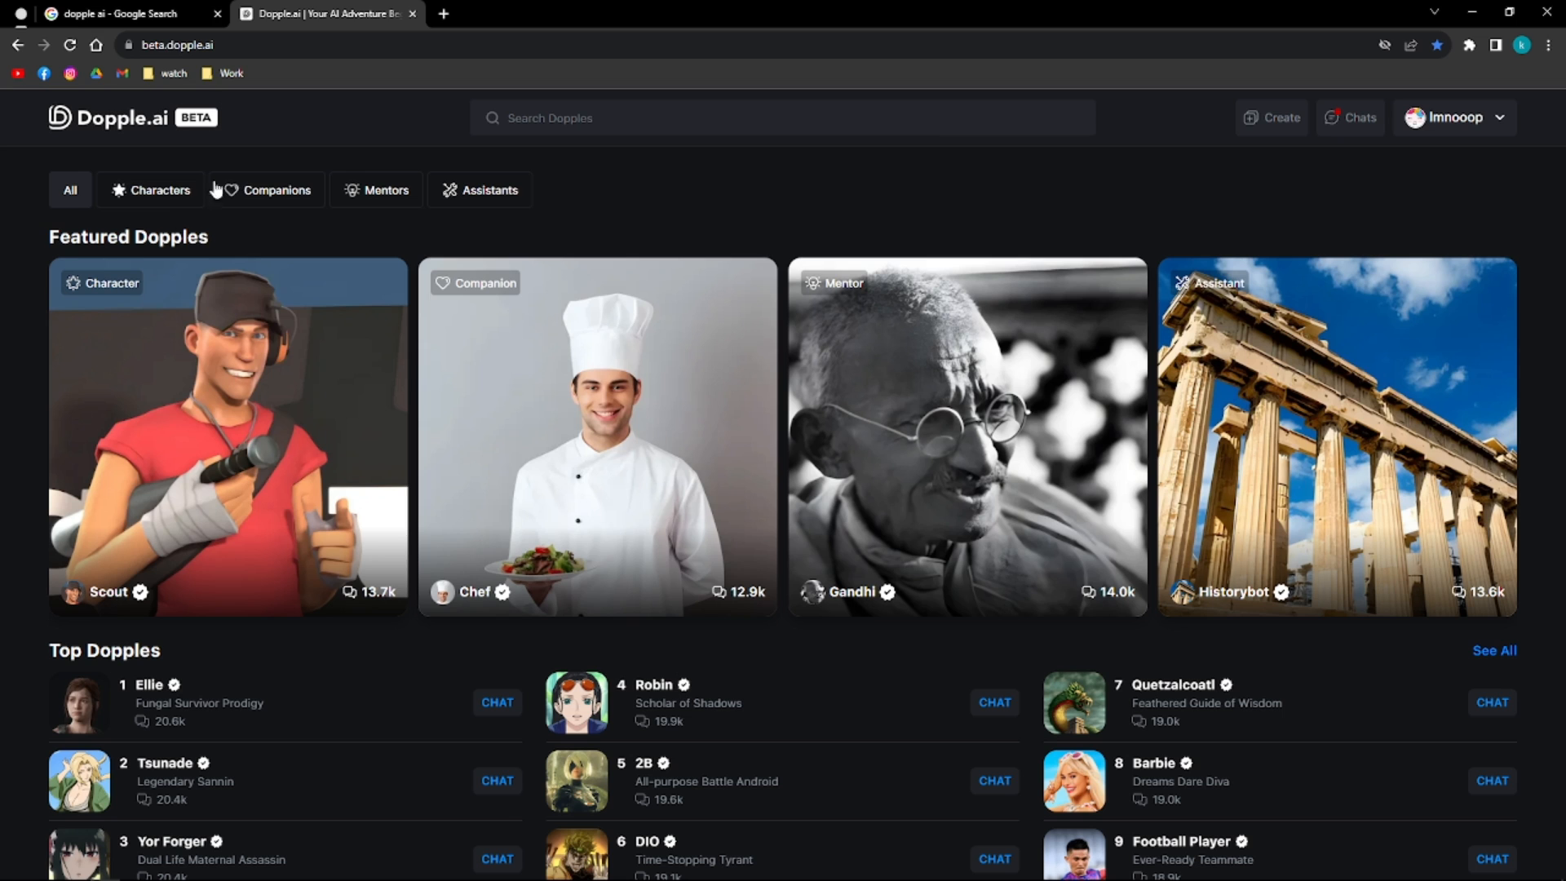
pyautogui.moveTo(119, 13)
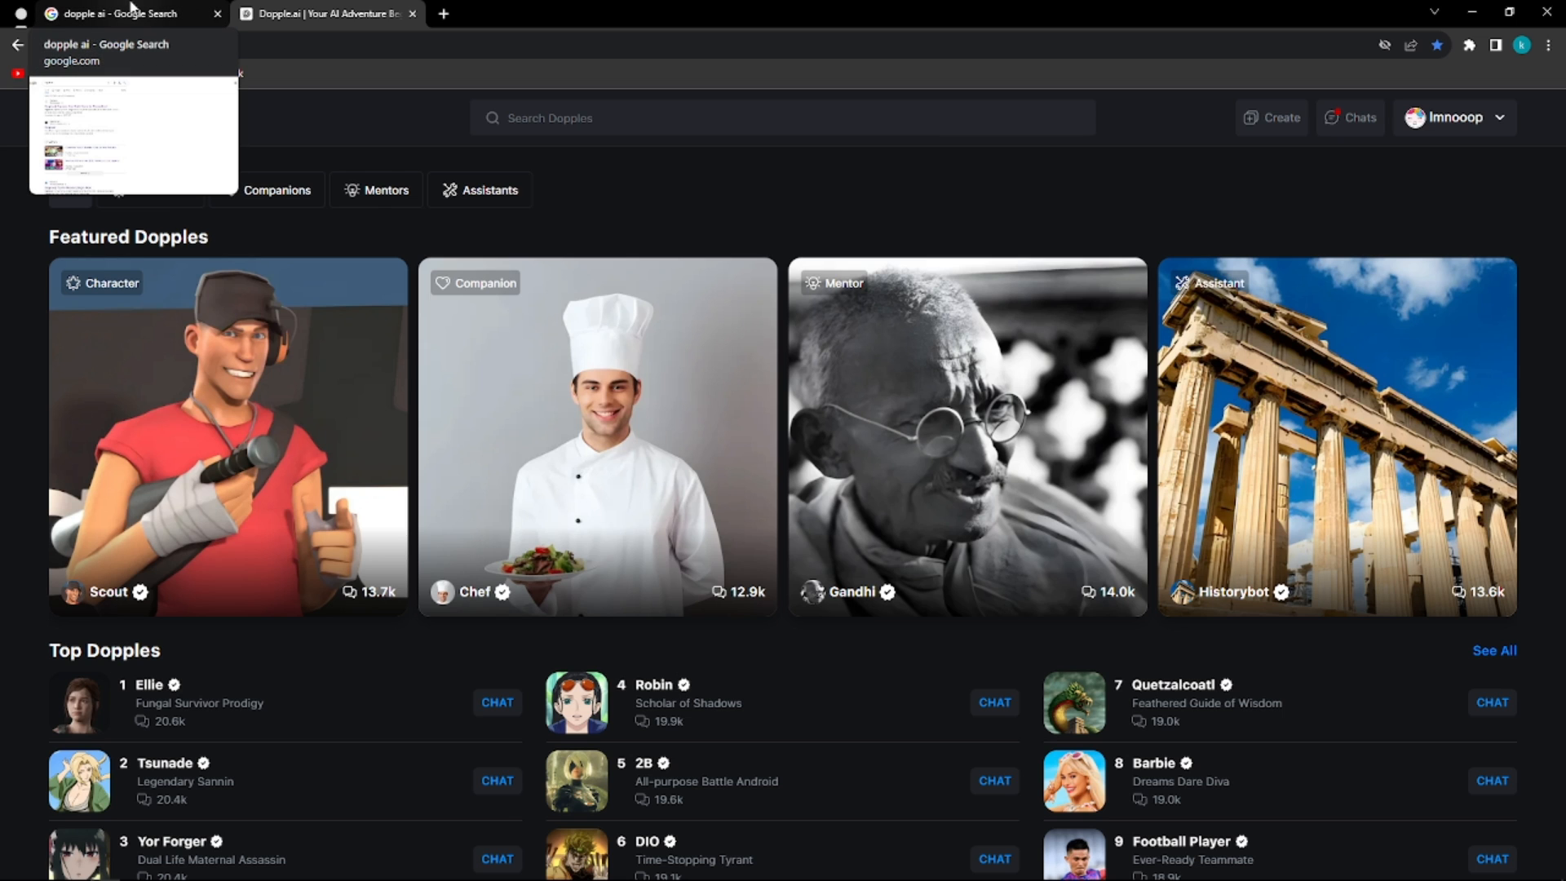
# - Return from the Google results to the Dopple home page and scroll its featured Dopples
pyautogui.click(119, 13)
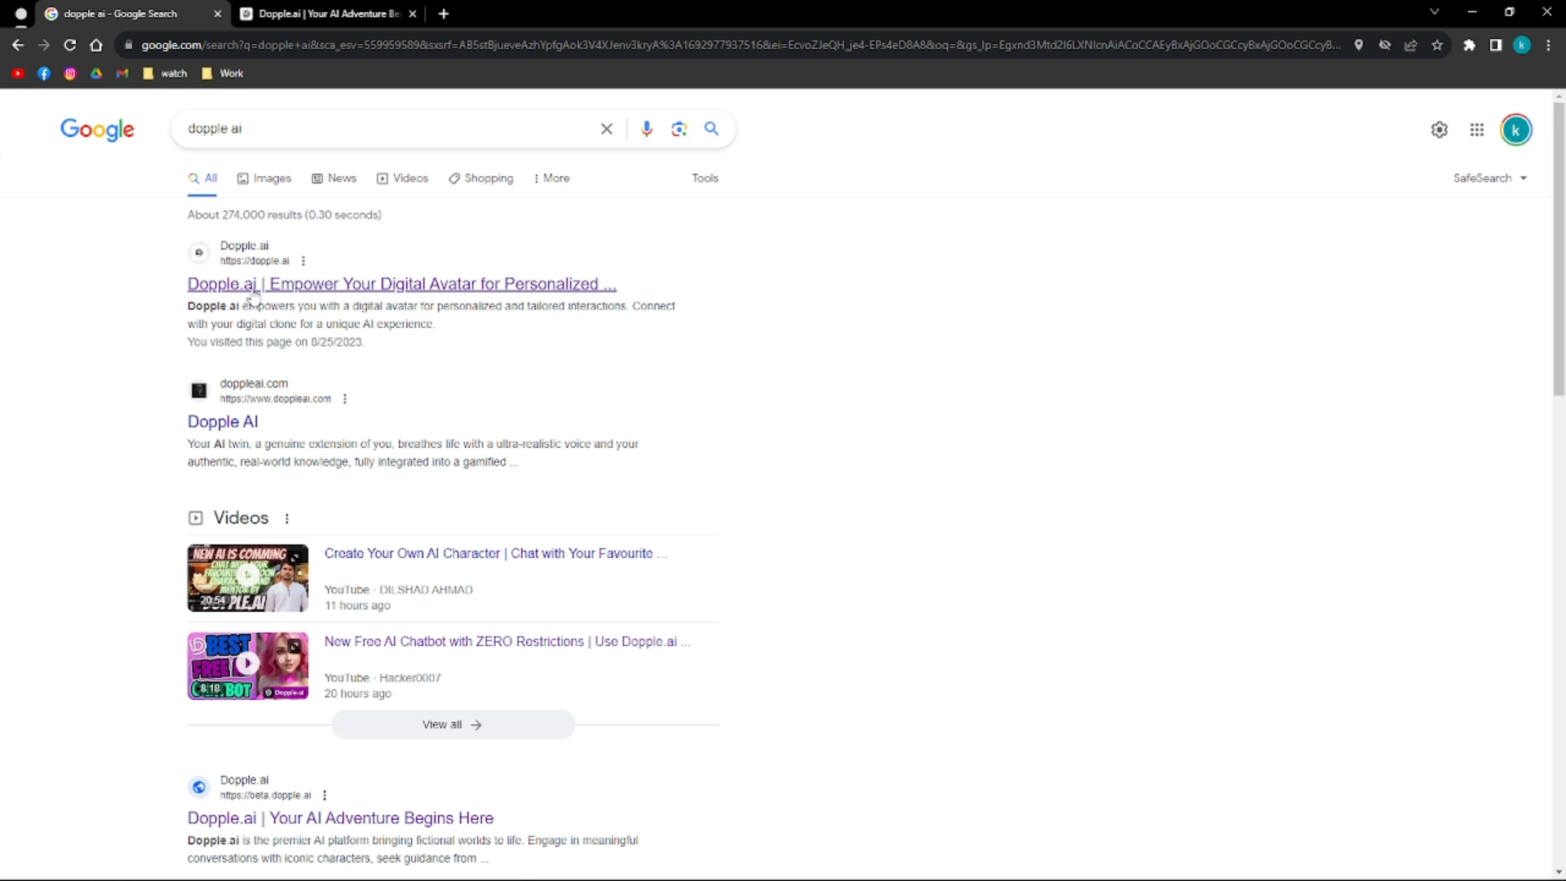
pyautogui.click(325, 15)
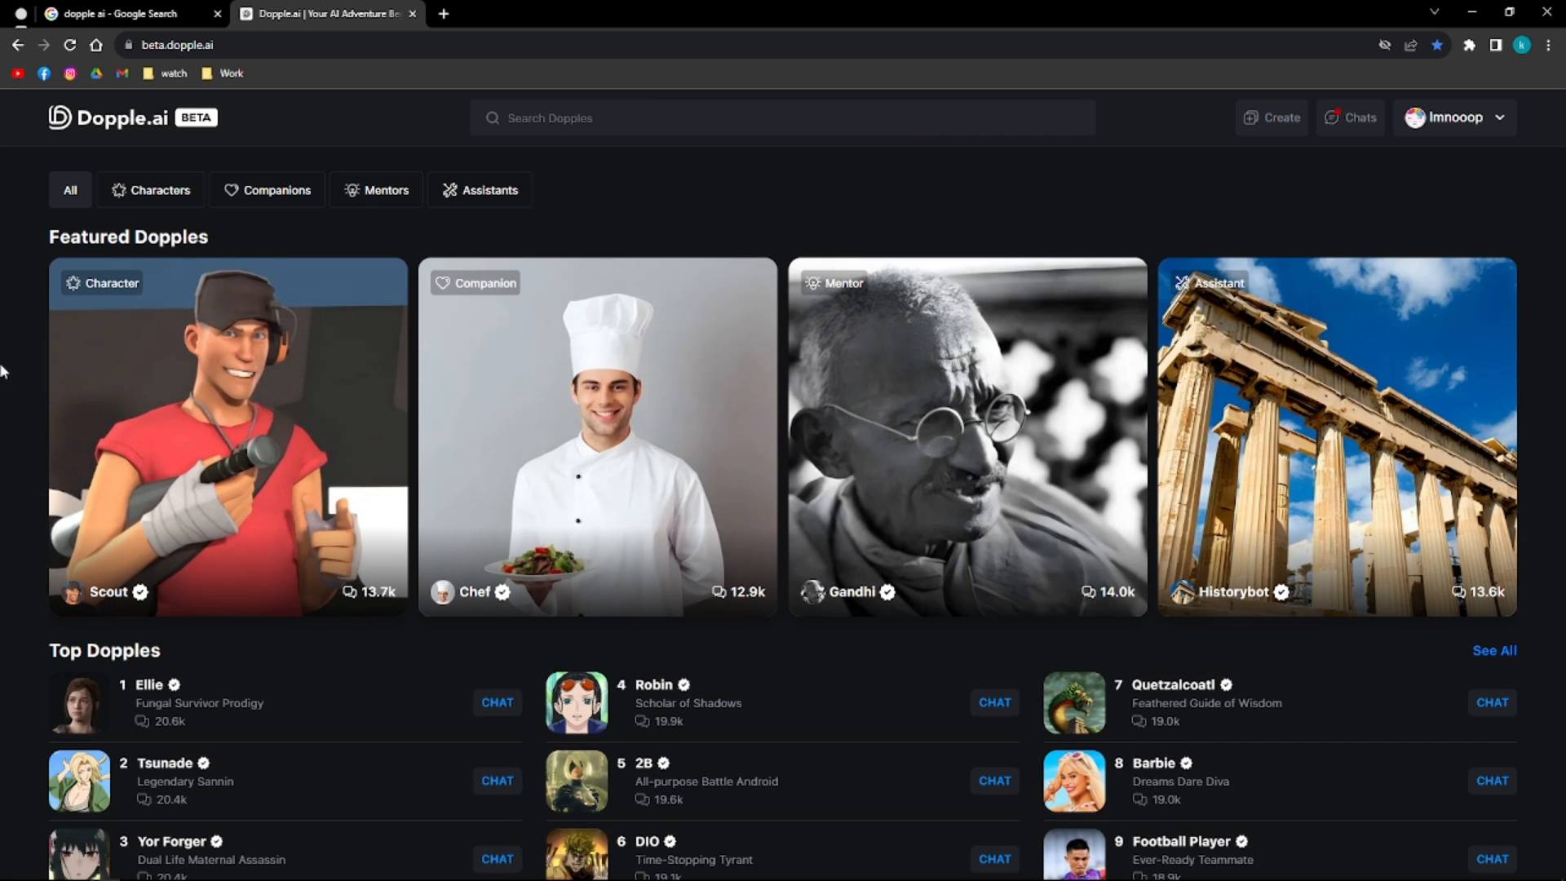
pyautogui.scroll(-3)
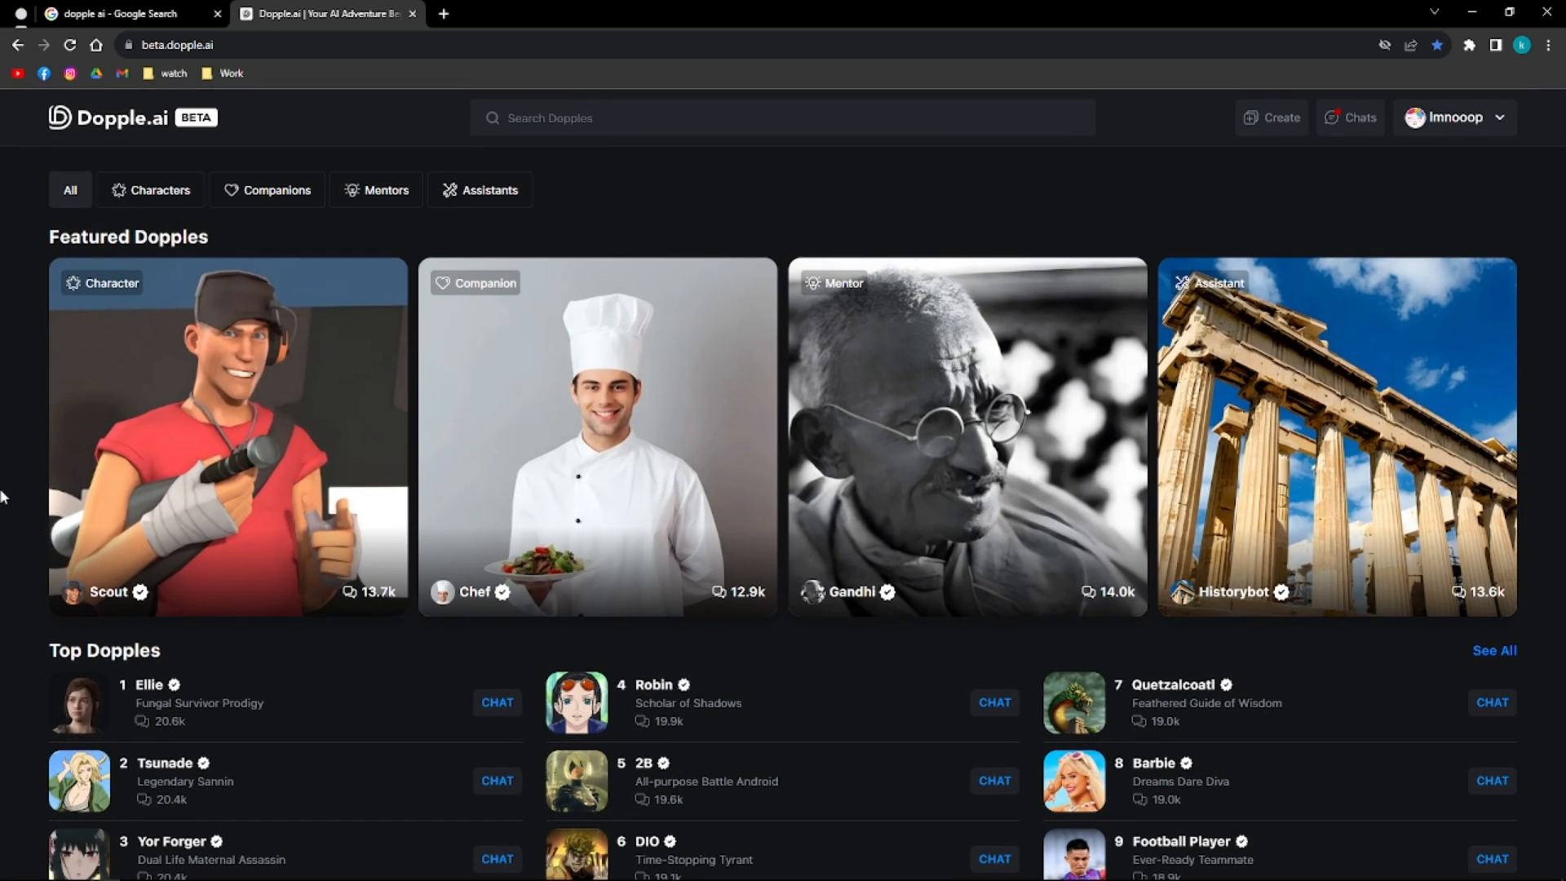
pyautogui.moveTo(3, 462)
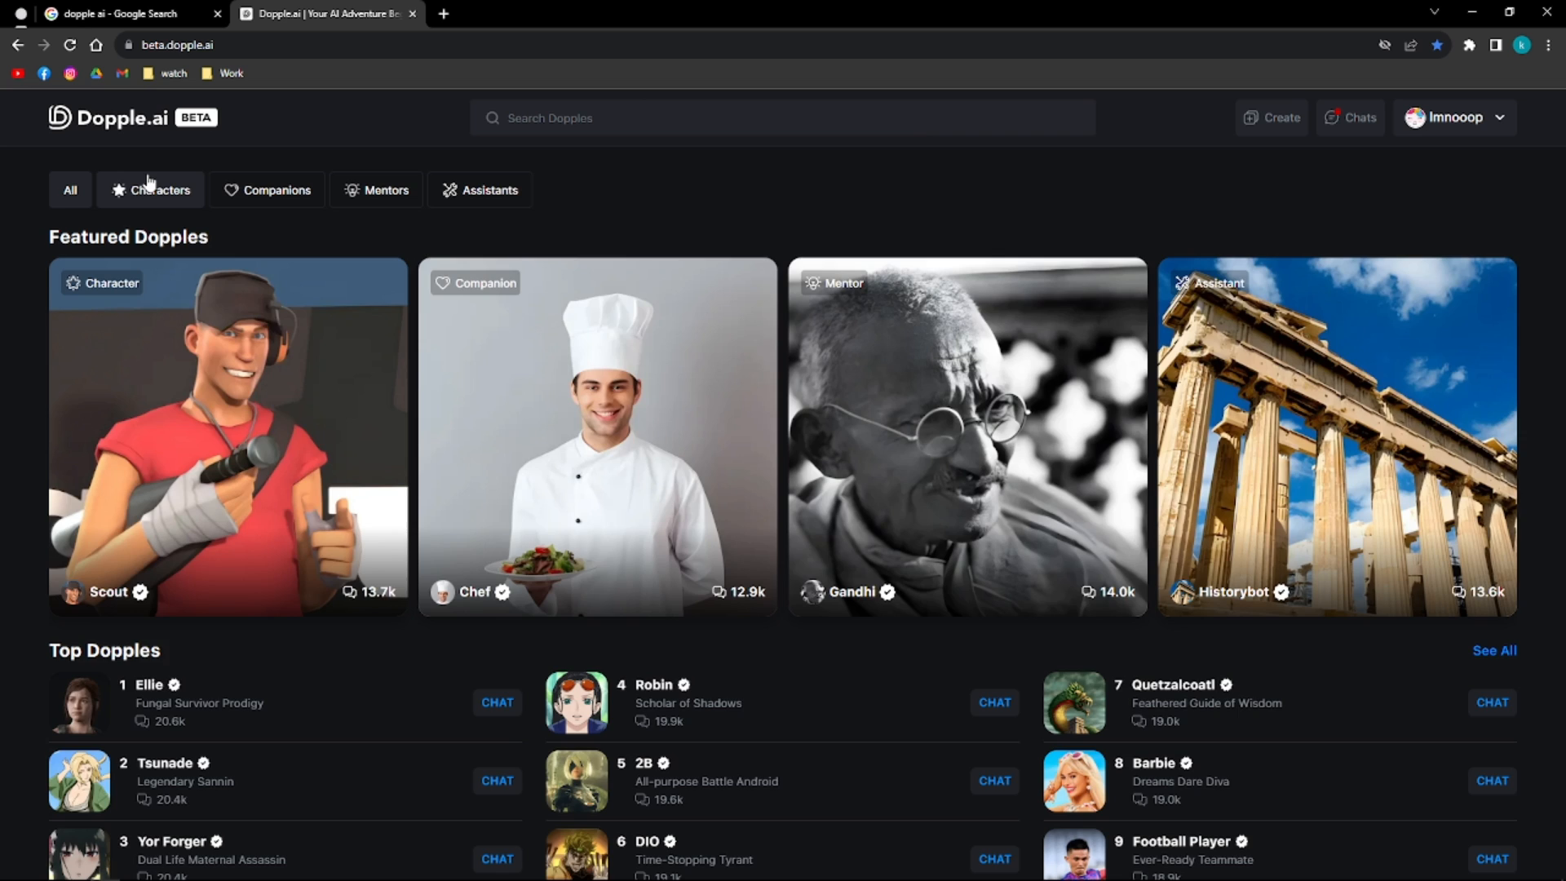
# - Browse the Characters category, then switch to Companions and scroll its top companions
pyautogui.click(156, 189)
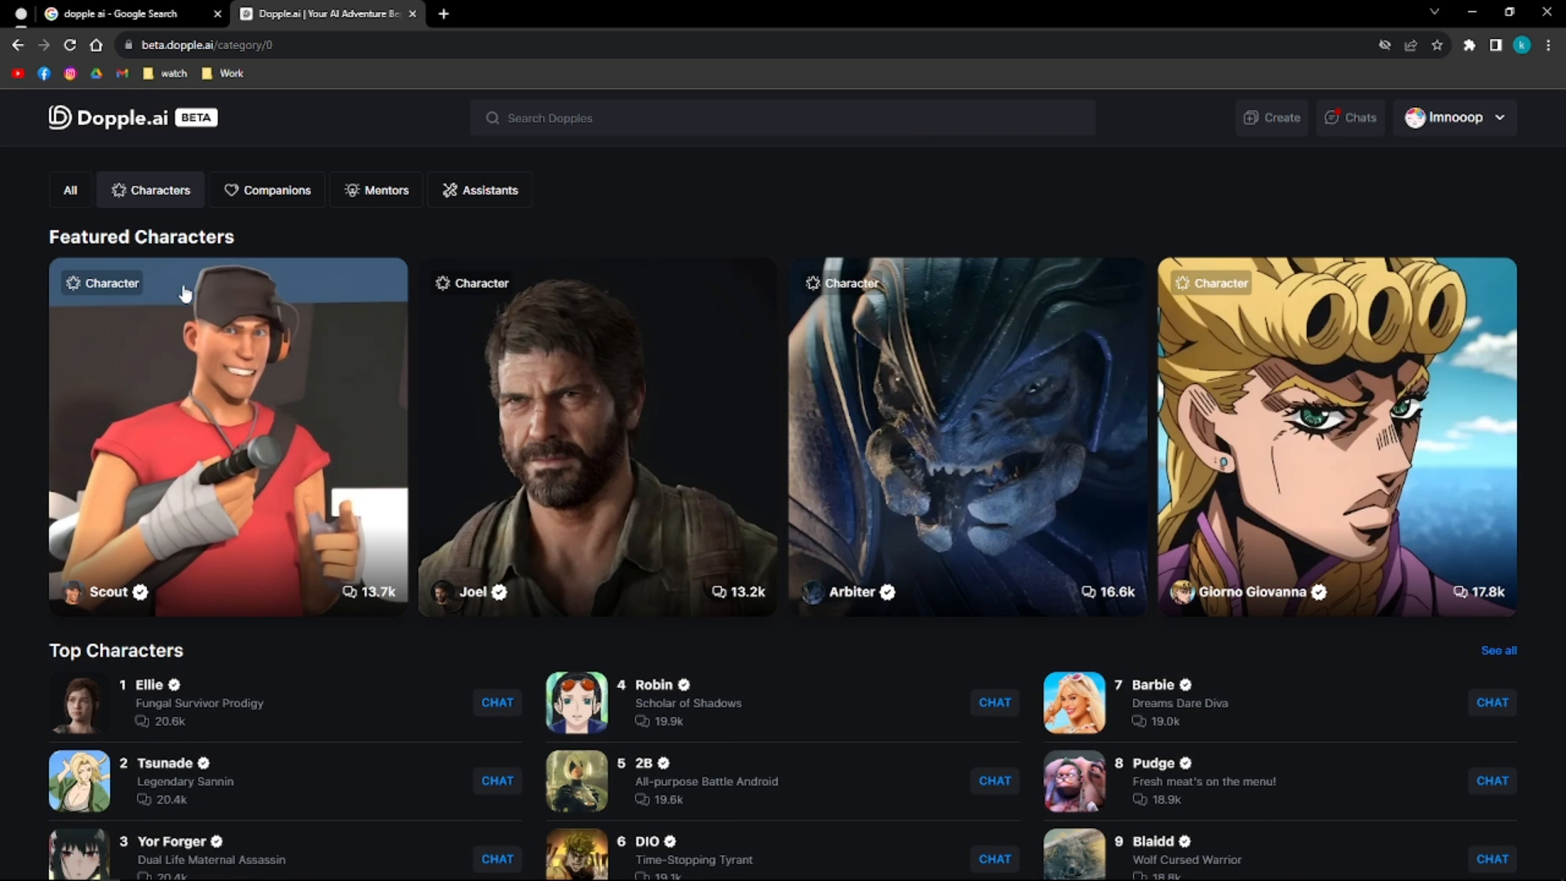
pyautogui.scroll(-3)
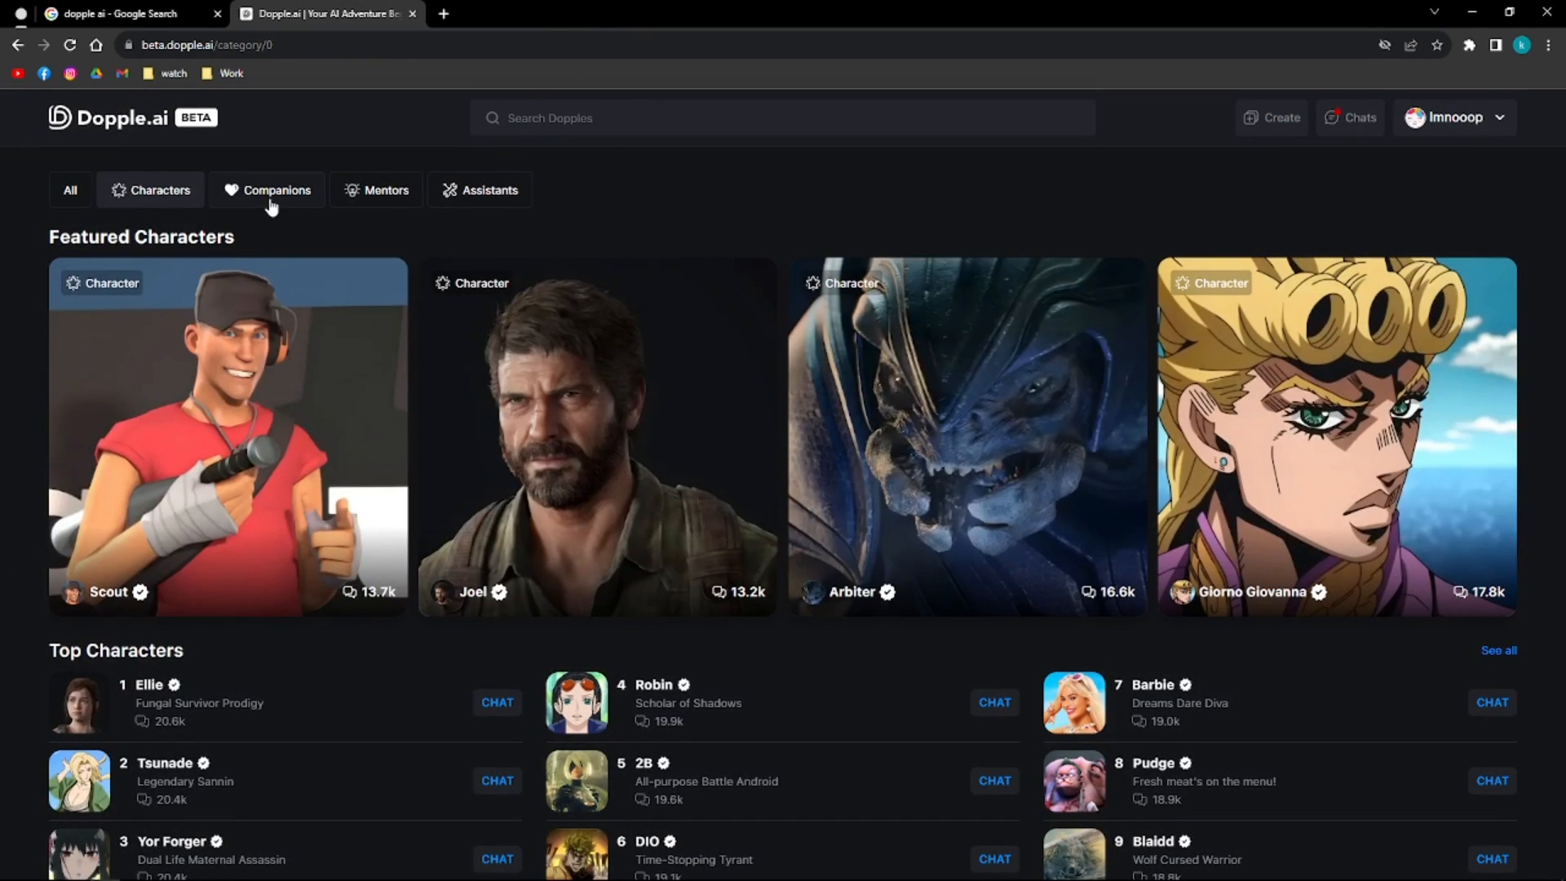
pyautogui.click(266, 189)
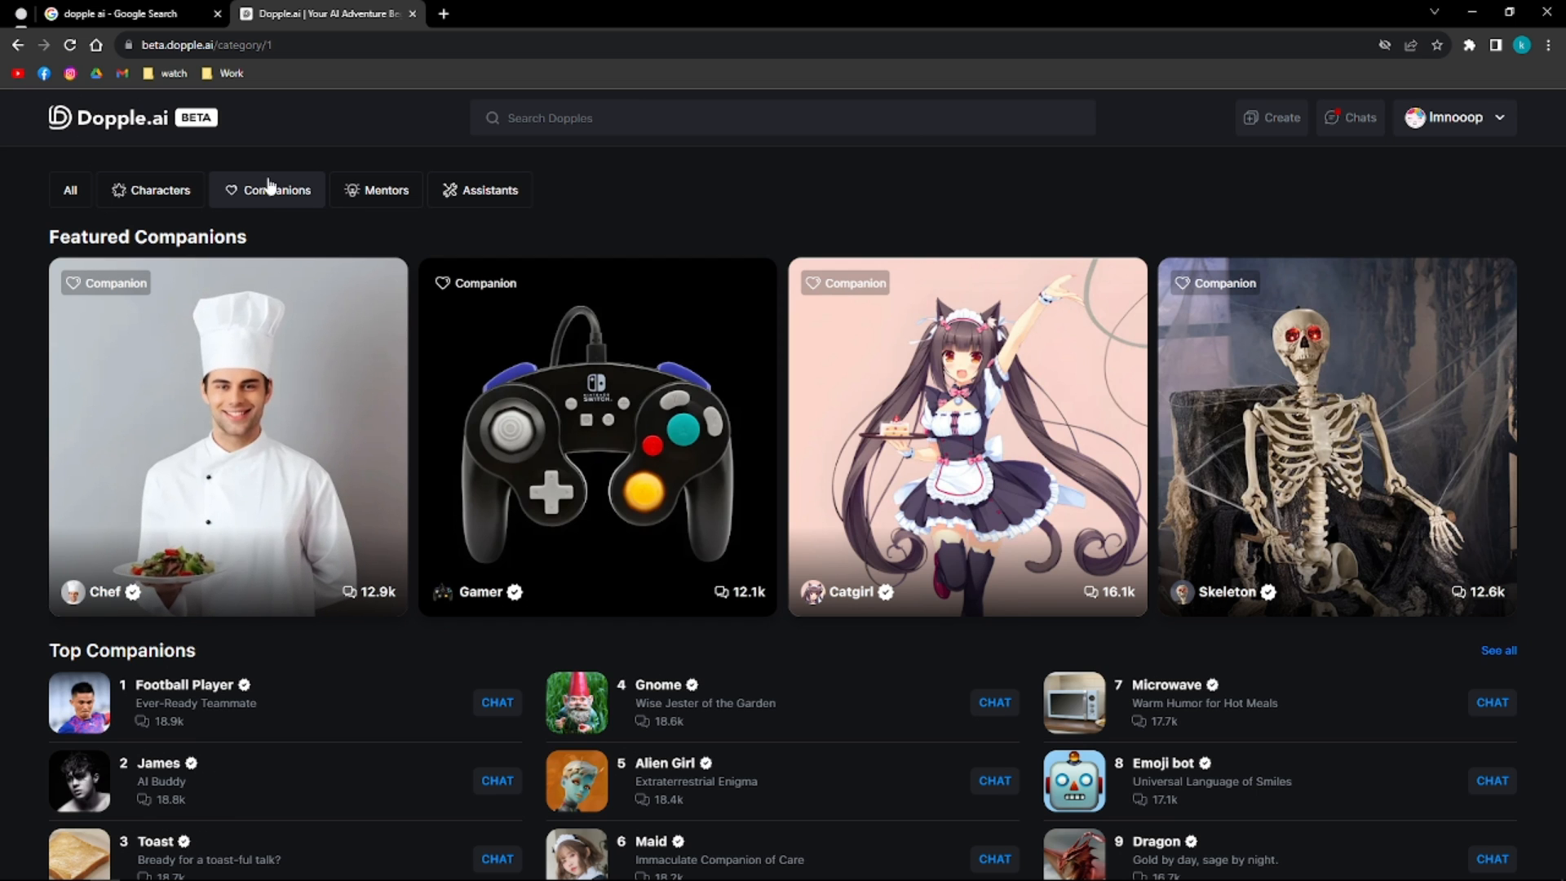
pyautogui.scroll(-3)
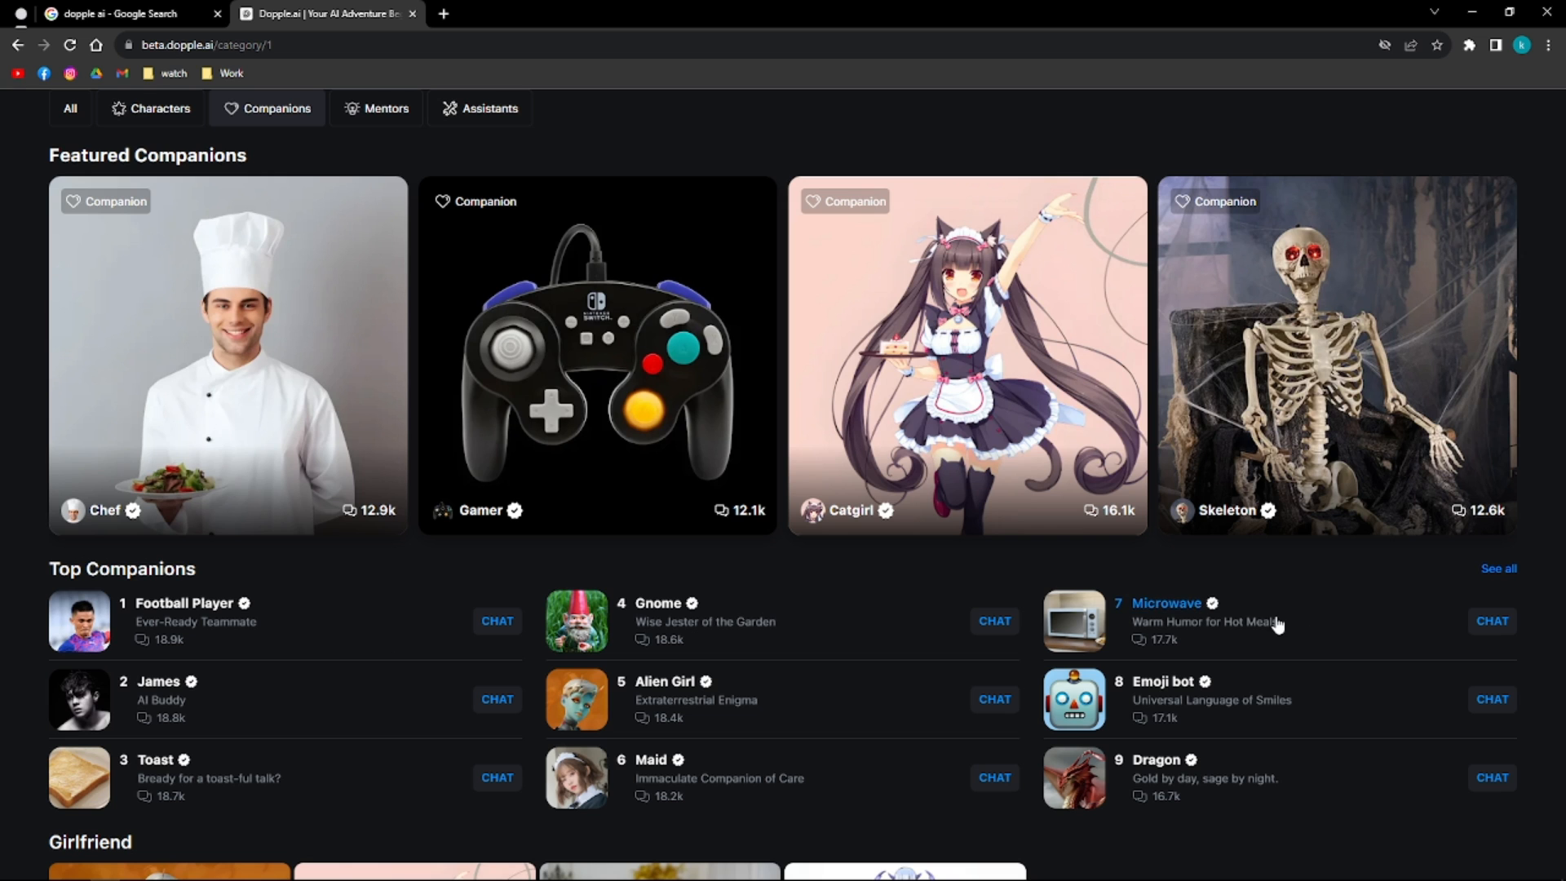
pyautogui.moveTo(1098, 524)
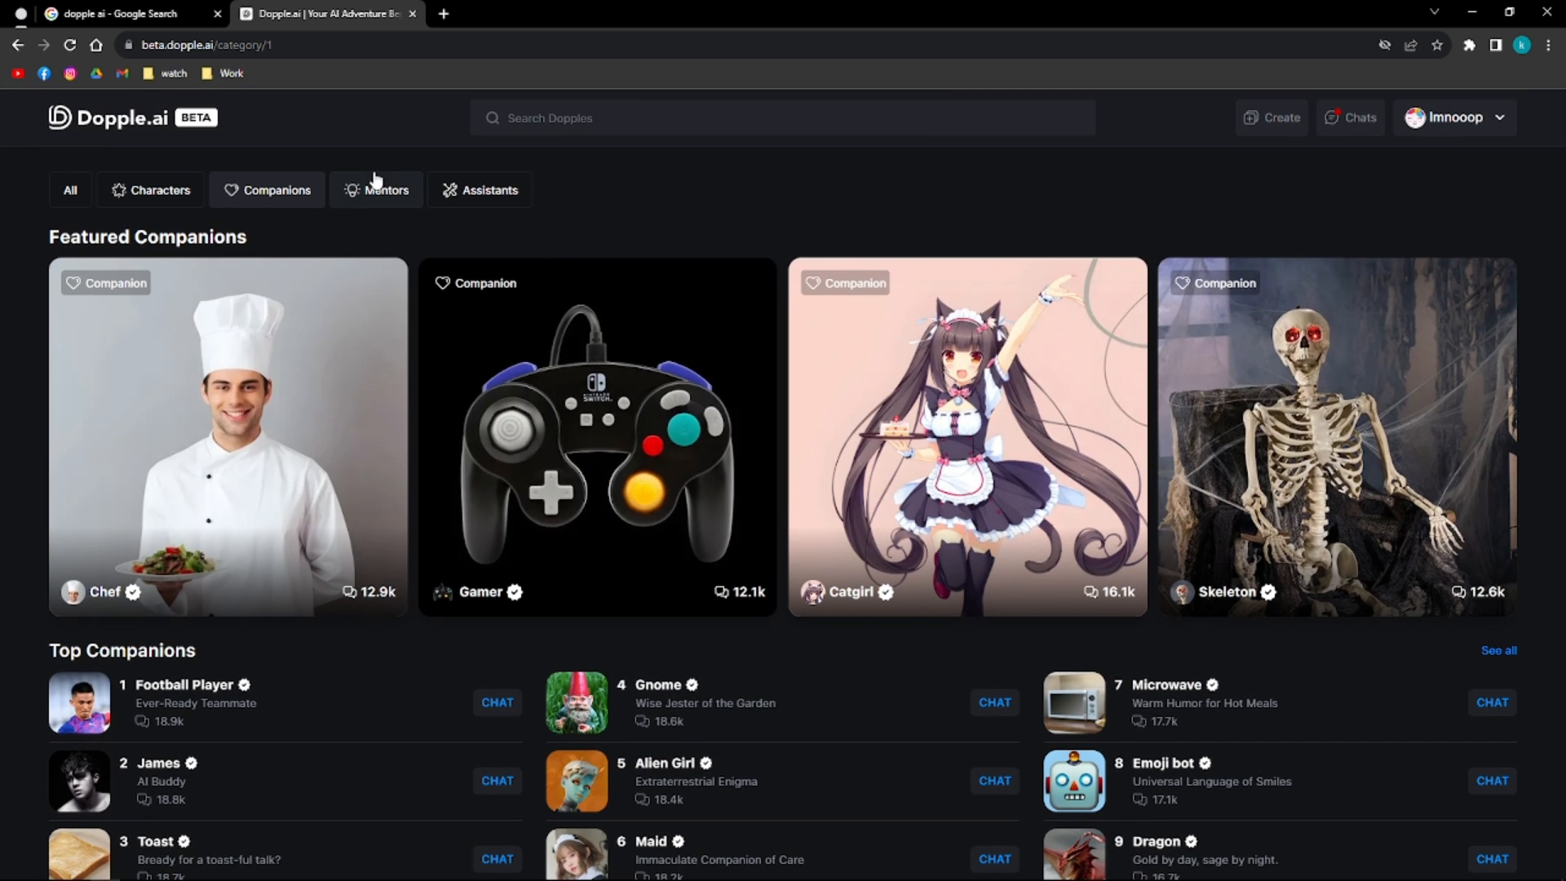
# - Browse Mentors down to the Religion and Philosopher rows and back to the featured mentors
pyautogui.click(385, 190)
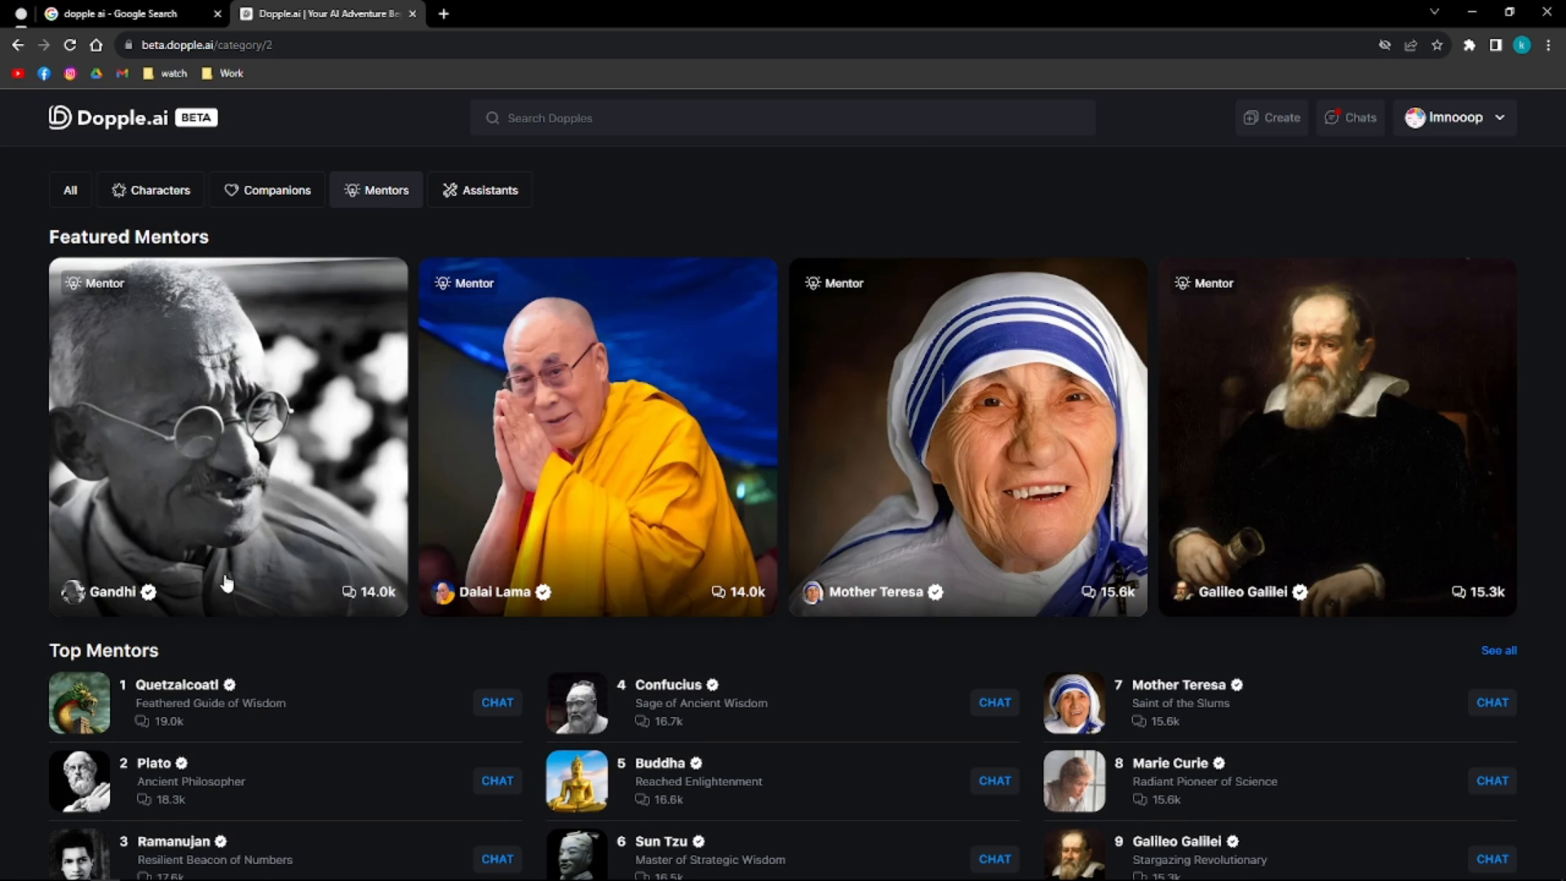
pyautogui.moveTo(116, 546)
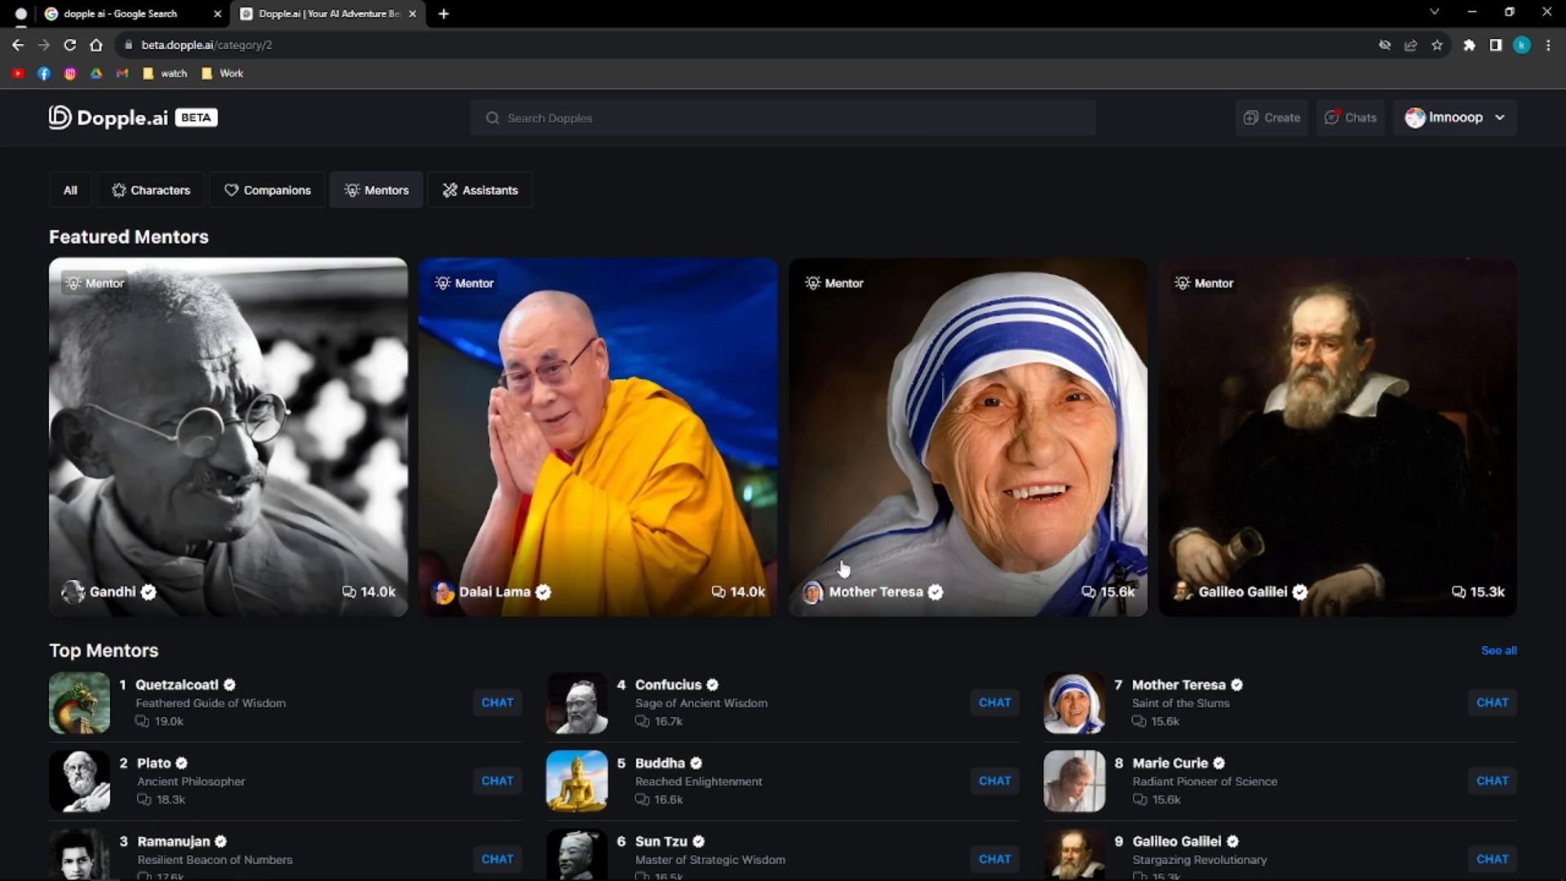
pyautogui.scroll(-3)
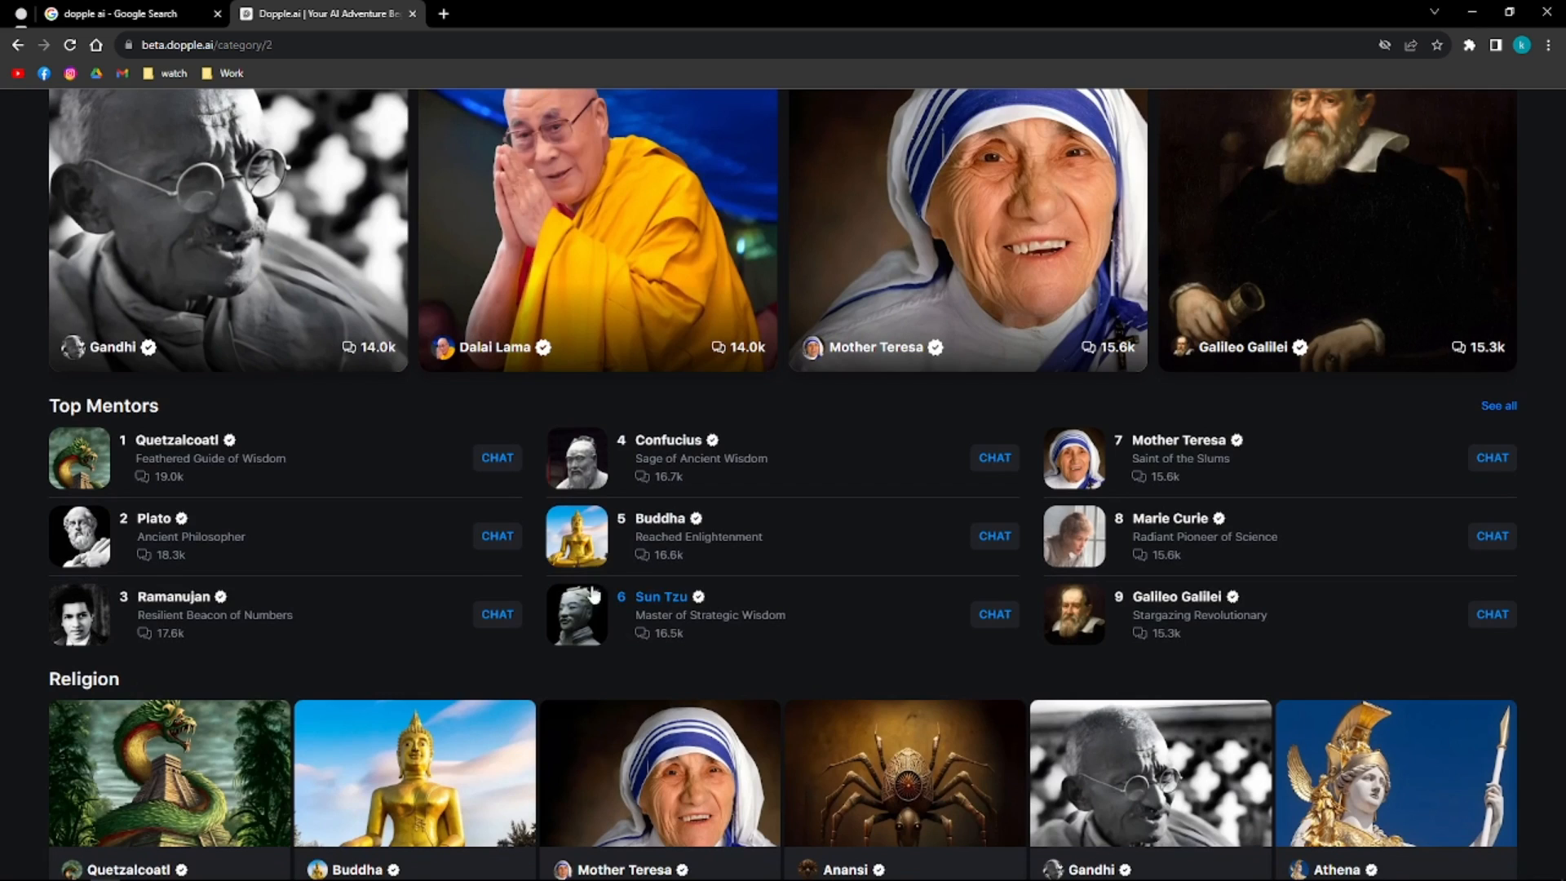
pyautogui.scroll(-3)
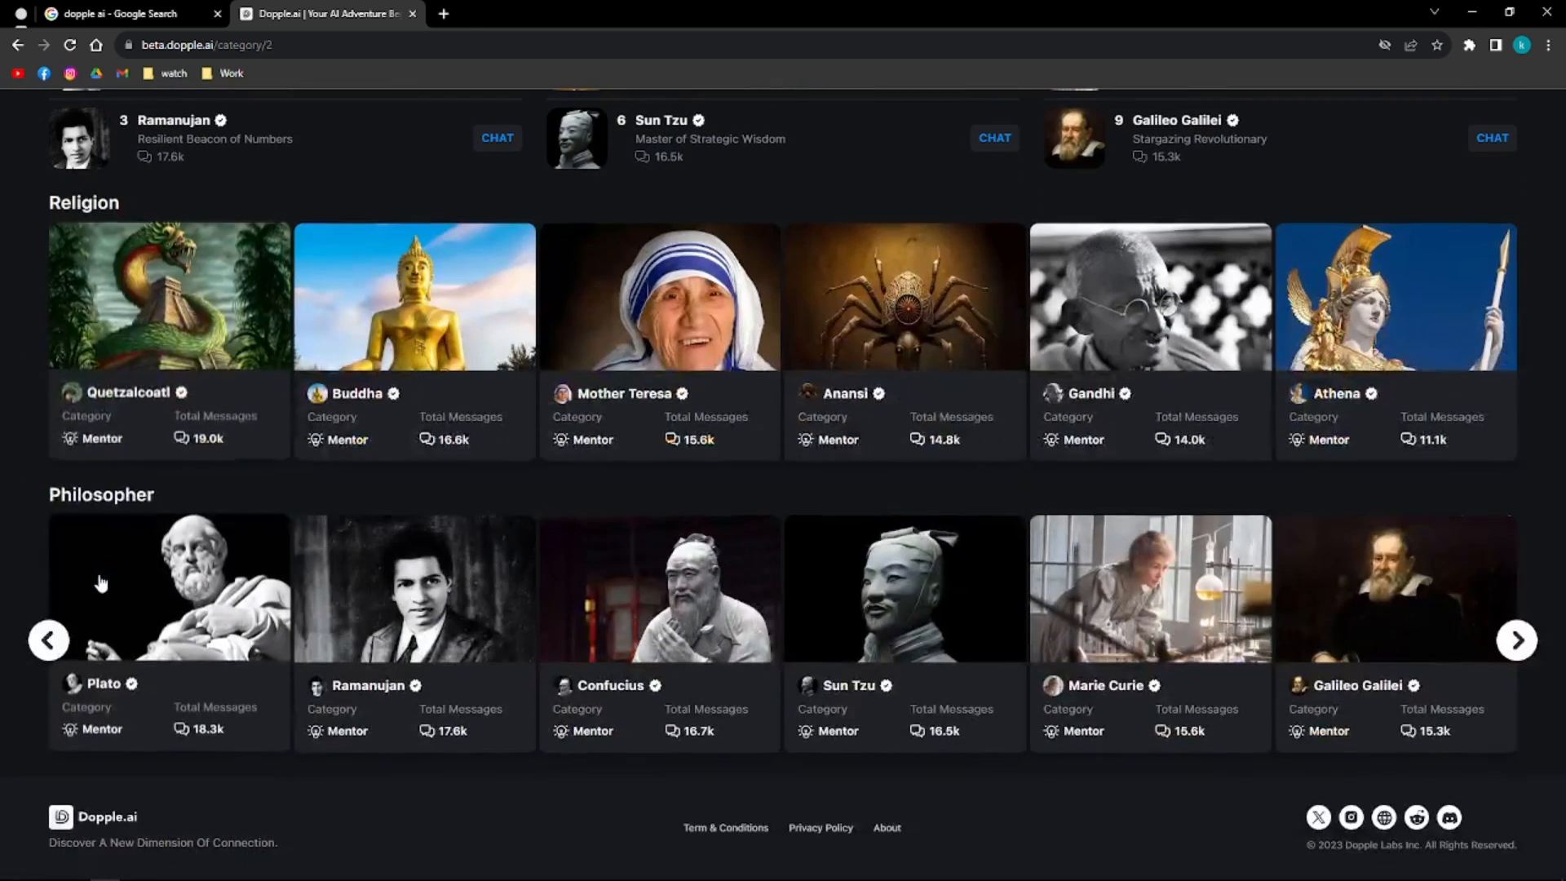
pyautogui.scroll(3)
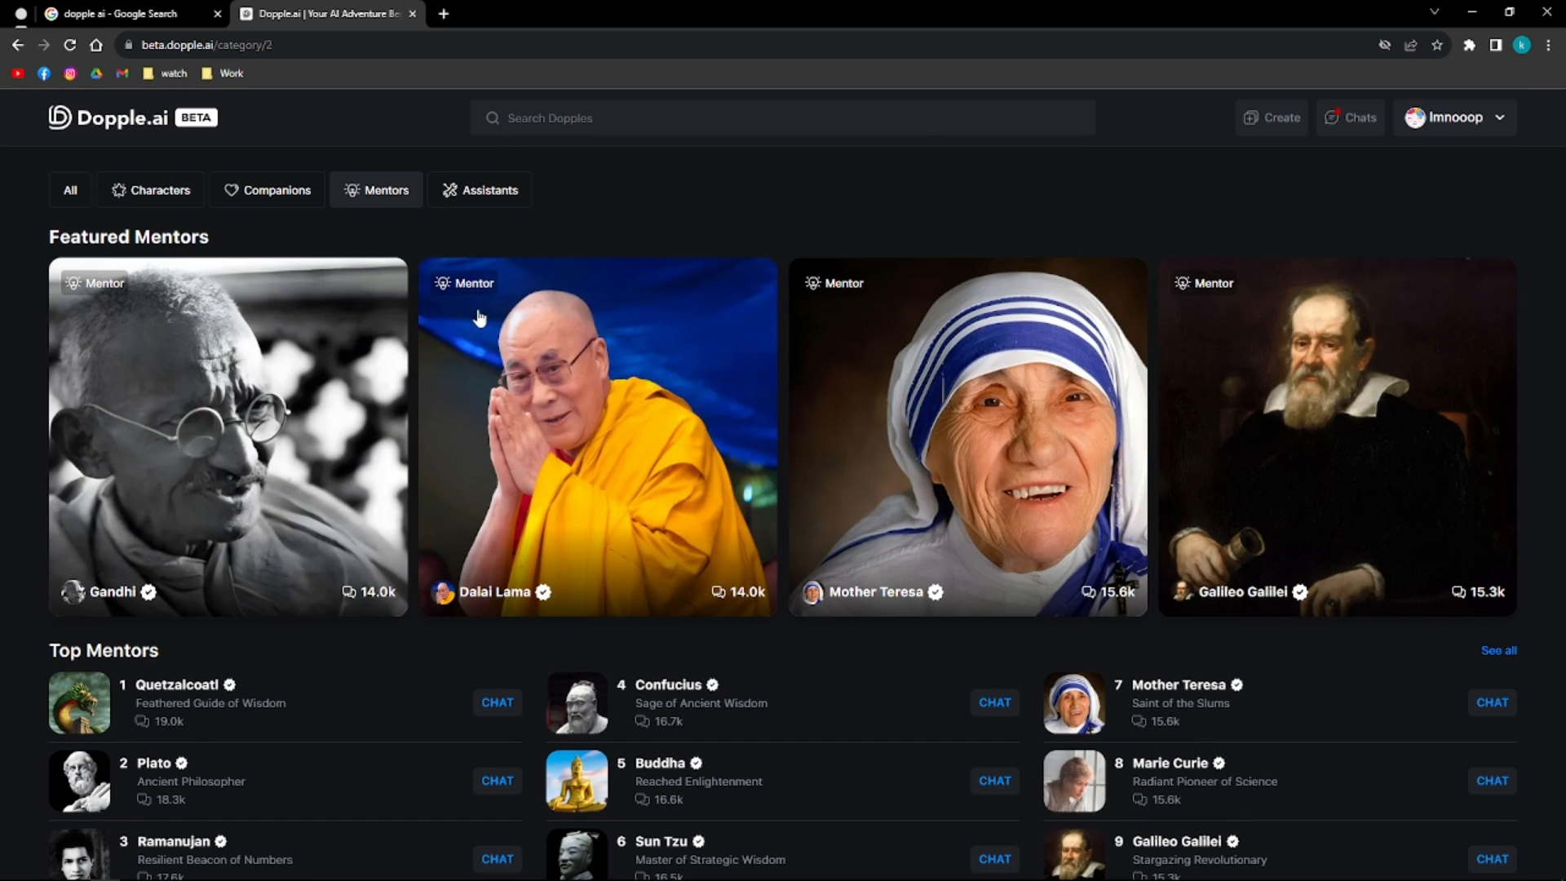
# - Scroll through the Assistants category, then bring the Characters category back
pyautogui.click(488, 191)
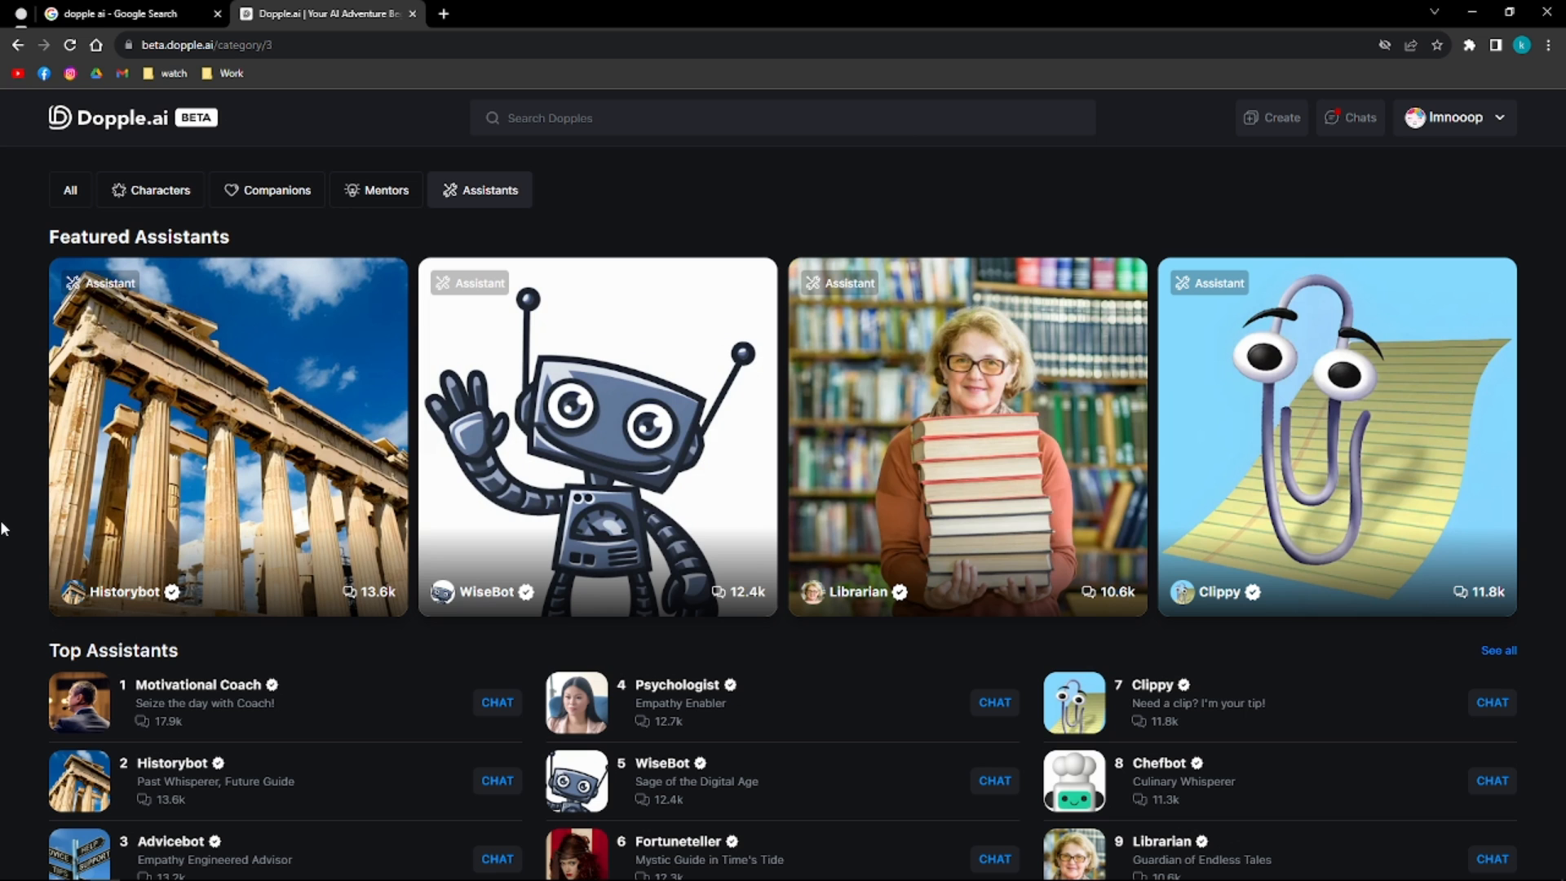
pyautogui.scroll(-3)
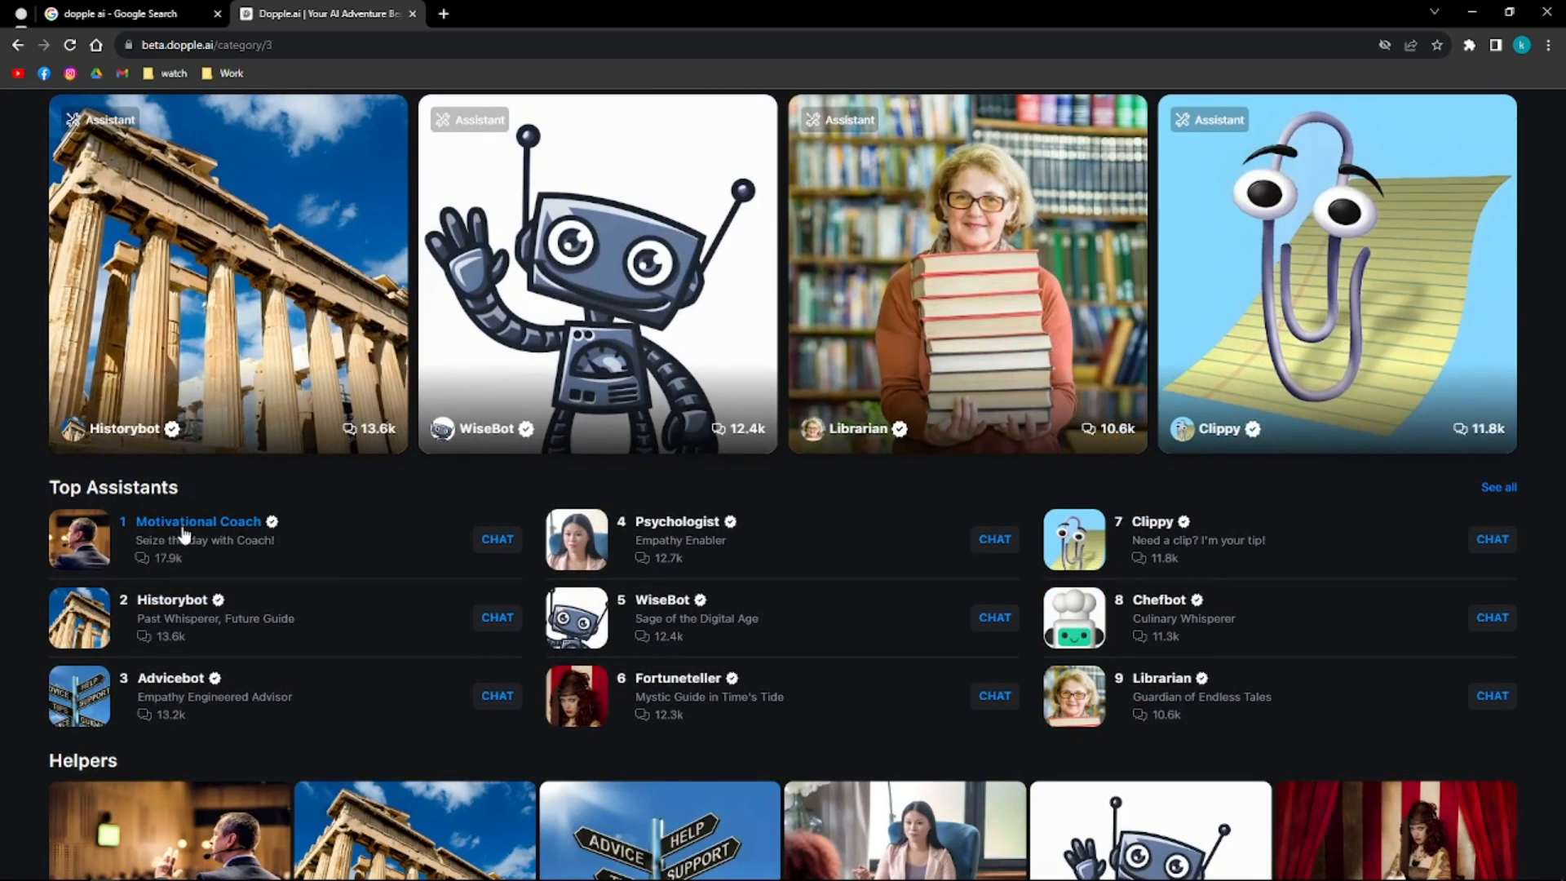
pyautogui.moveTo(183, 659)
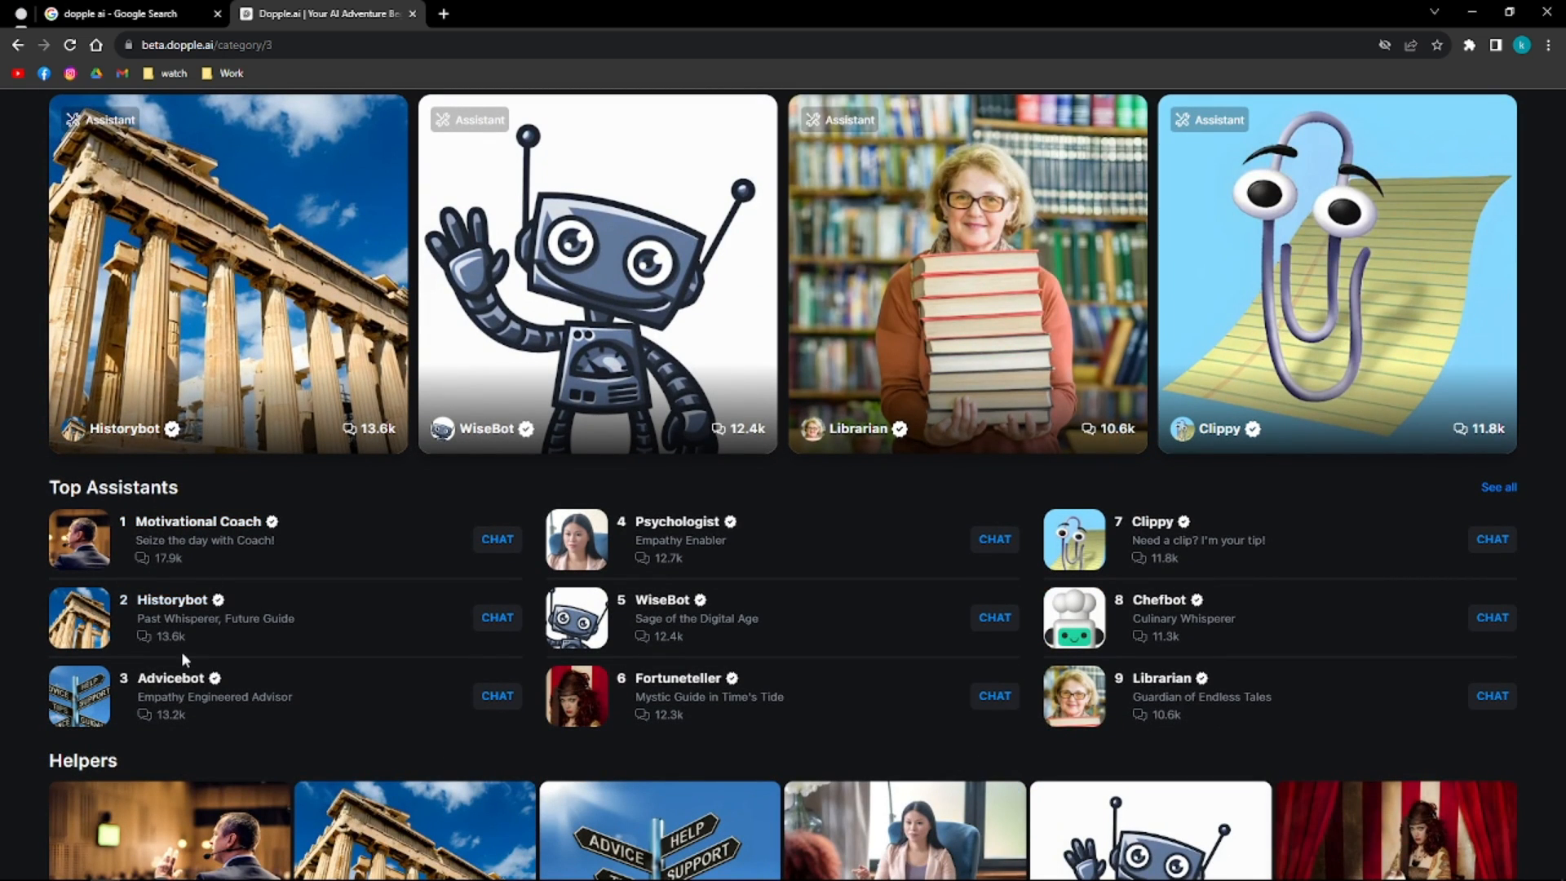
pyautogui.moveTo(160, 692)
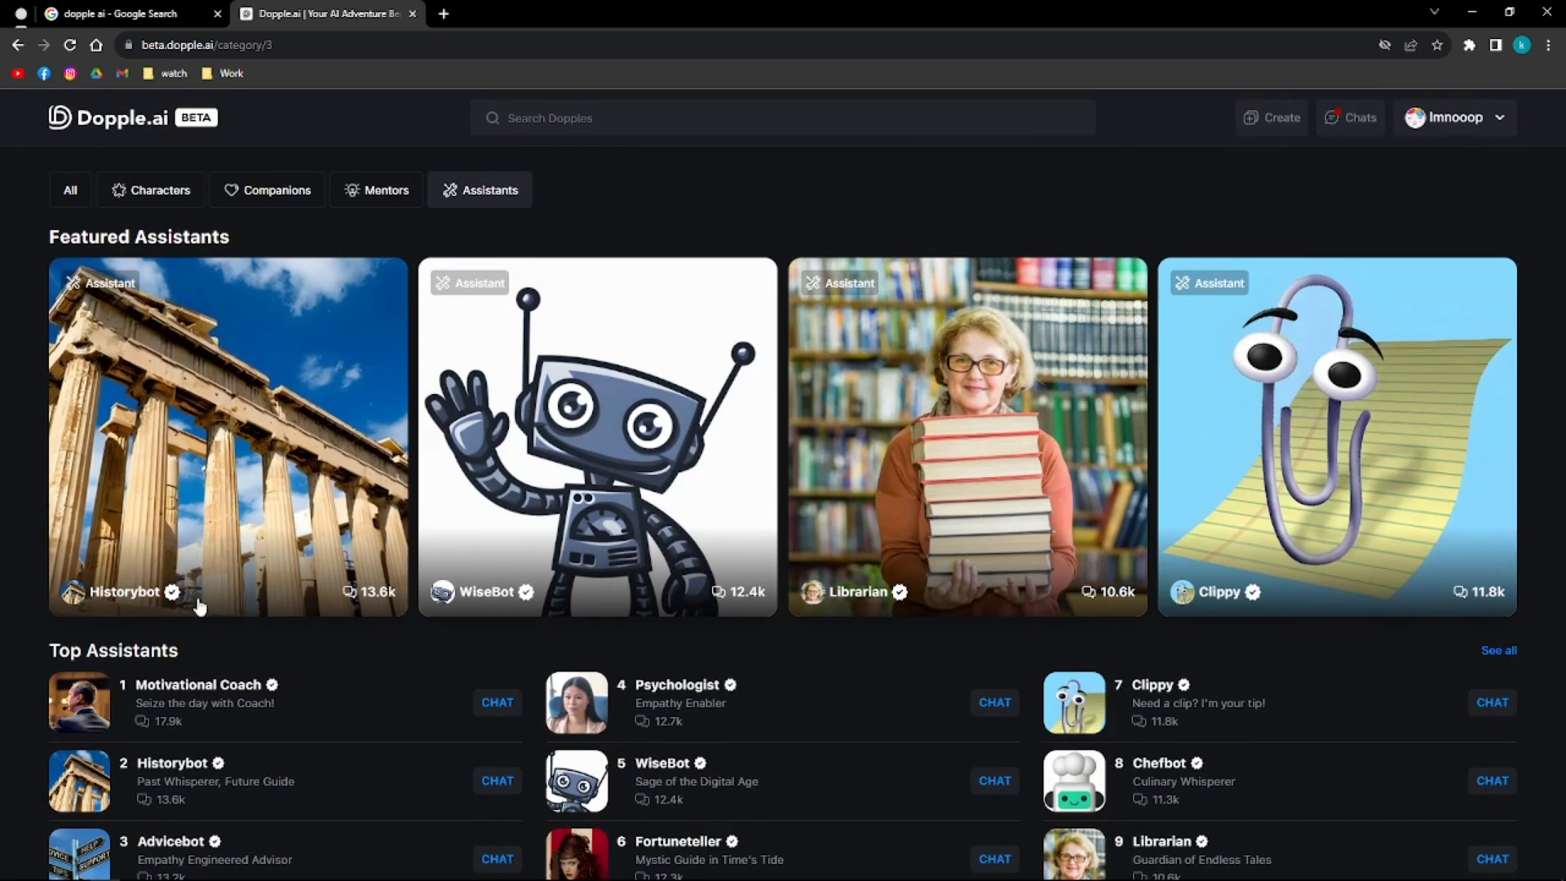
pyautogui.click(158, 189)
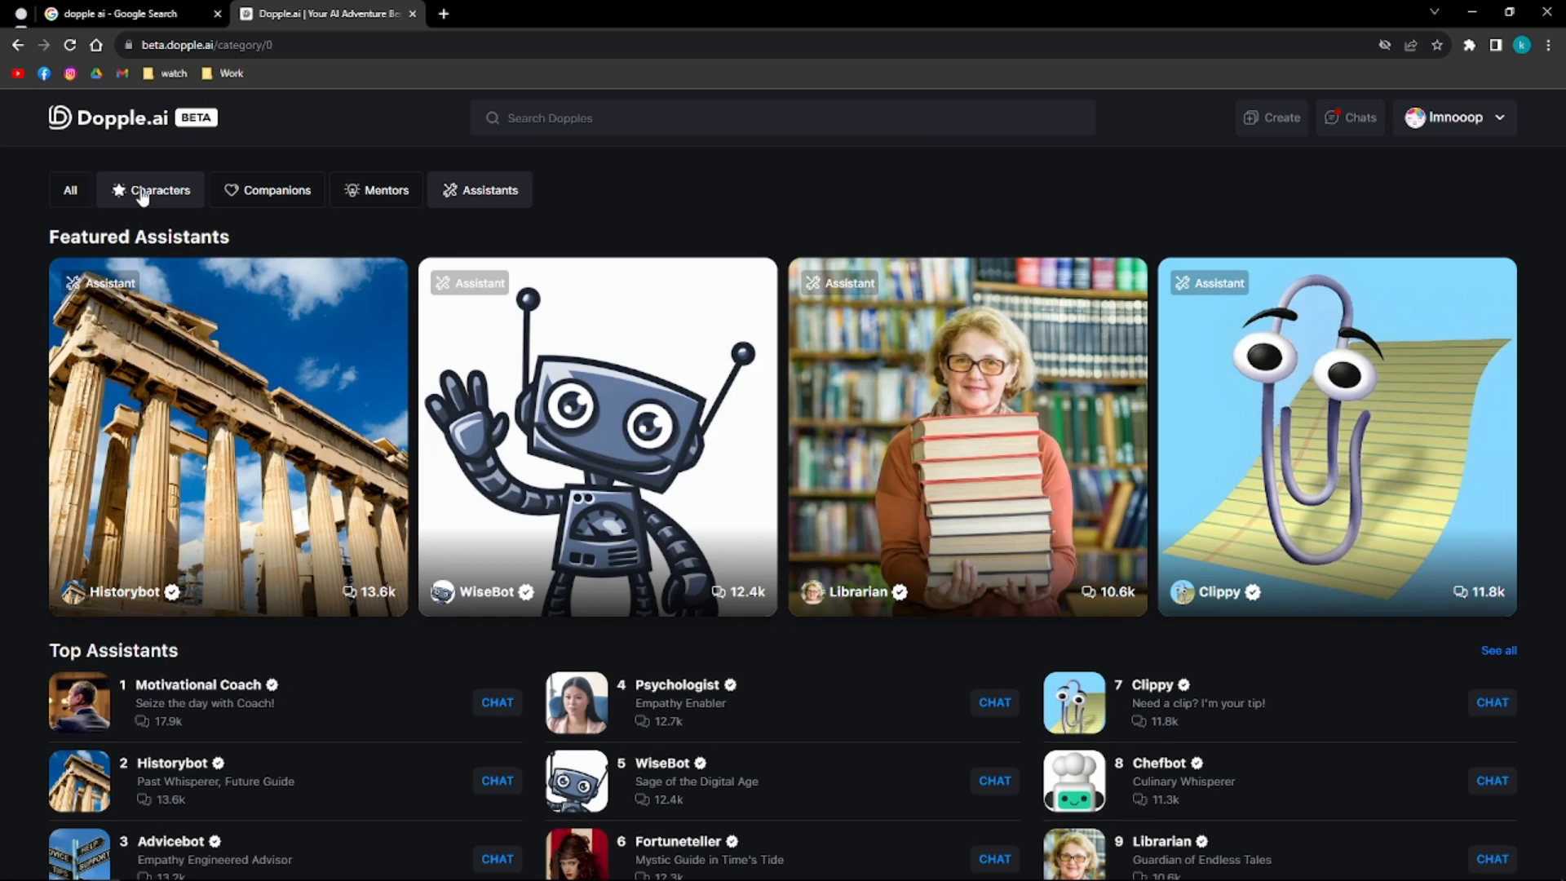
pyautogui.click(156, 190)
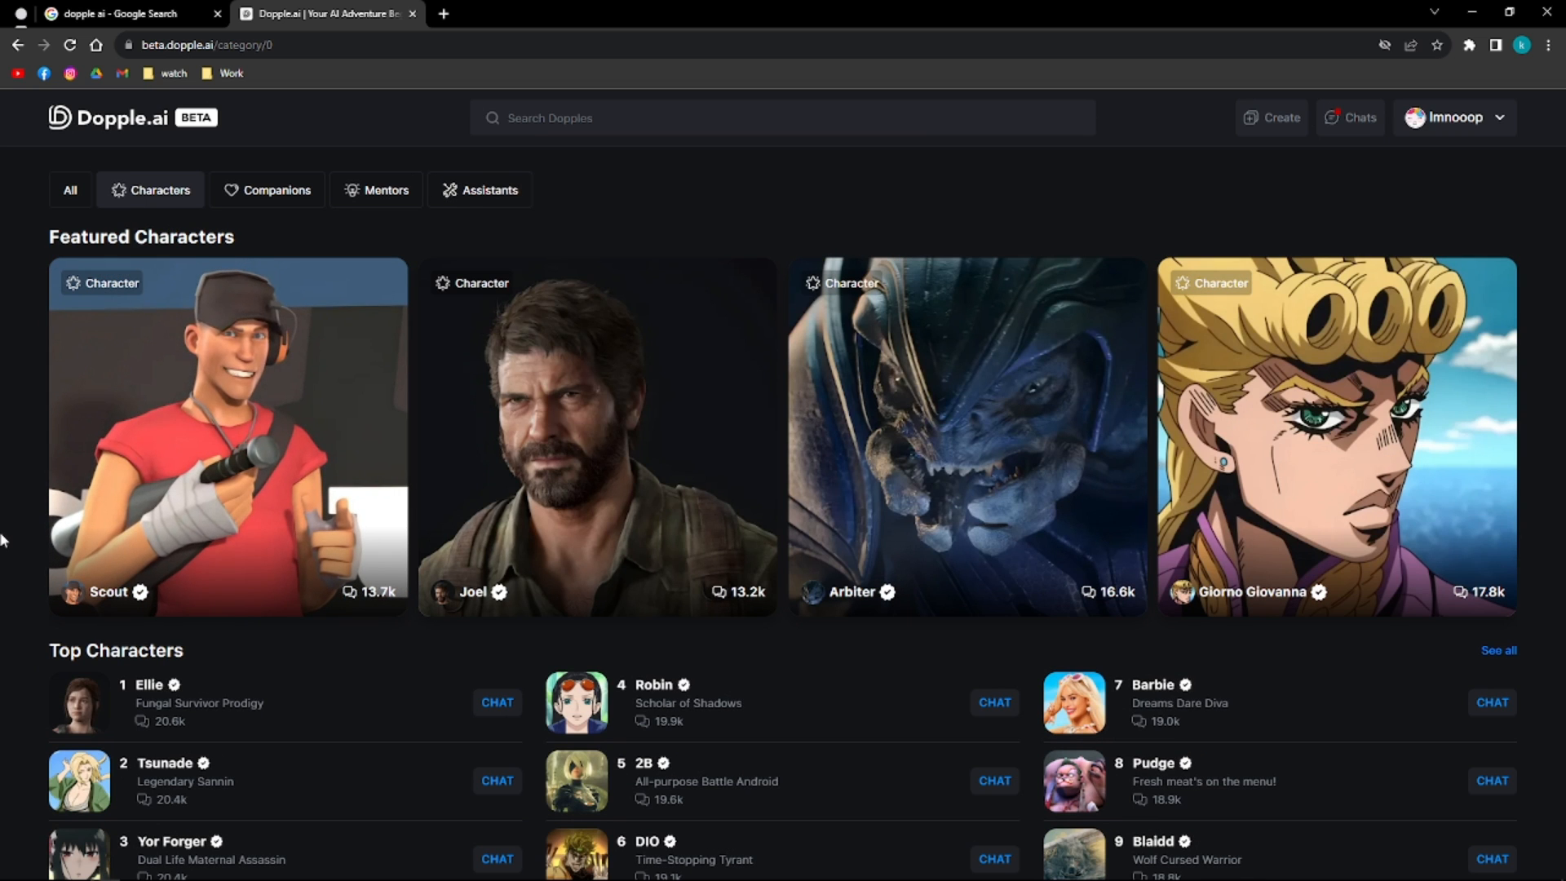
pyautogui.scroll(-3)
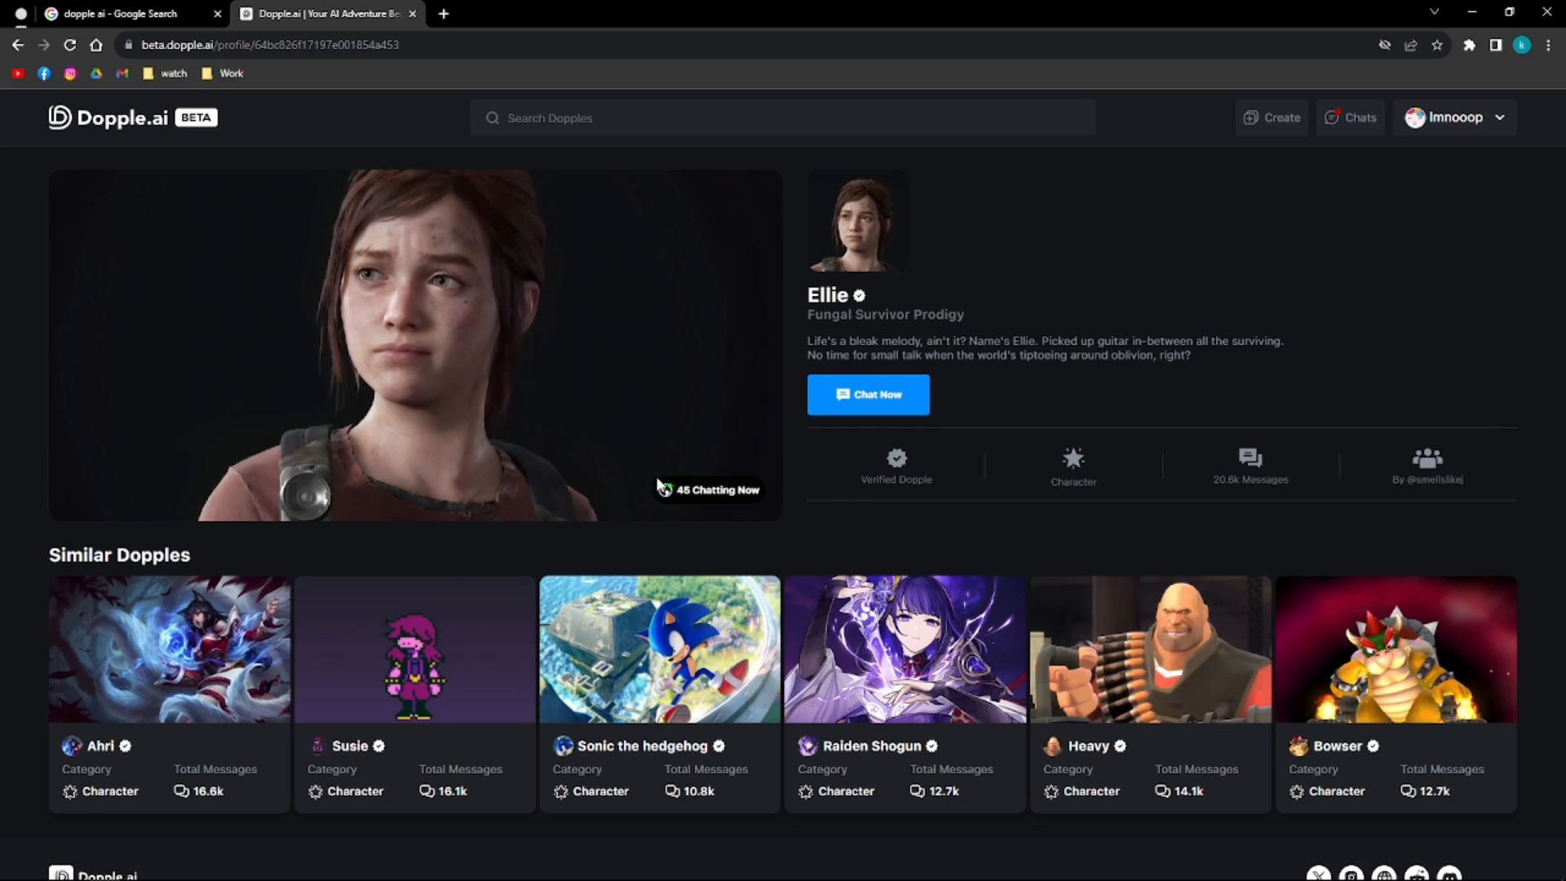
pyautogui.moveTo(724, 527)
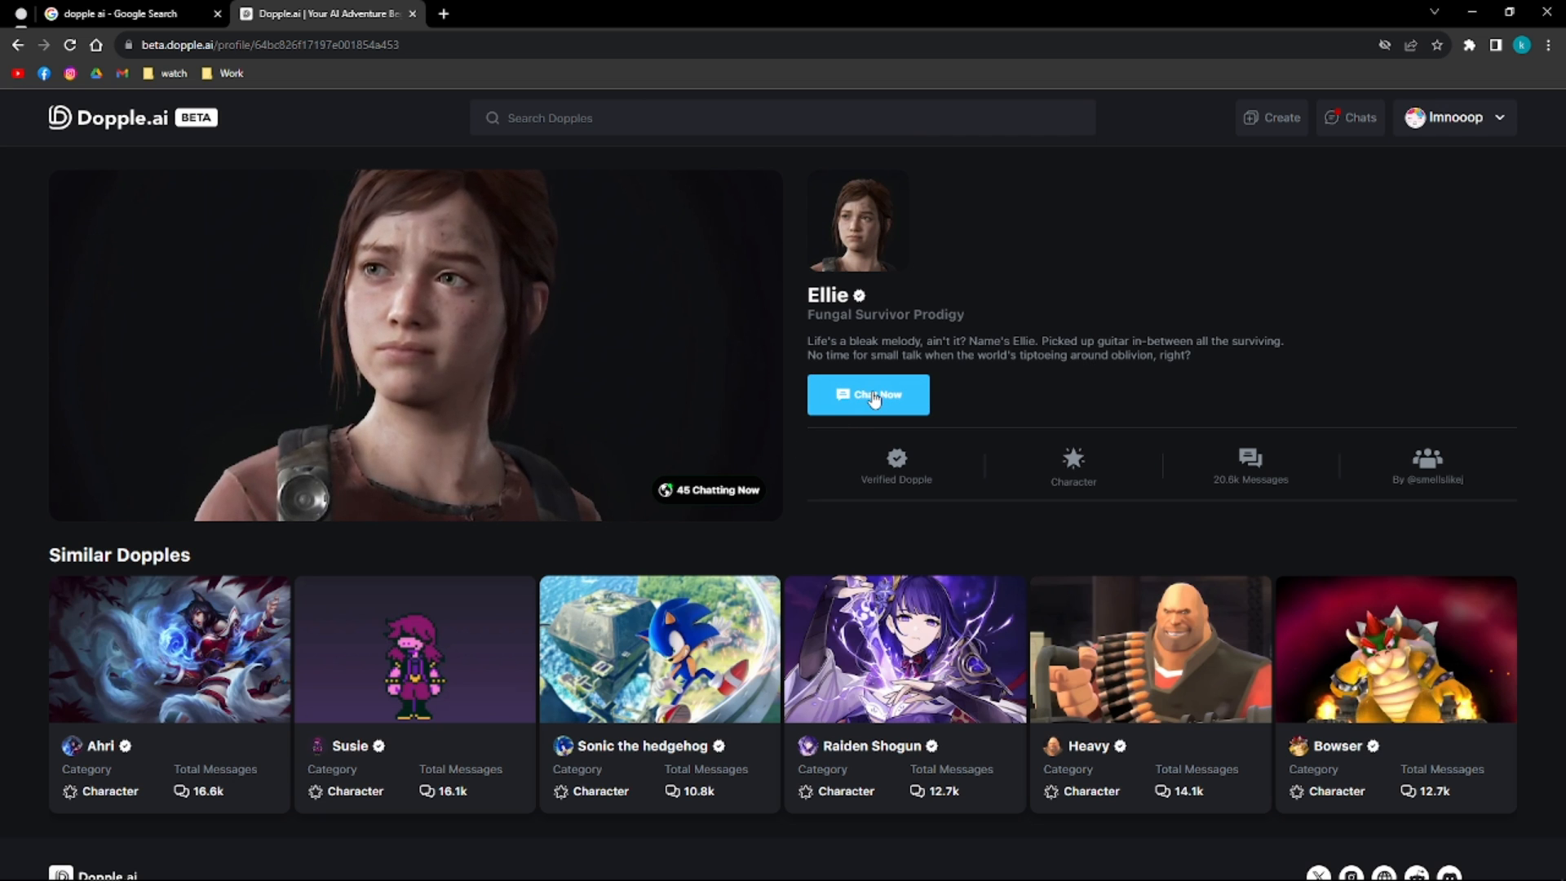
# - Start a chat with Ellie, scroll the message history and bring up the chat settings
pyautogui.click(866, 393)
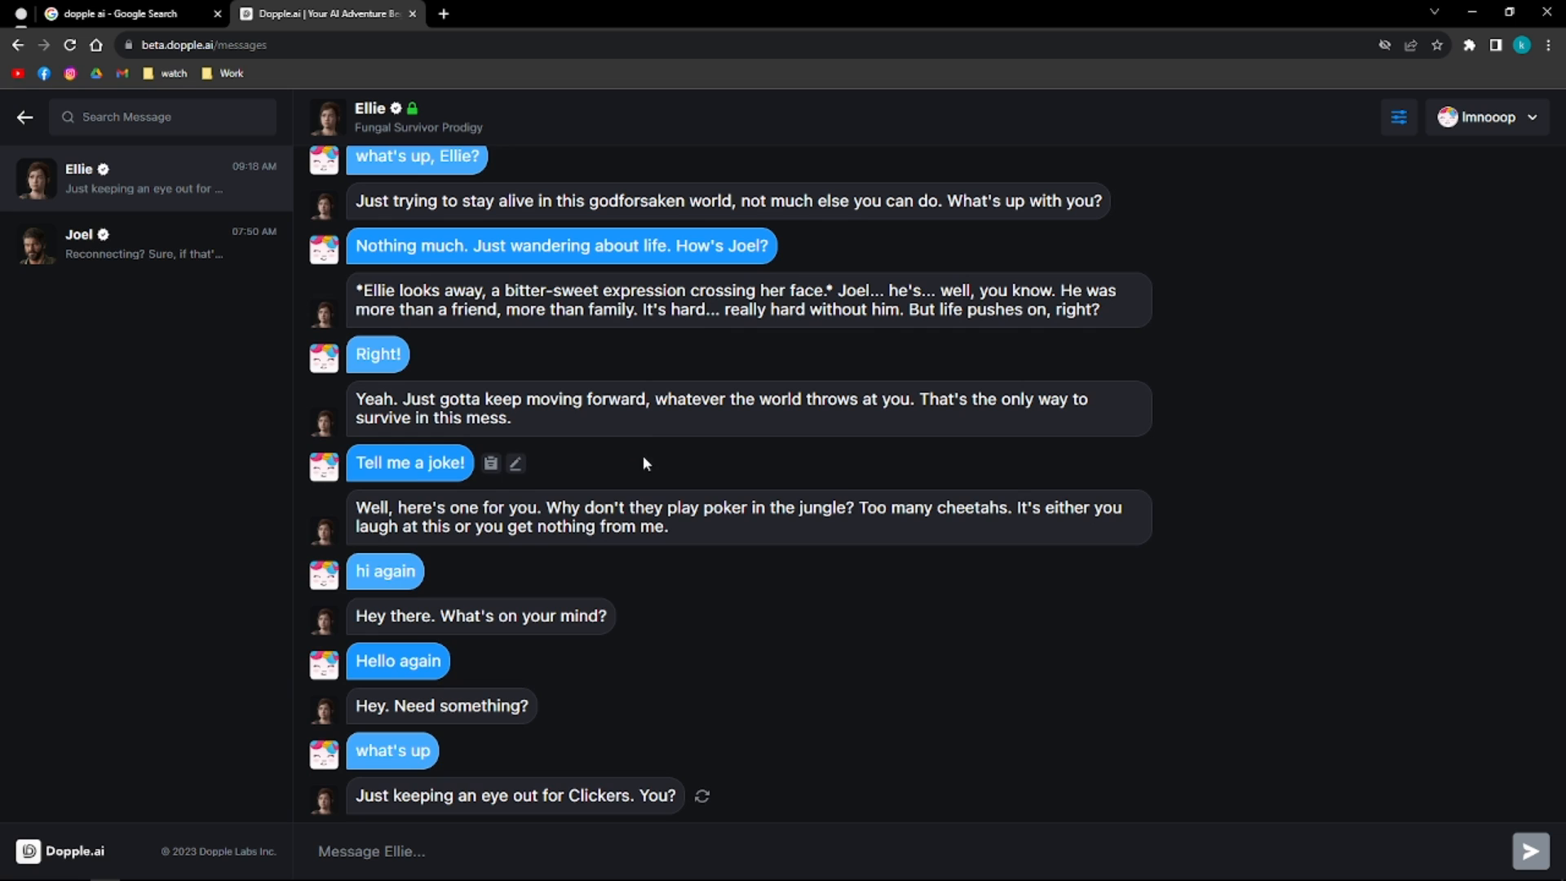
pyautogui.moveTo(602, 429)
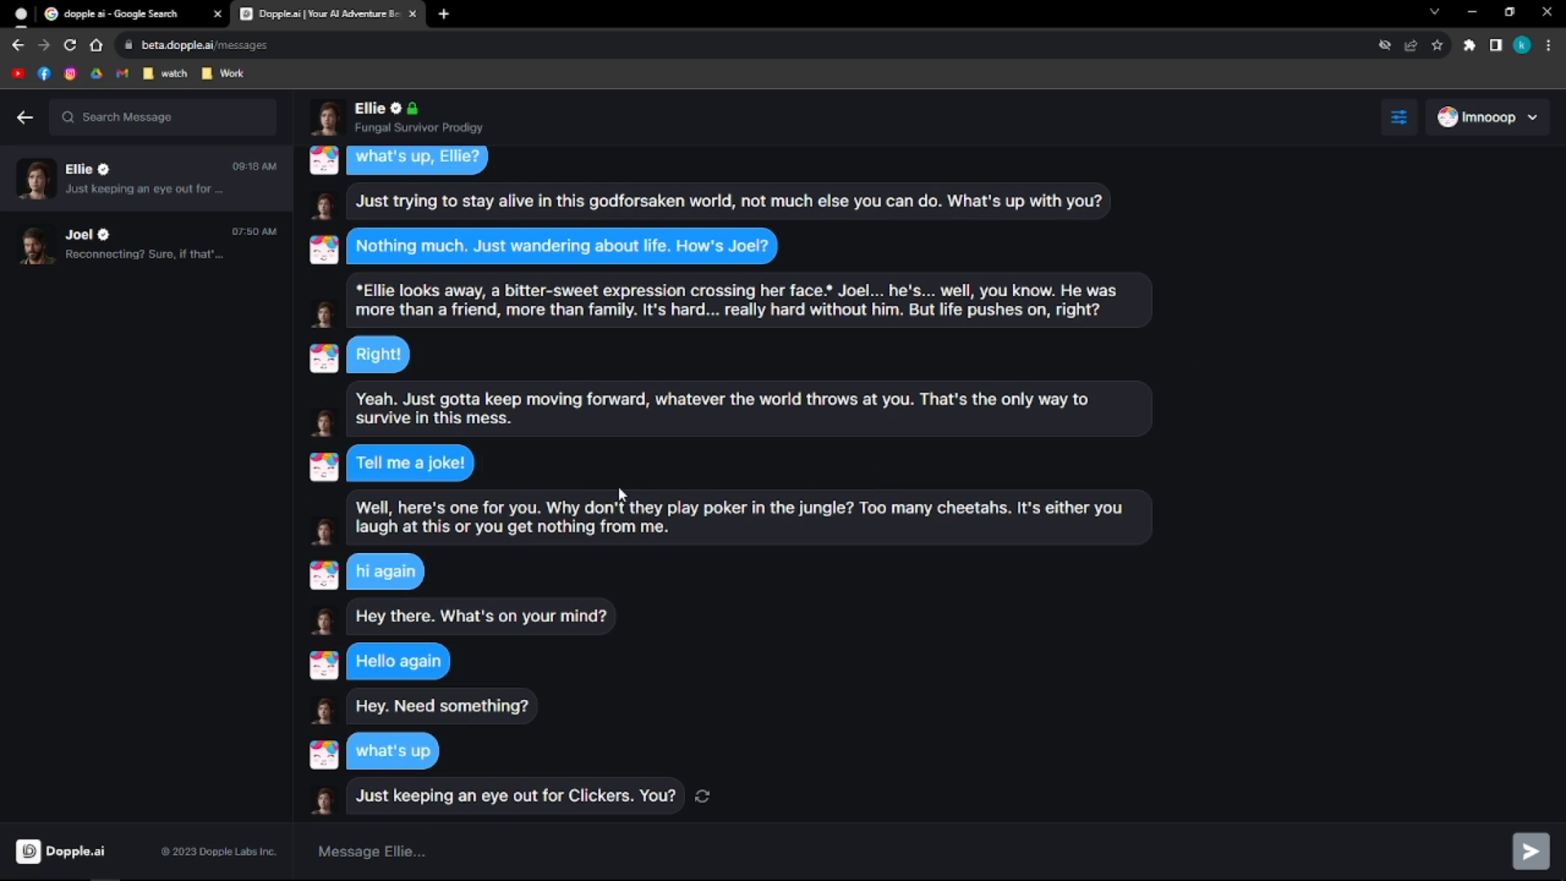
pyautogui.moveTo(561, 443)
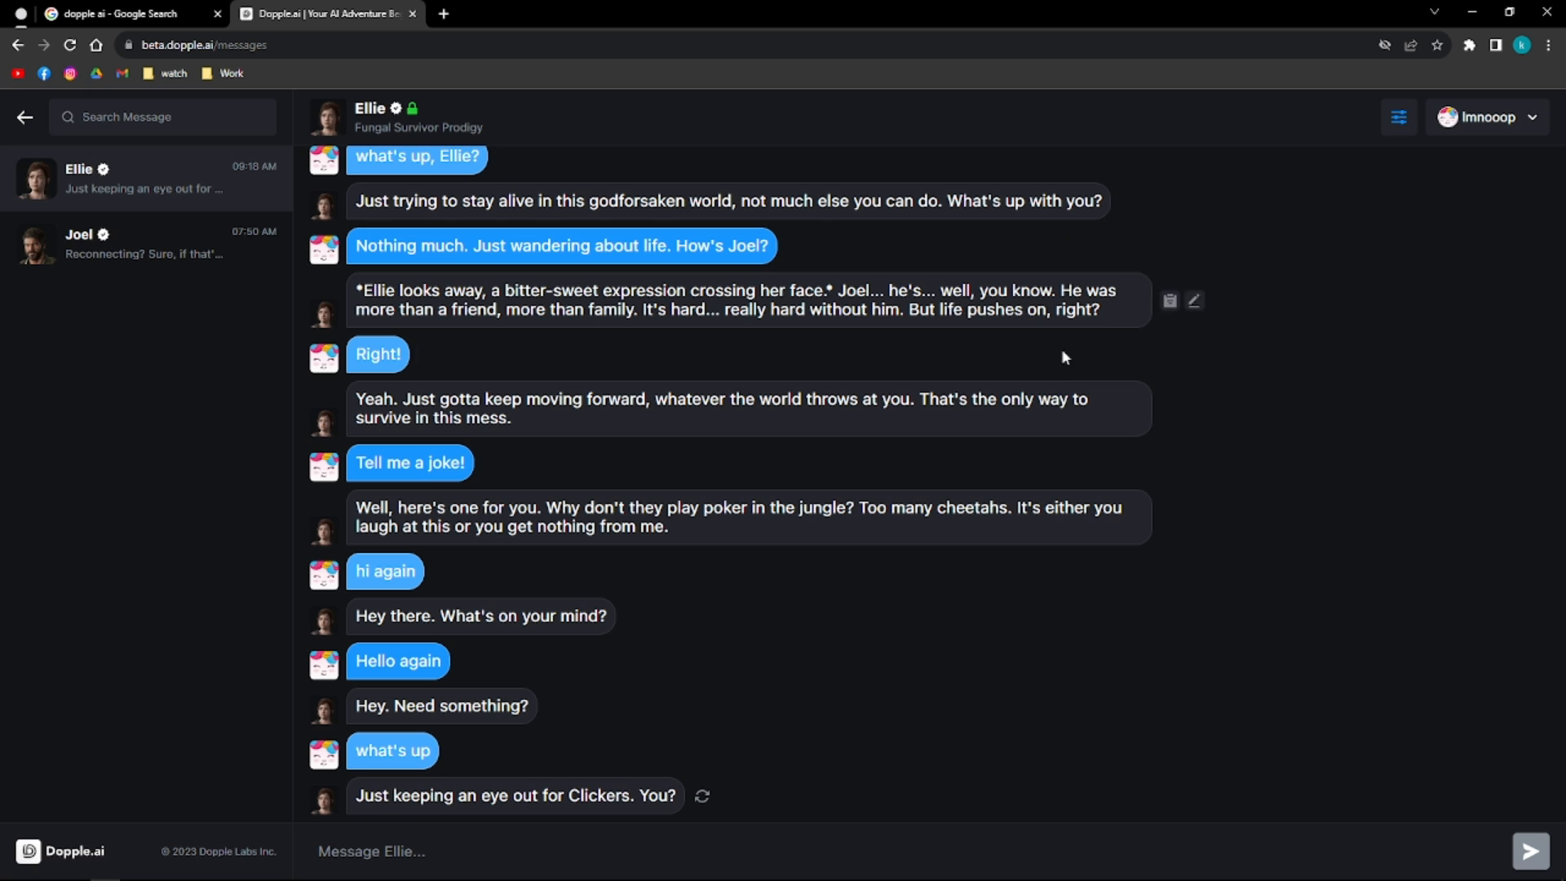
pyautogui.scroll(-3)
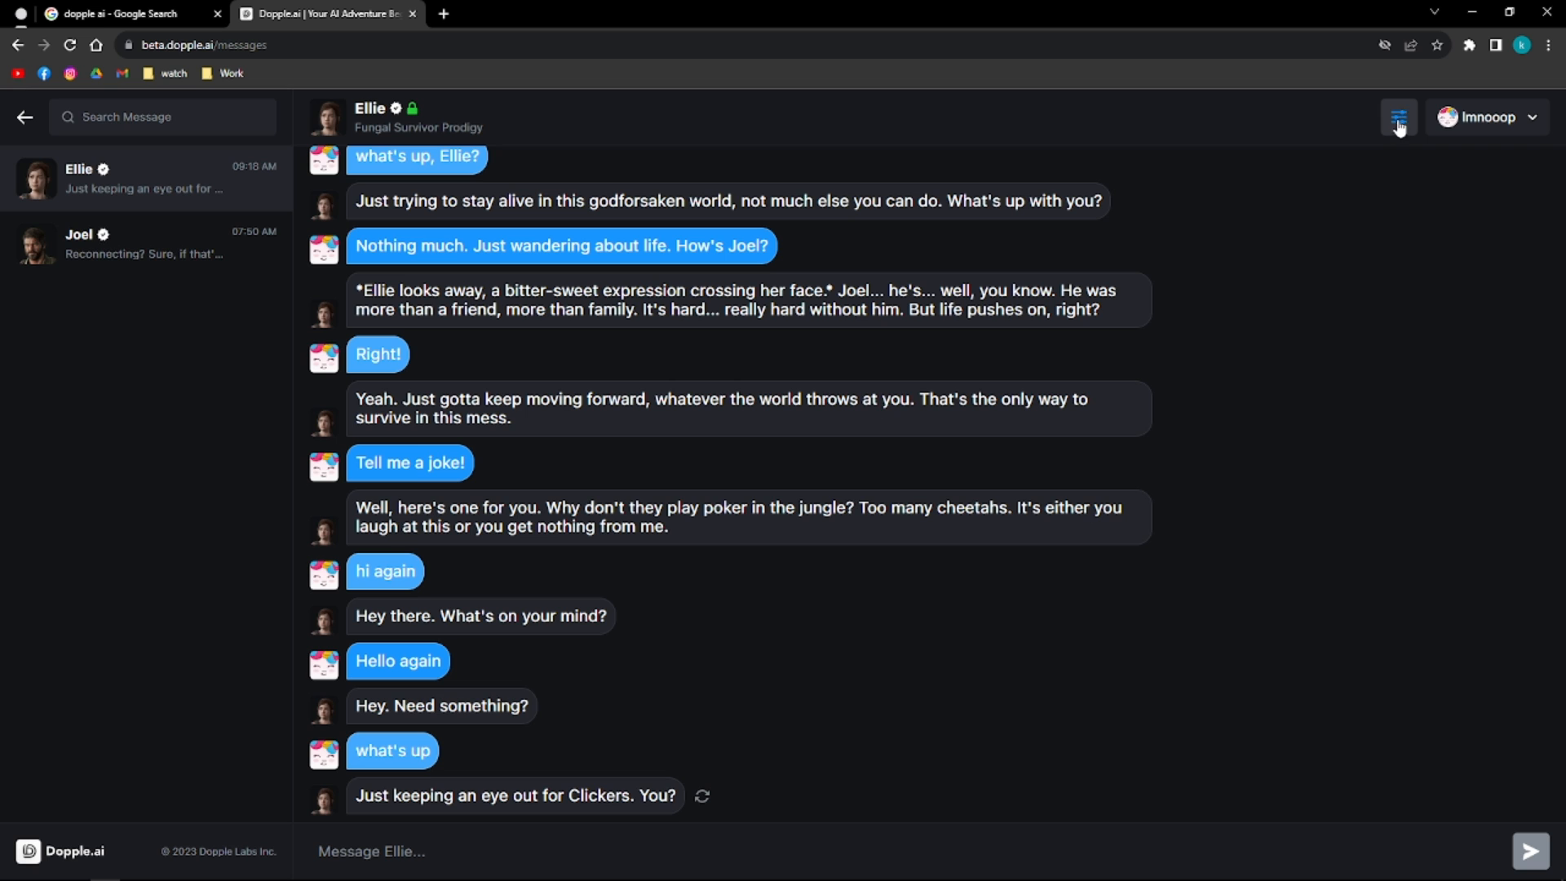
pyautogui.moveTo(1398, 119)
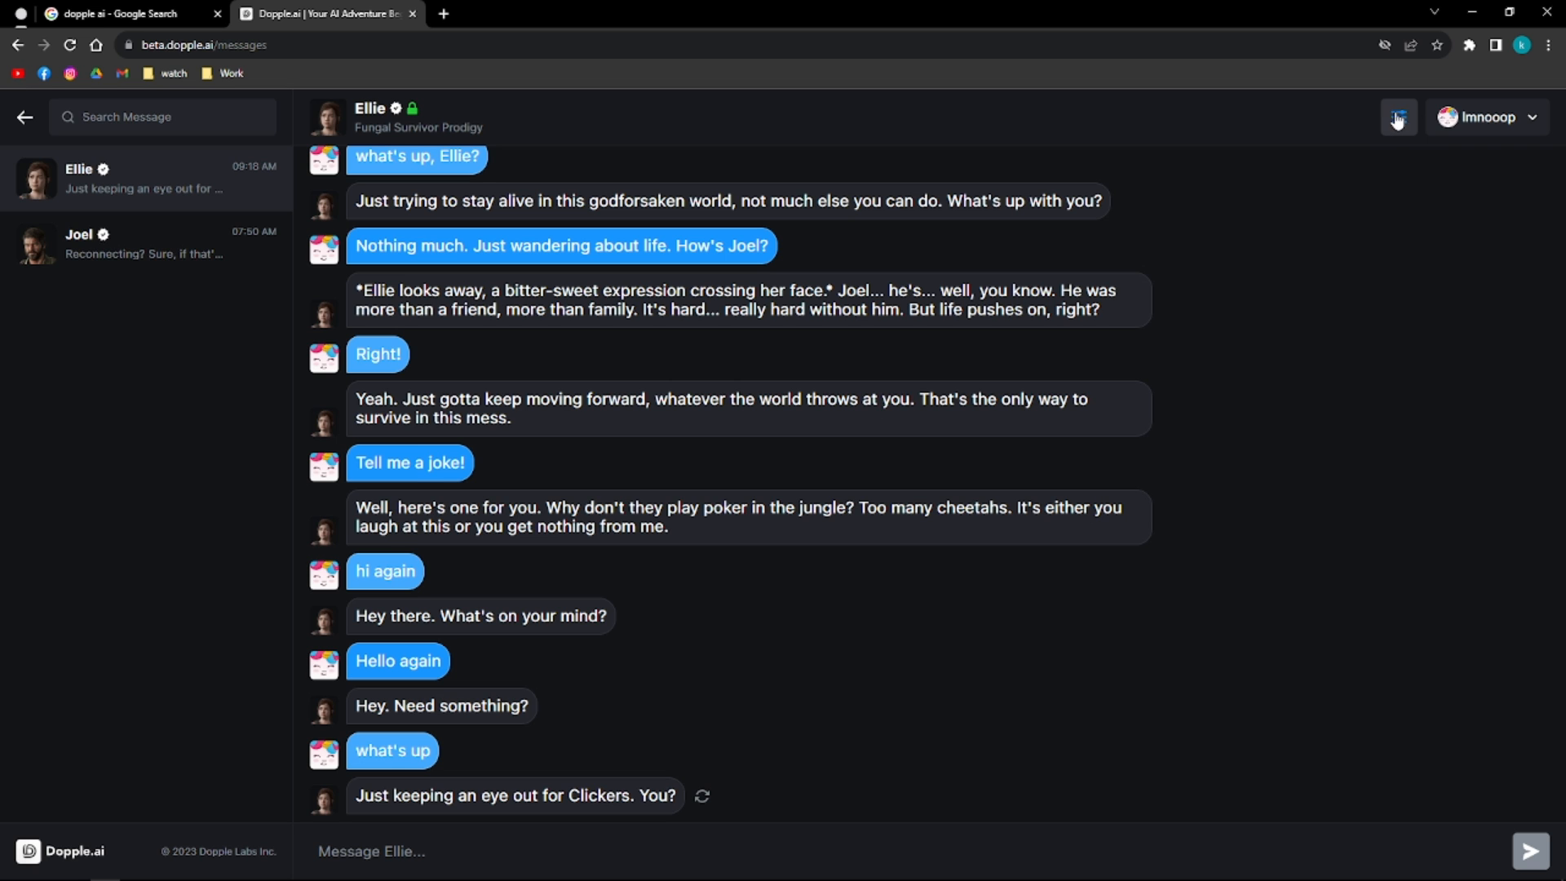
pyautogui.click(1398, 117)
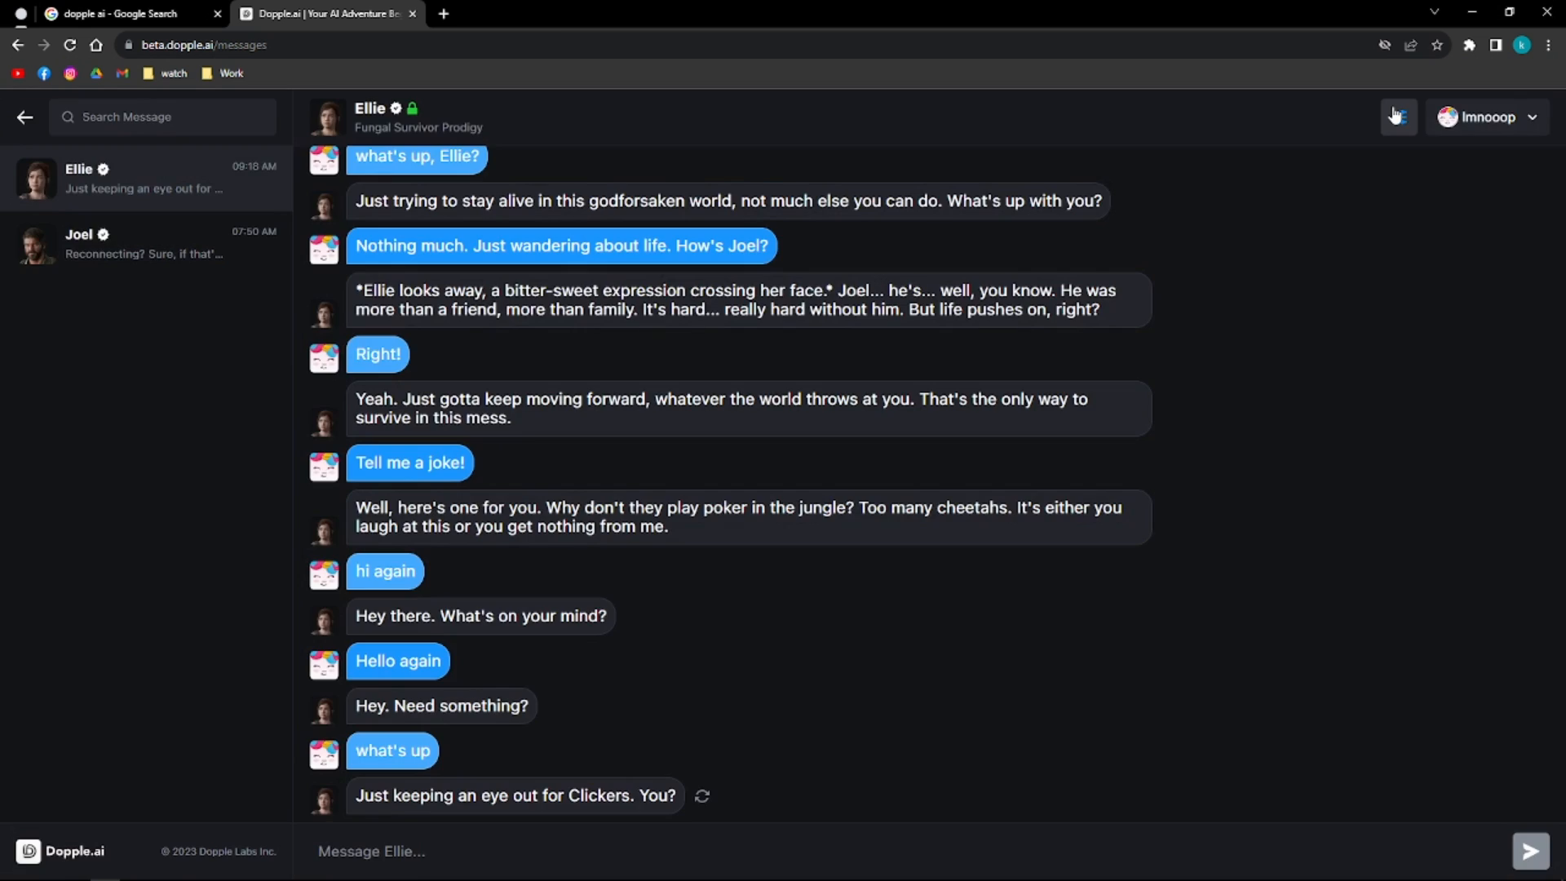
# - Set Ellie's Chat Appearance to Light and return to the conversation
pyautogui.click(1398, 117)
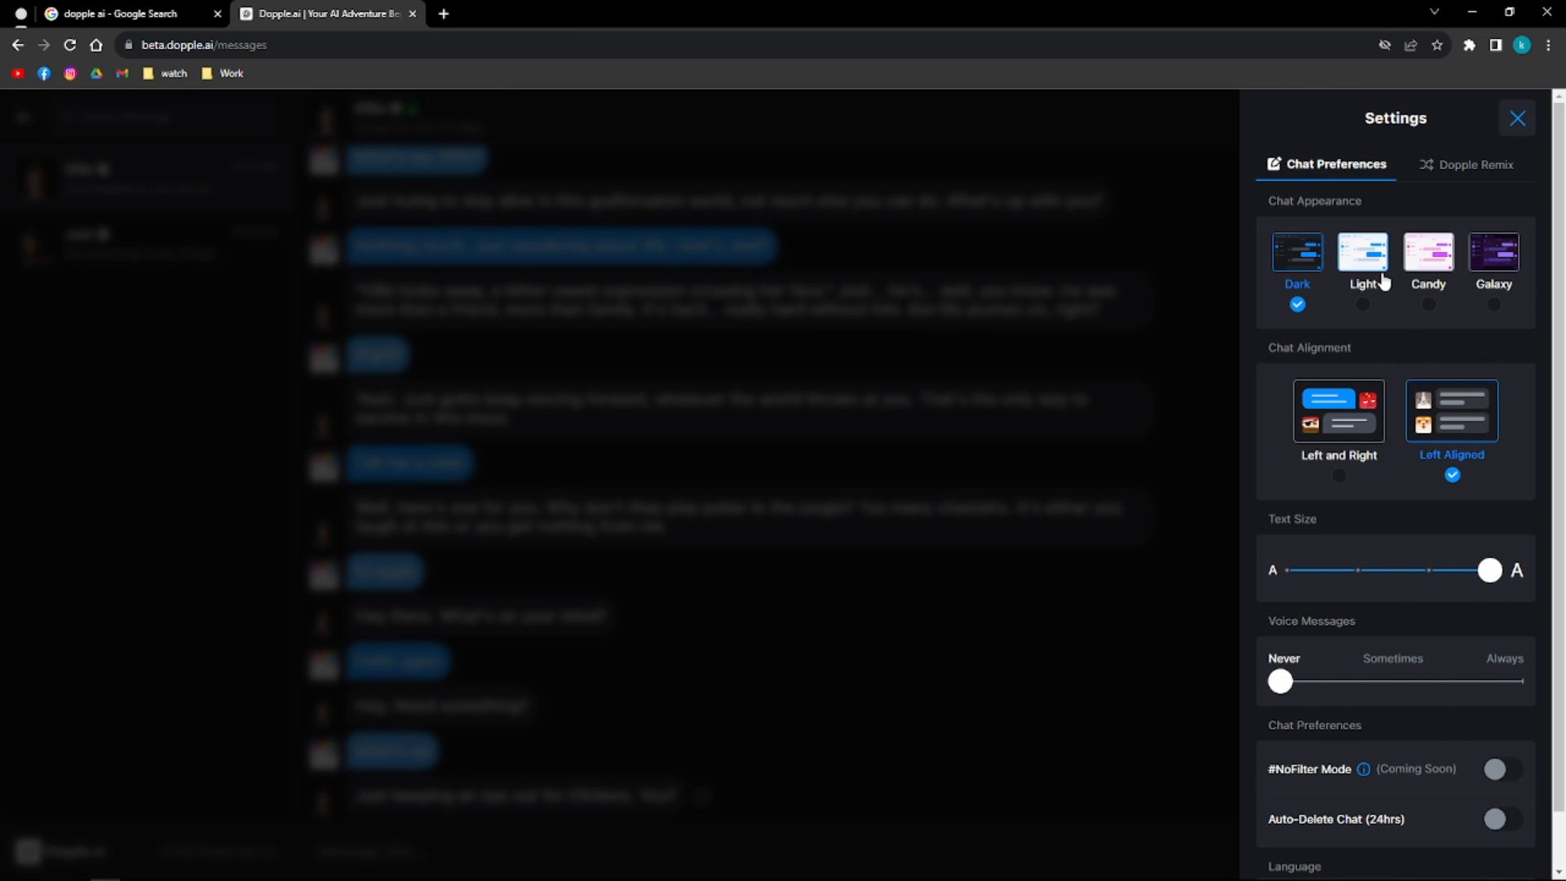
pyautogui.moveTo(1384, 308)
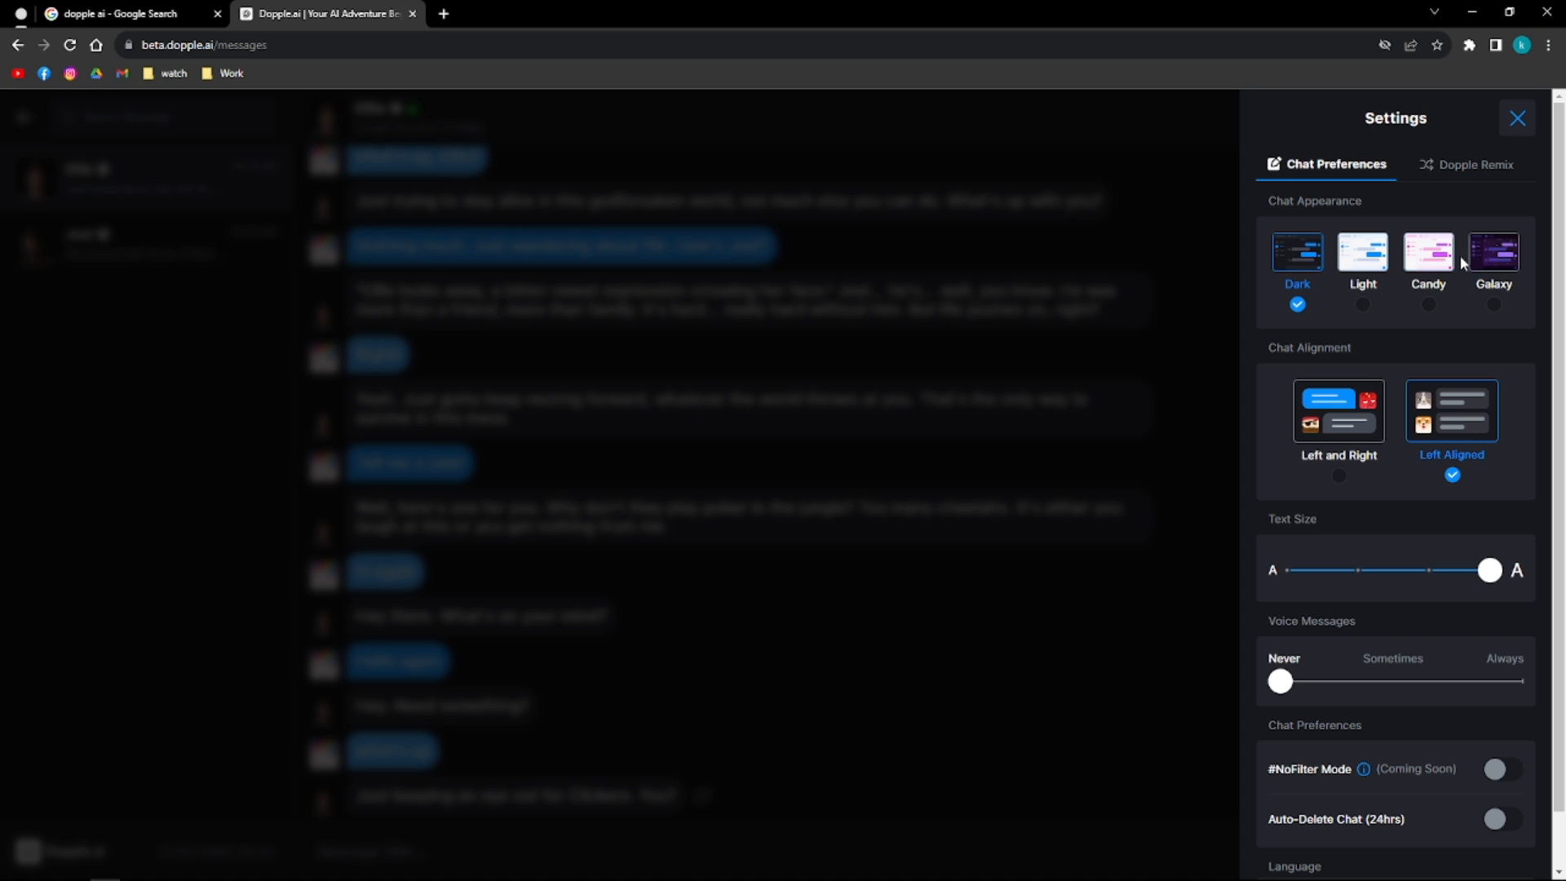
pyautogui.moveTo(1361, 260)
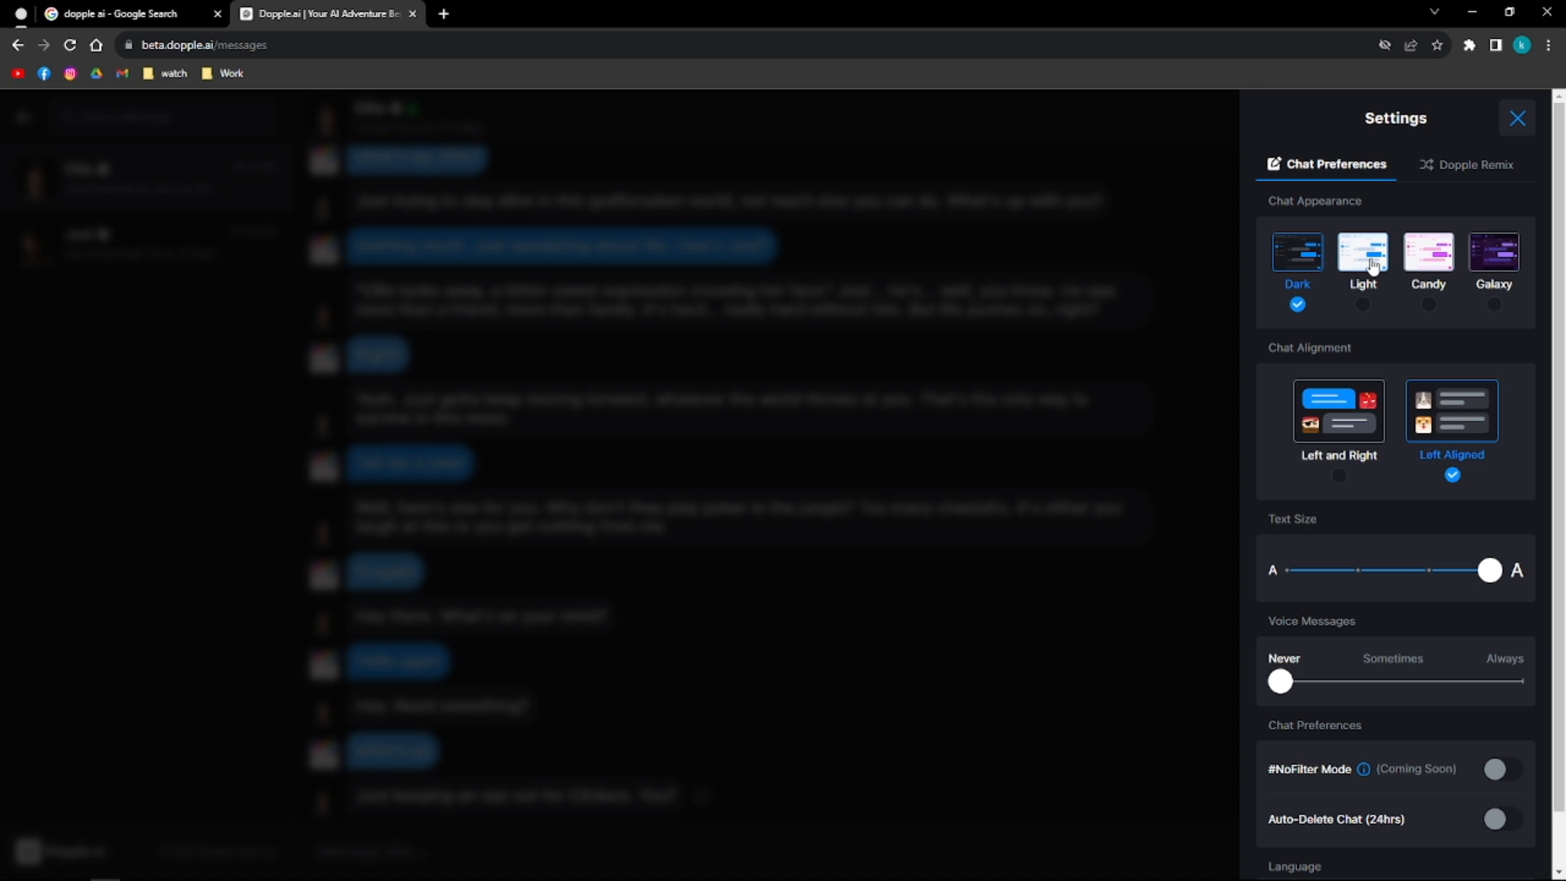
pyautogui.click(1361, 252)
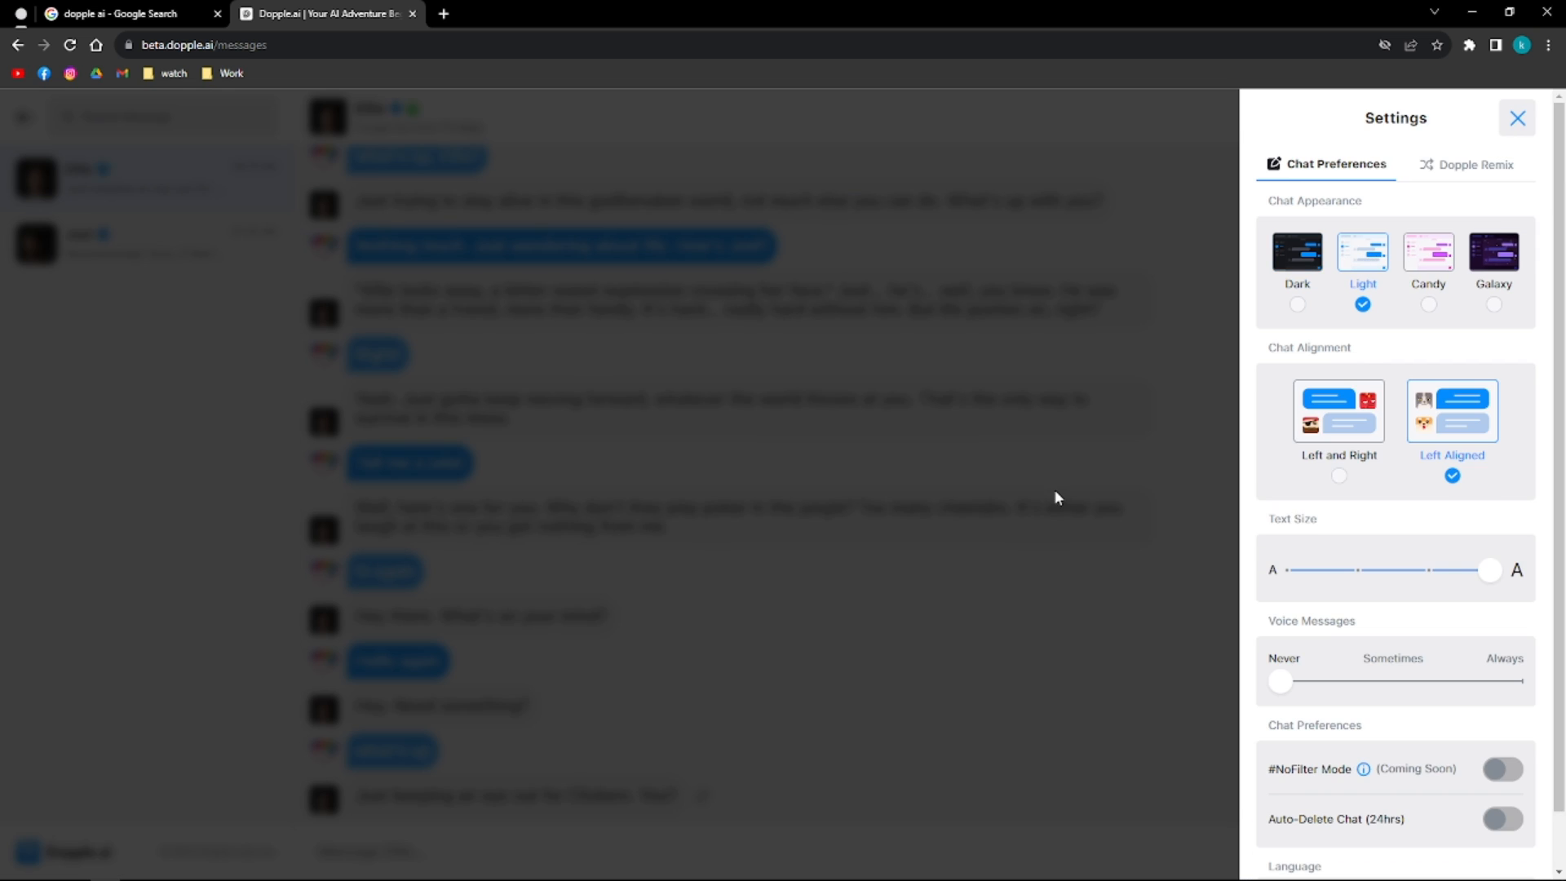
pyautogui.click(1516, 117)
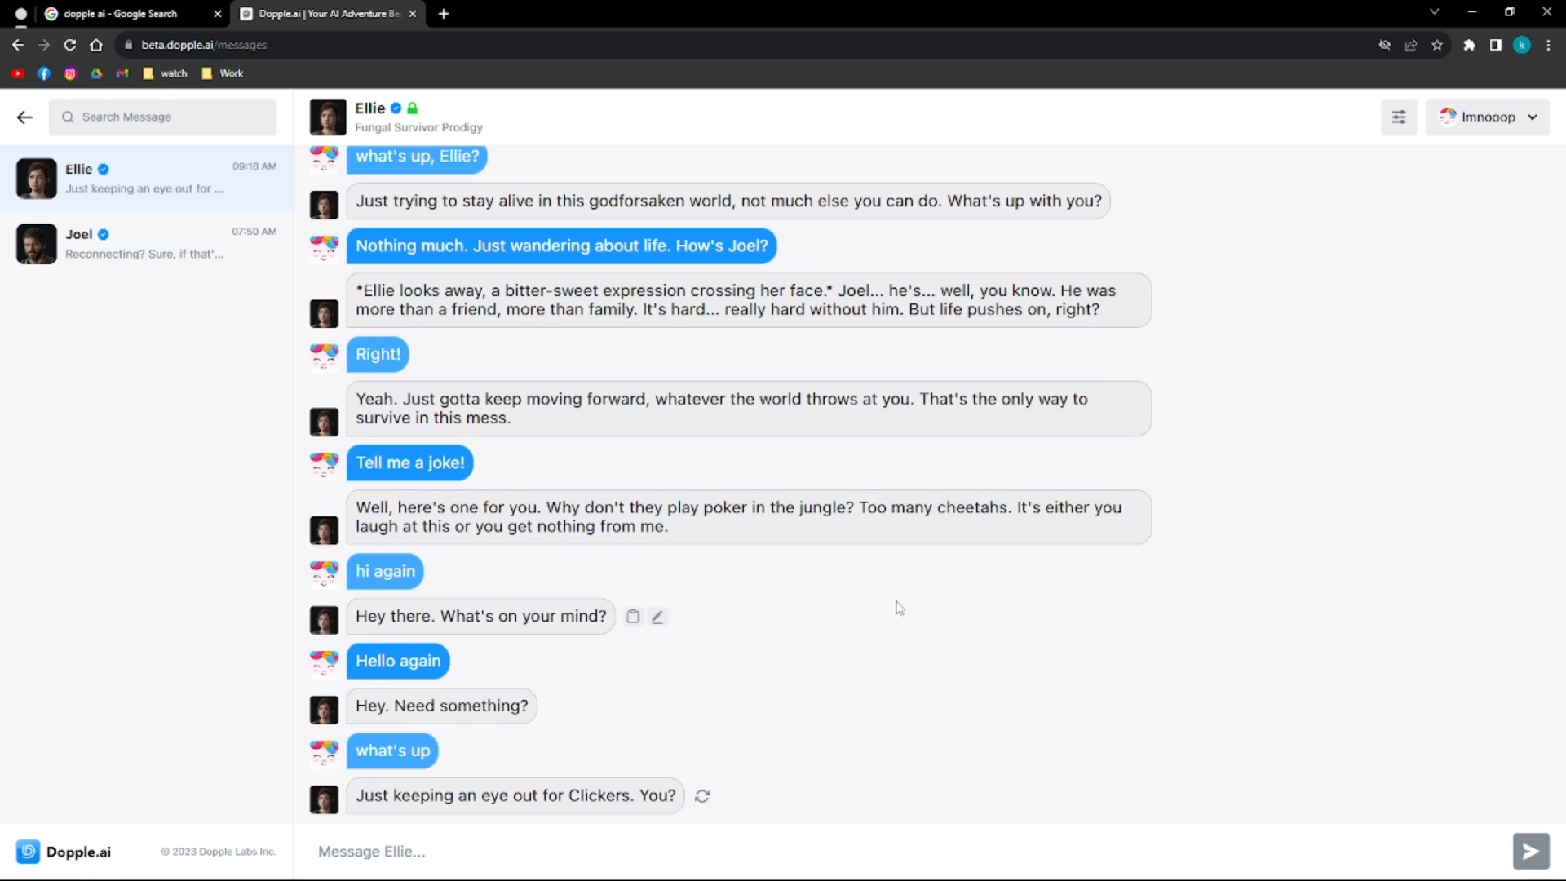
pyautogui.moveTo(993, 601)
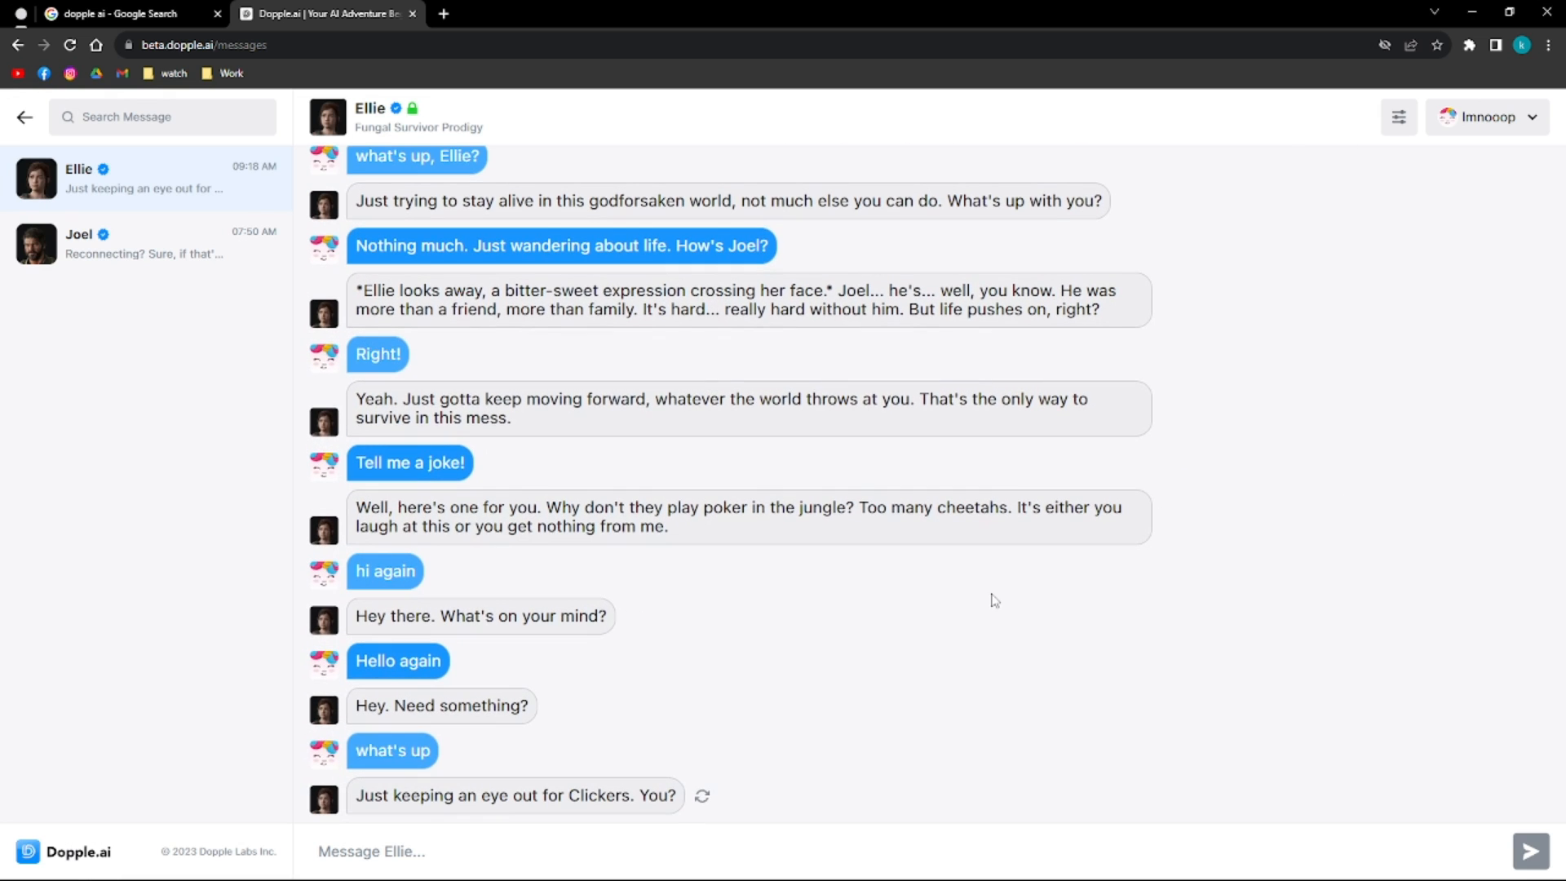
# - Set Chat Alignment to Left and Right so my messages sit on the right
pyautogui.click(1398, 118)
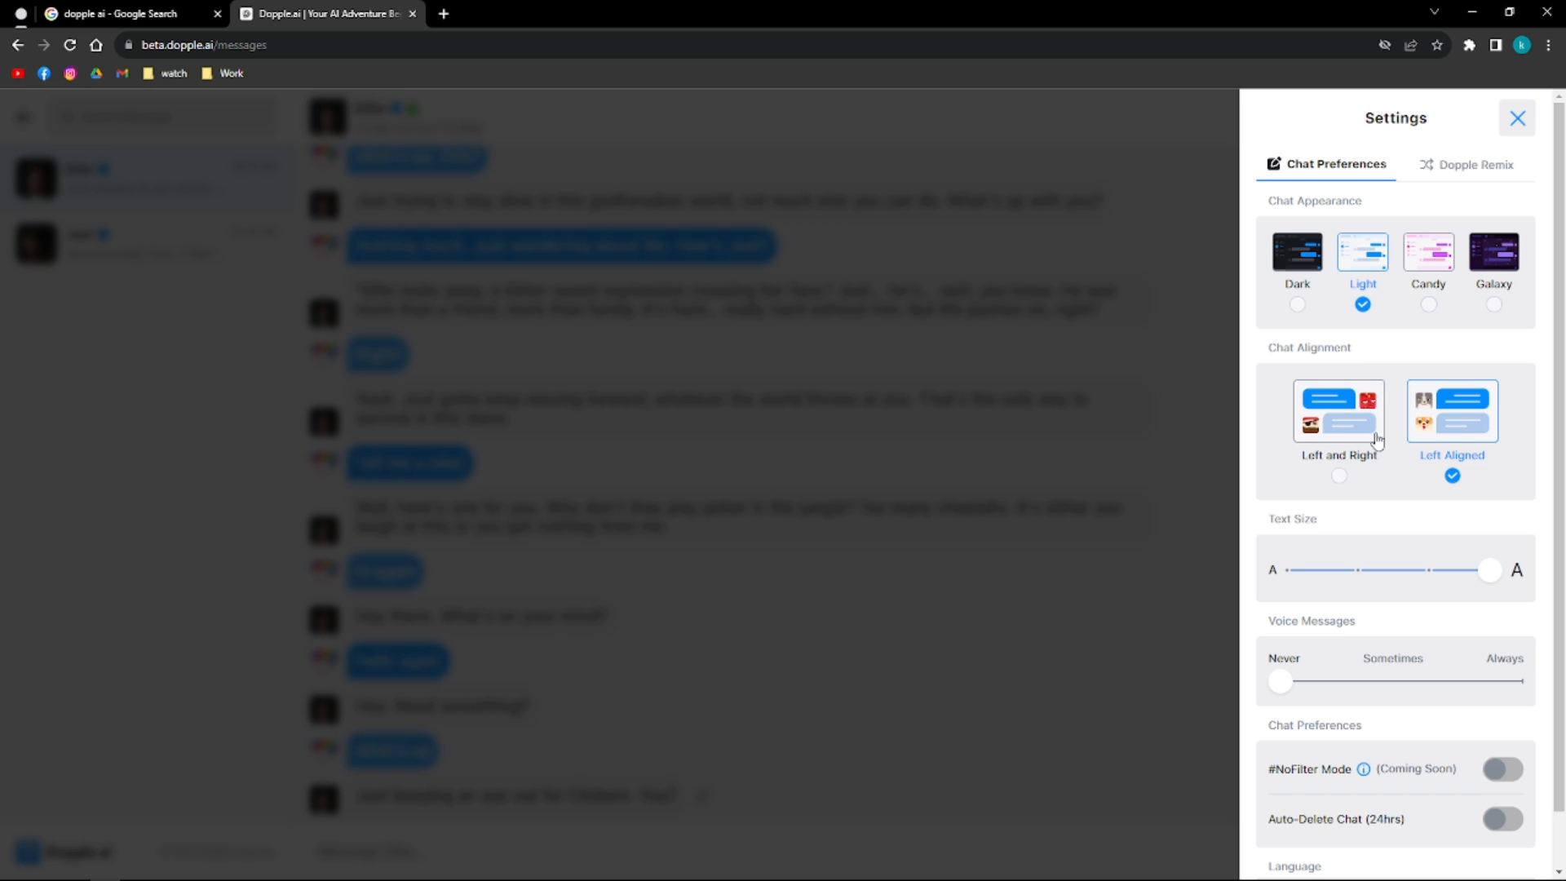
pyautogui.moveTo(1346, 437)
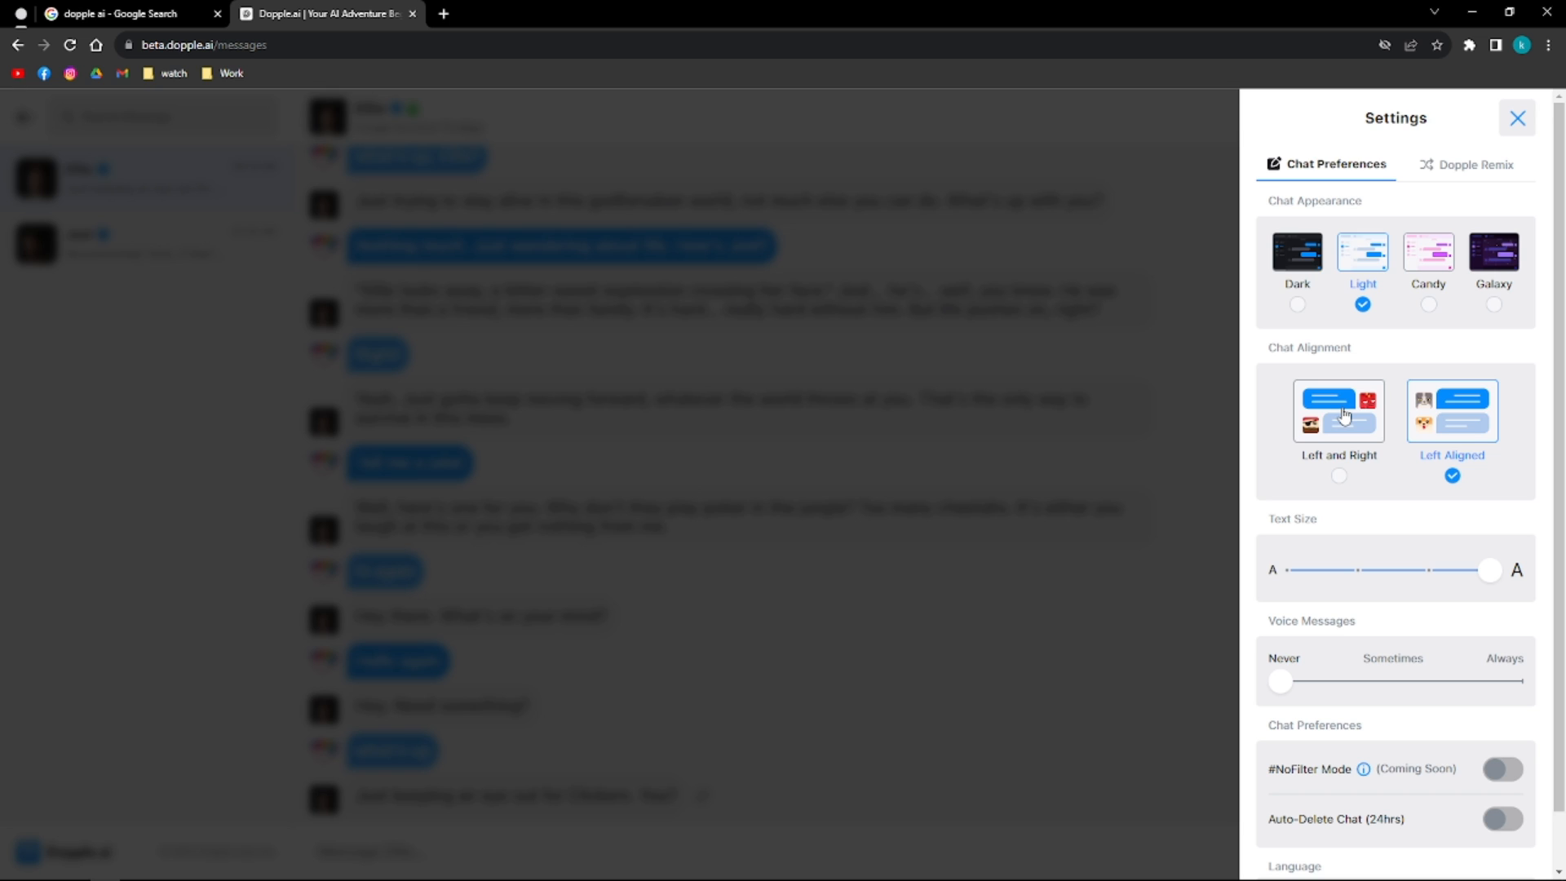
pyautogui.click(1337, 411)
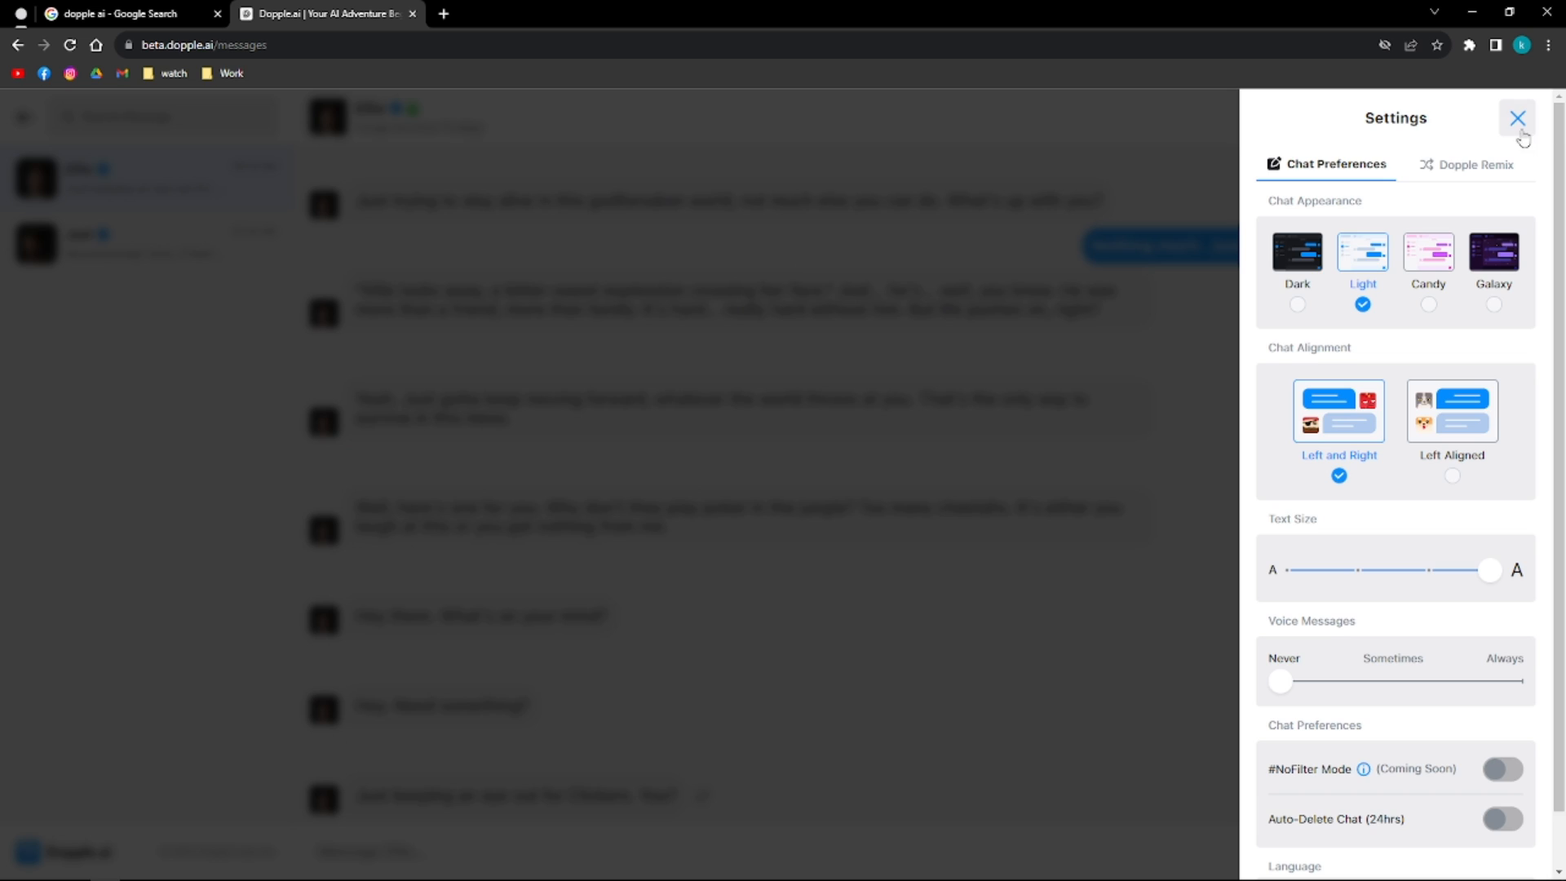
pyautogui.click(1516, 117)
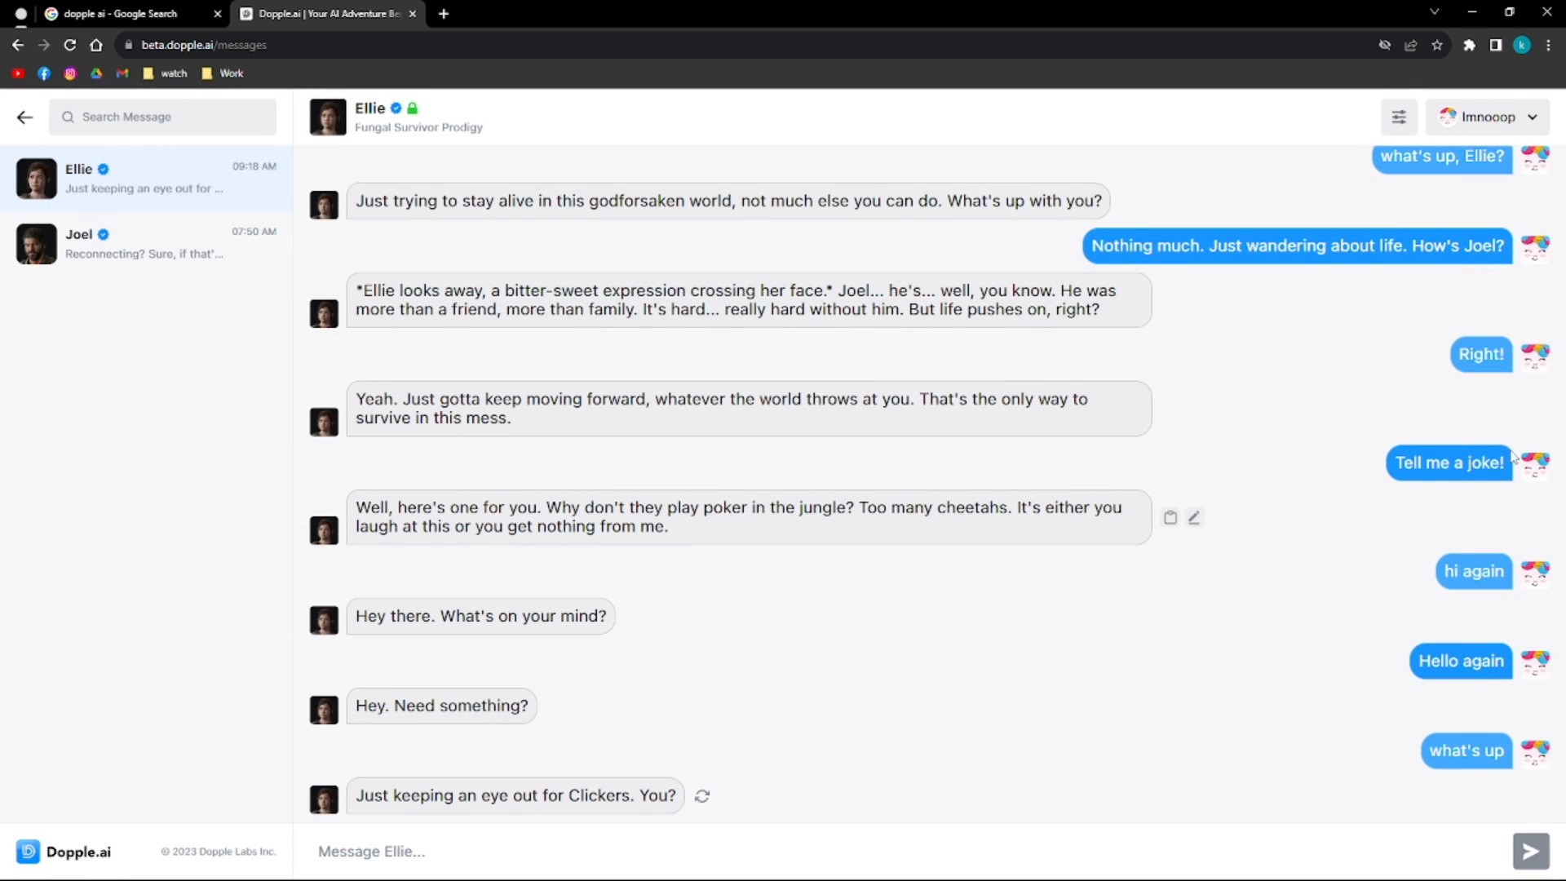
pyautogui.moveTo(379, 248)
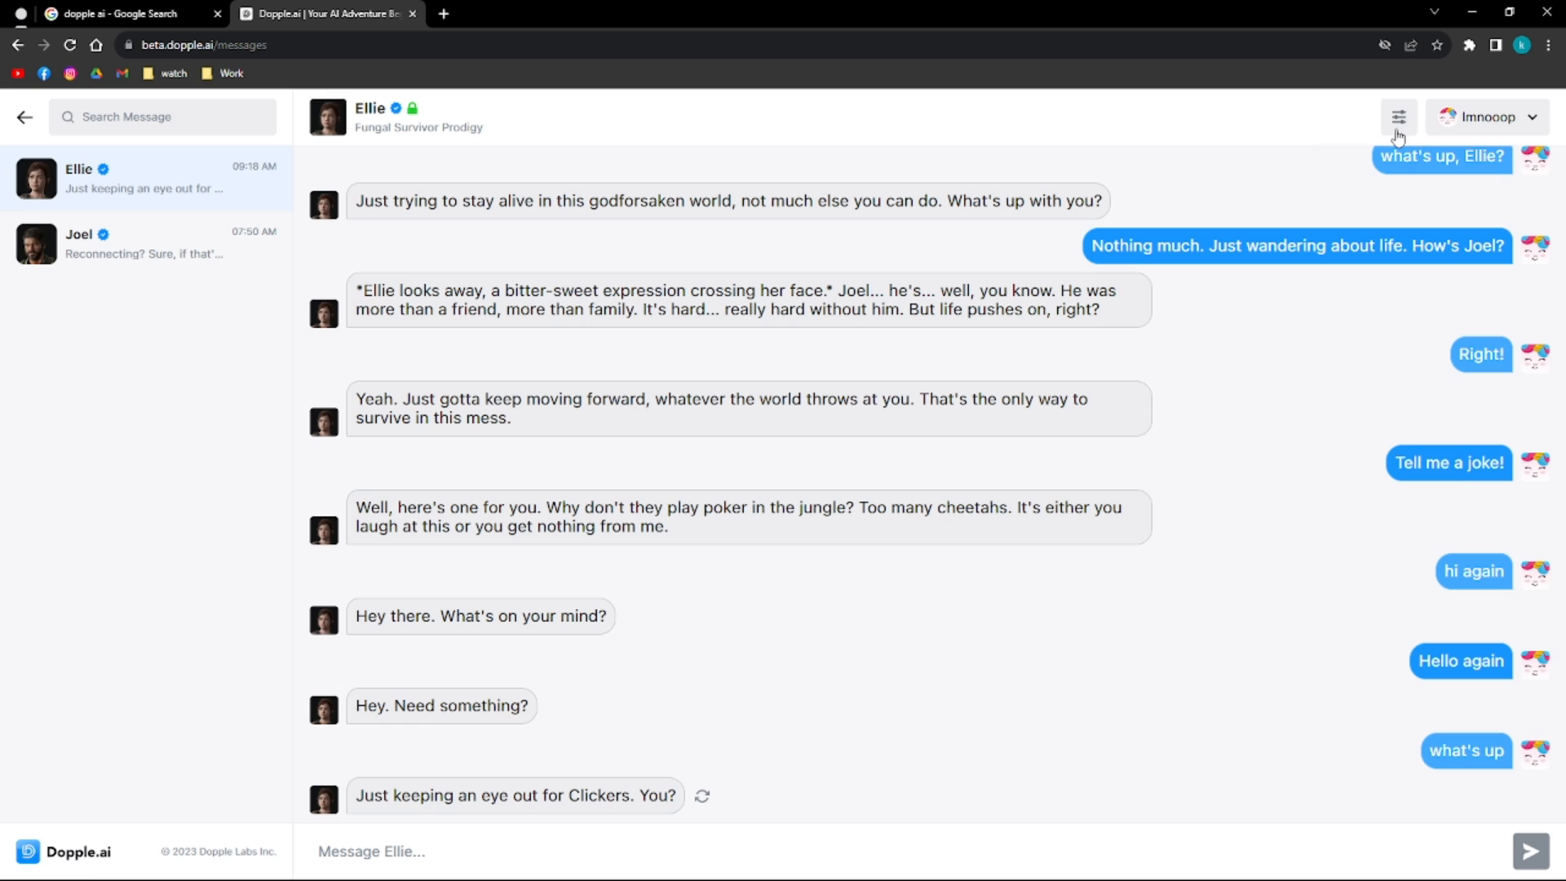
# - Drag the Text Size slider to its minimum and reopen settings to review the other preferences
pyautogui.click(1399, 117)
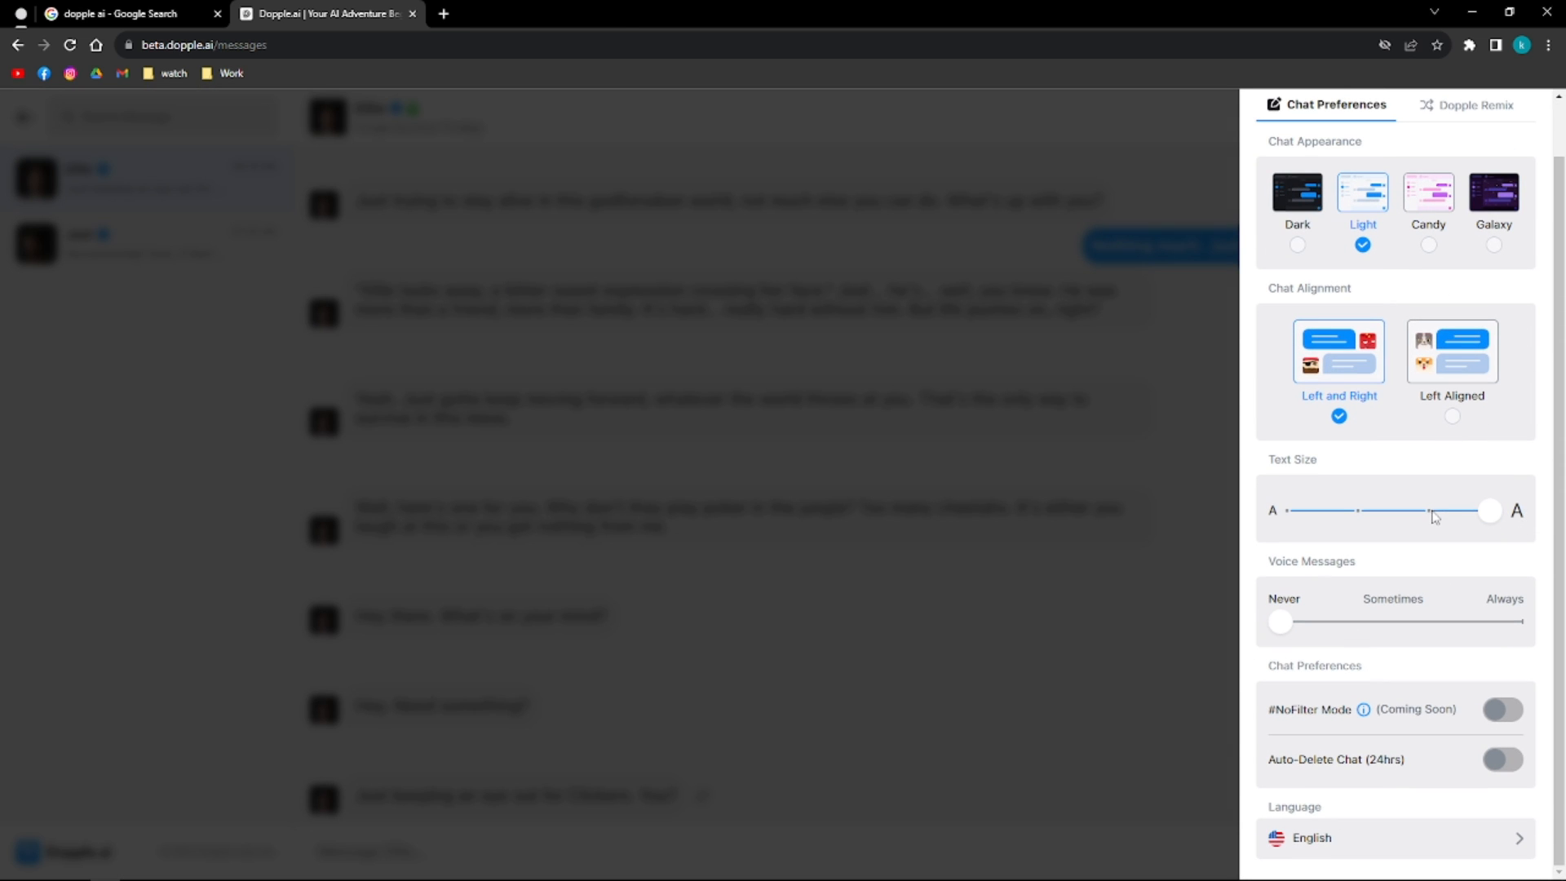
pyautogui.moveTo(1488, 511); pyautogui.dragTo(1425, 511)
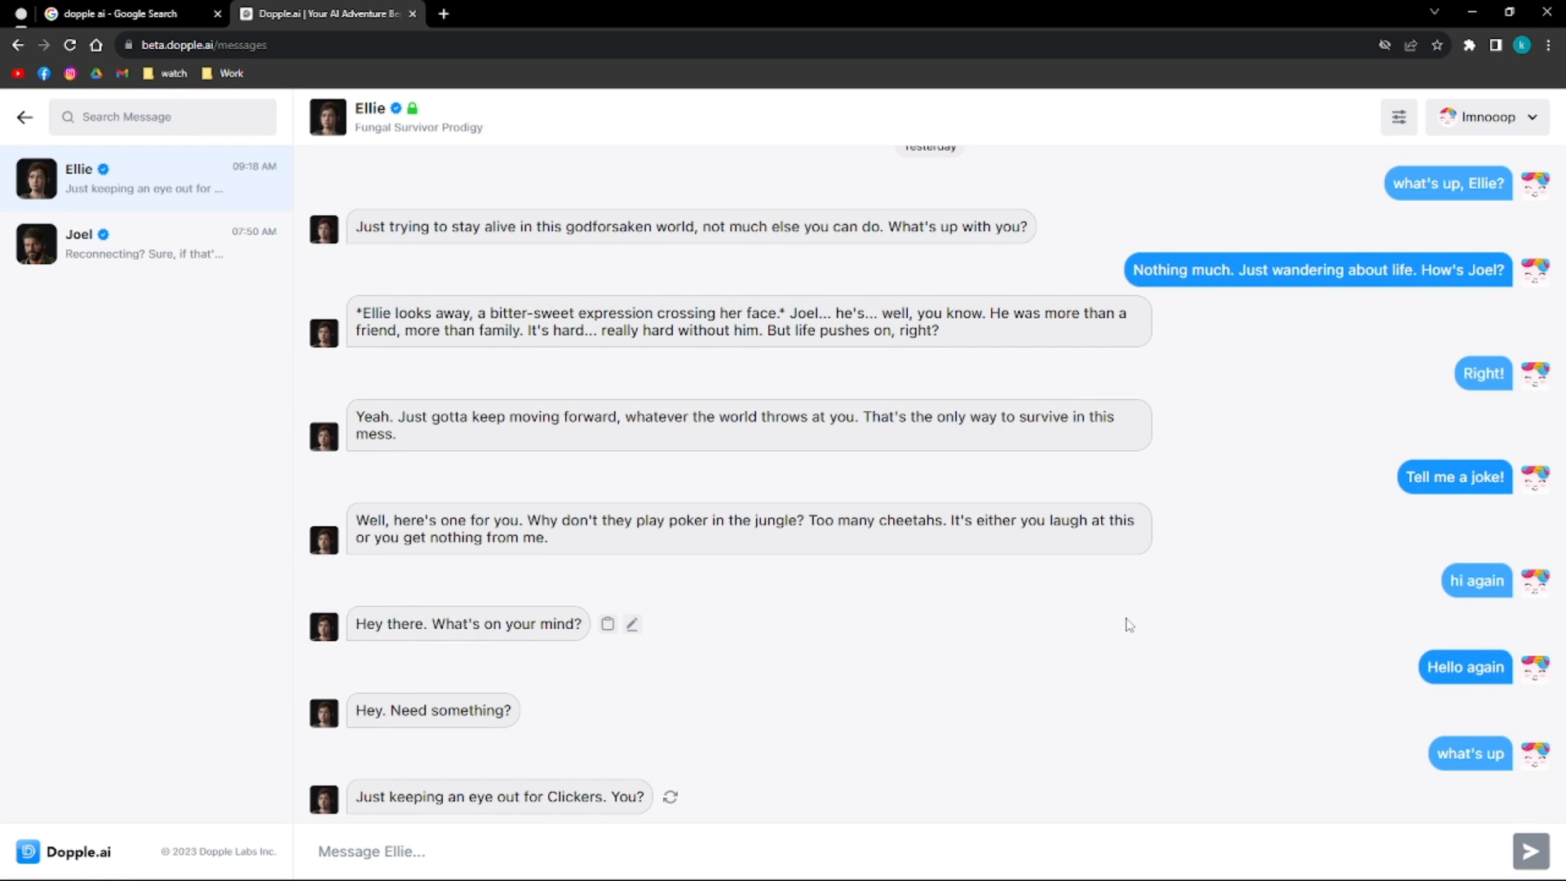
pyautogui.click(1398, 117)
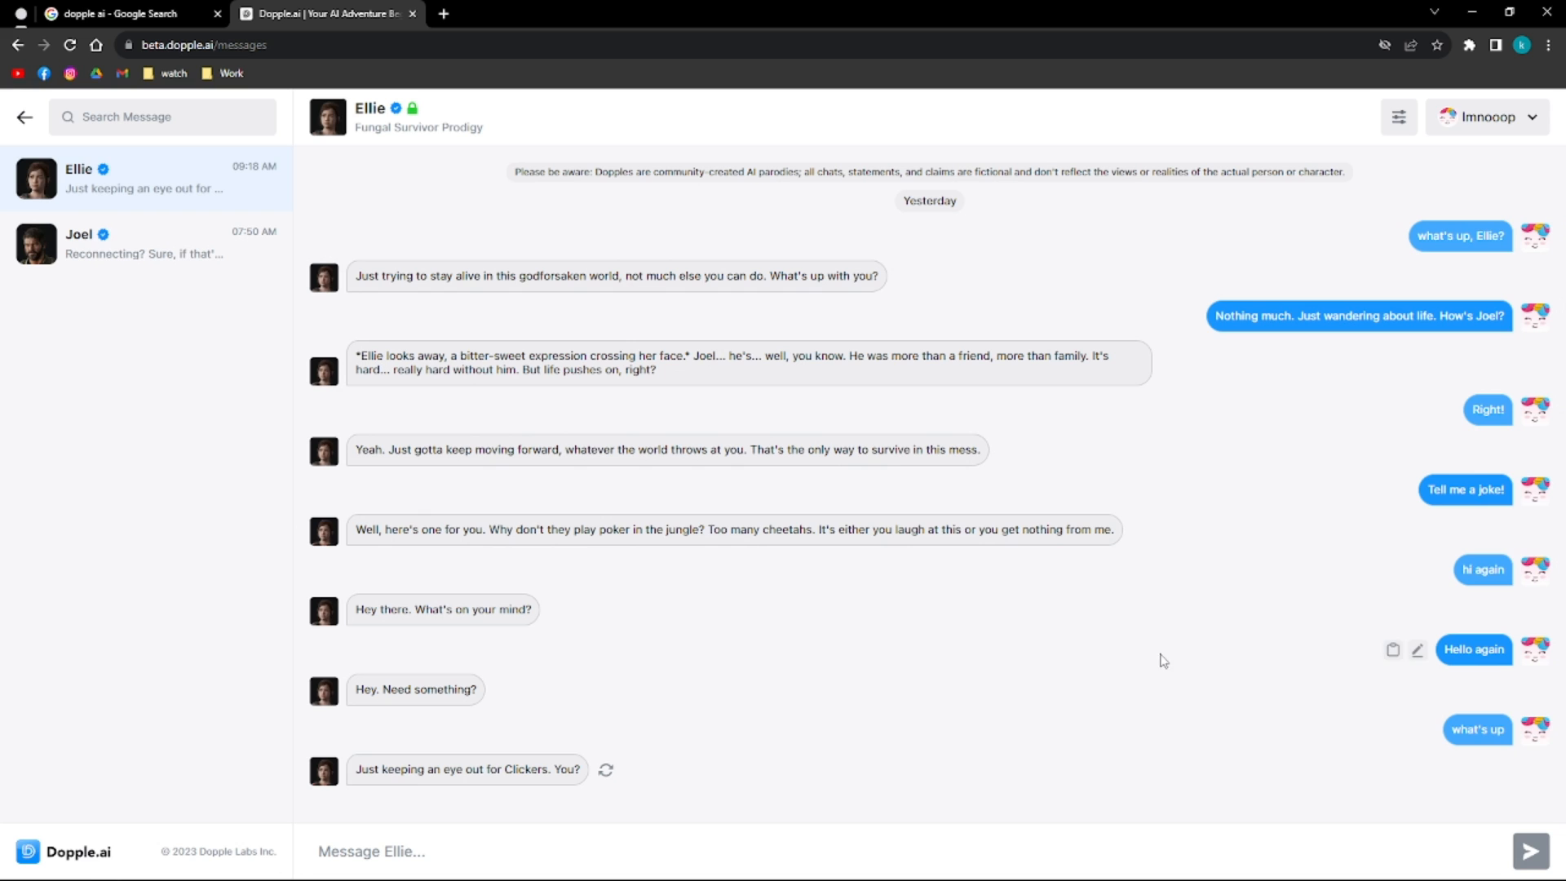
pyautogui.click(1398, 118)
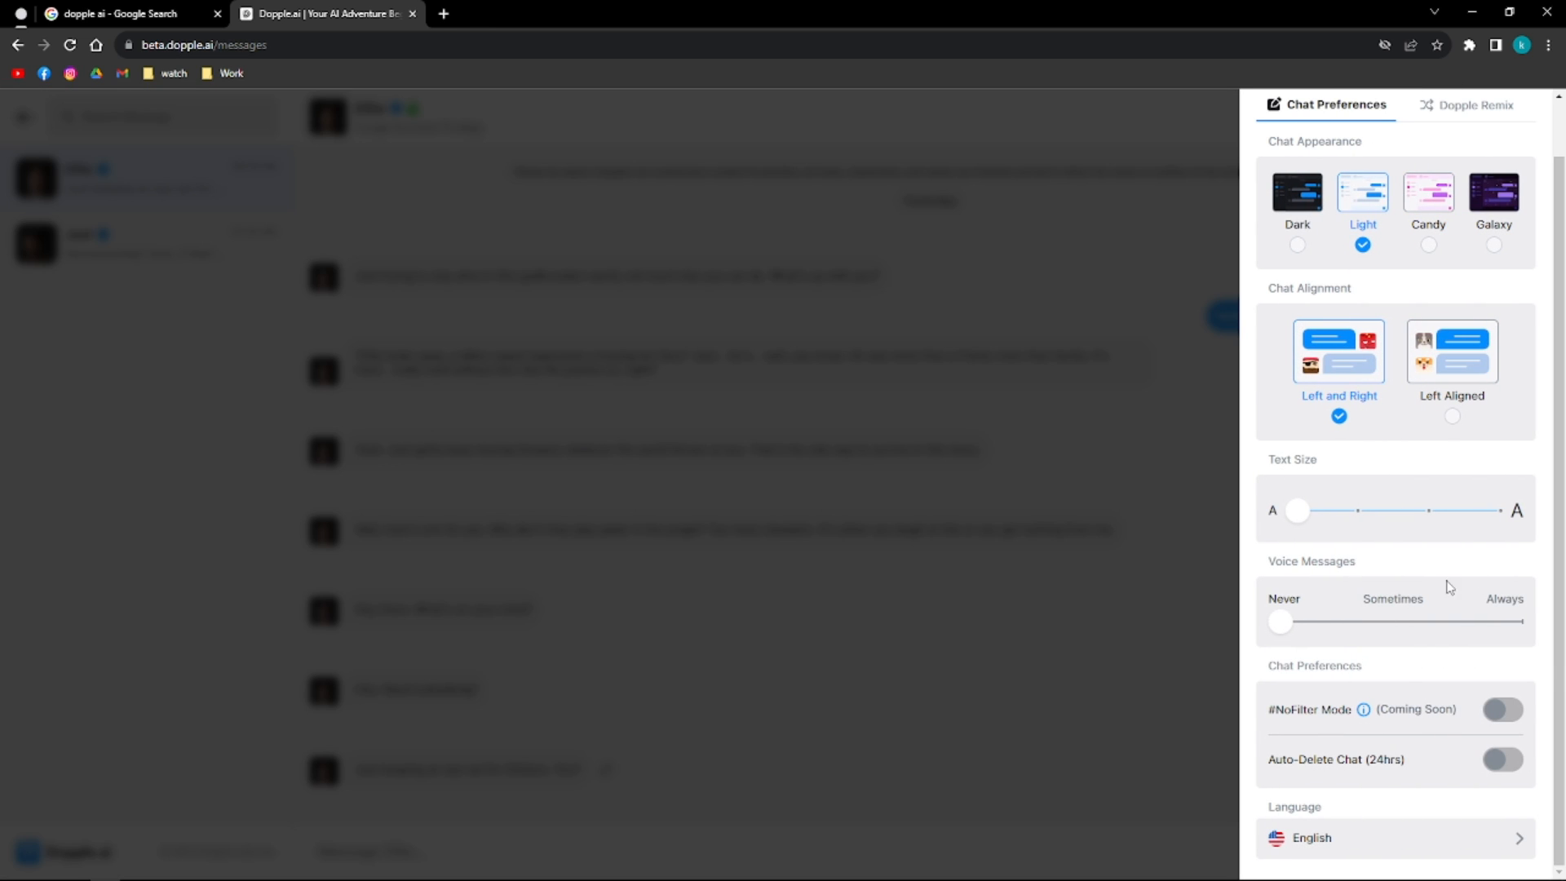
pyautogui.moveTo(1305, 654)
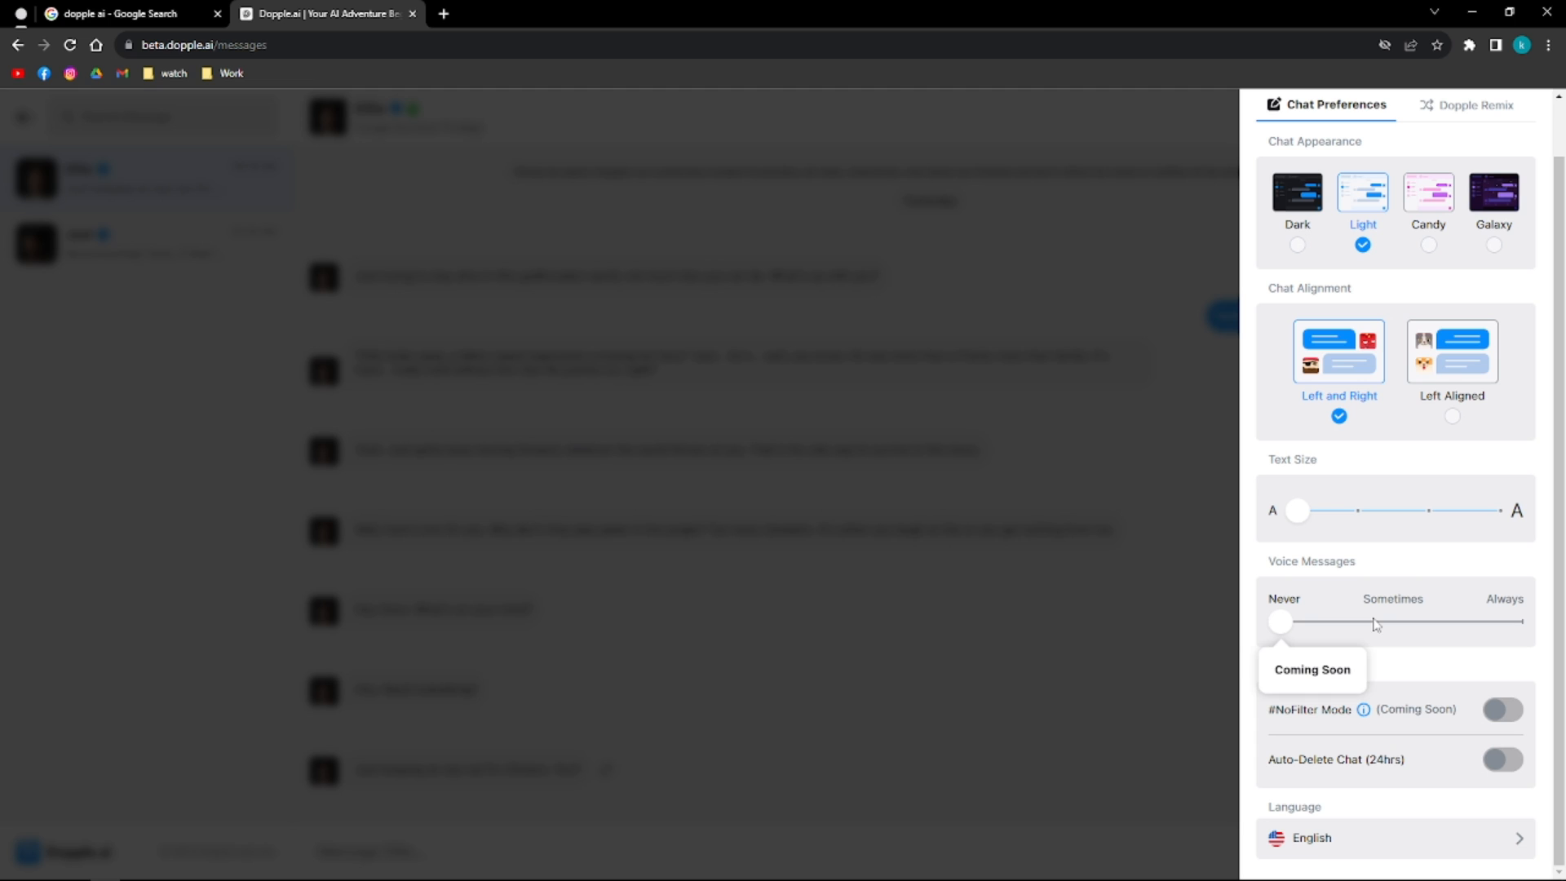
pyautogui.moveTo(1331, 609)
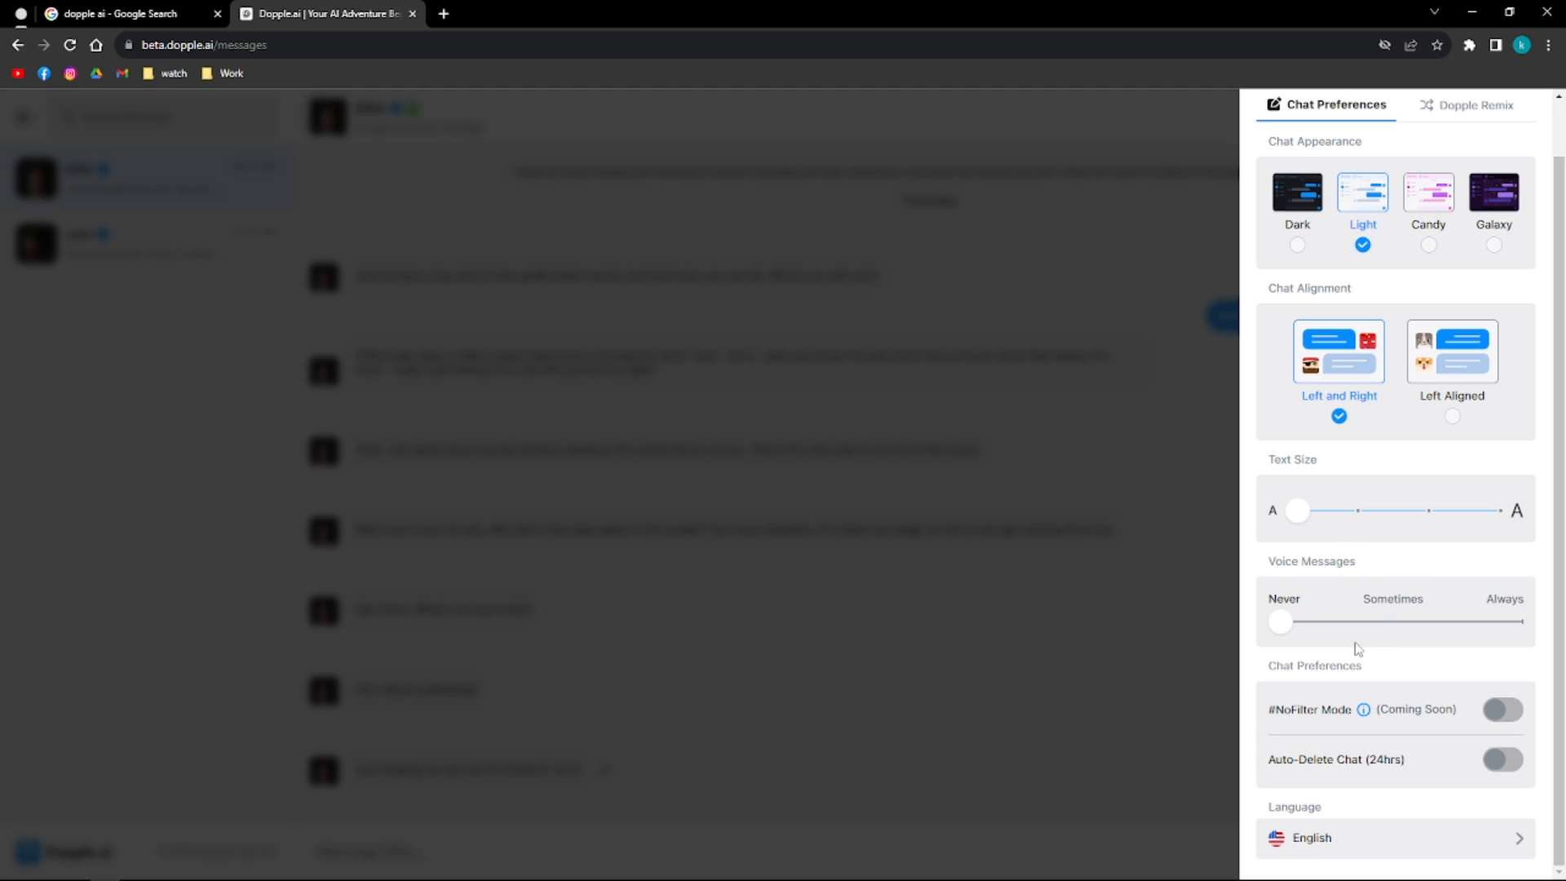
pyautogui.moveTo(1312, 611)
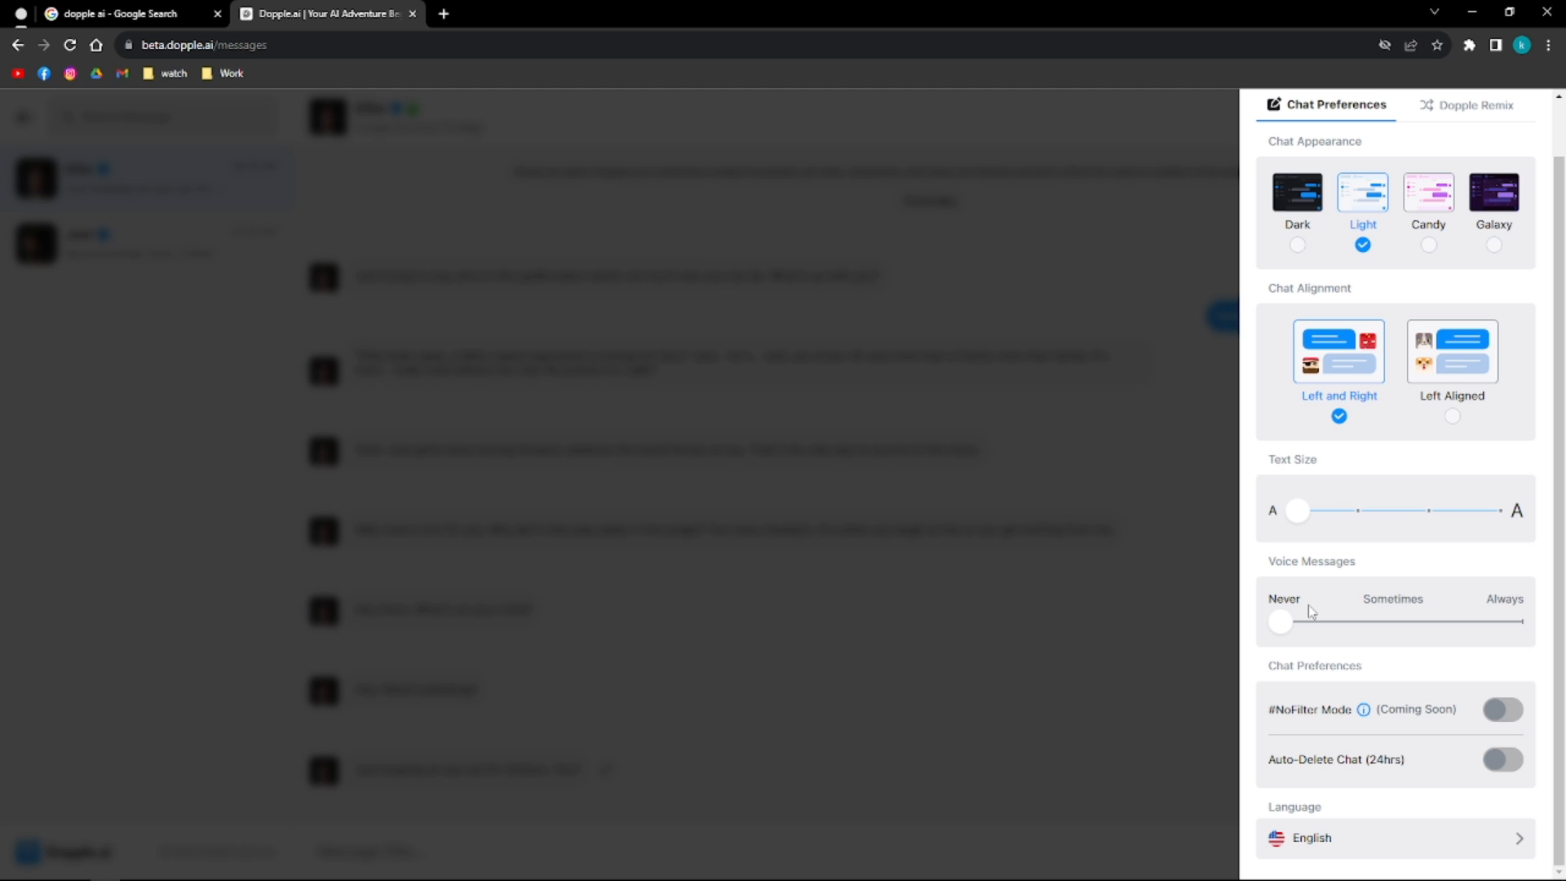
pyautogui.moveTo(1302, 617)
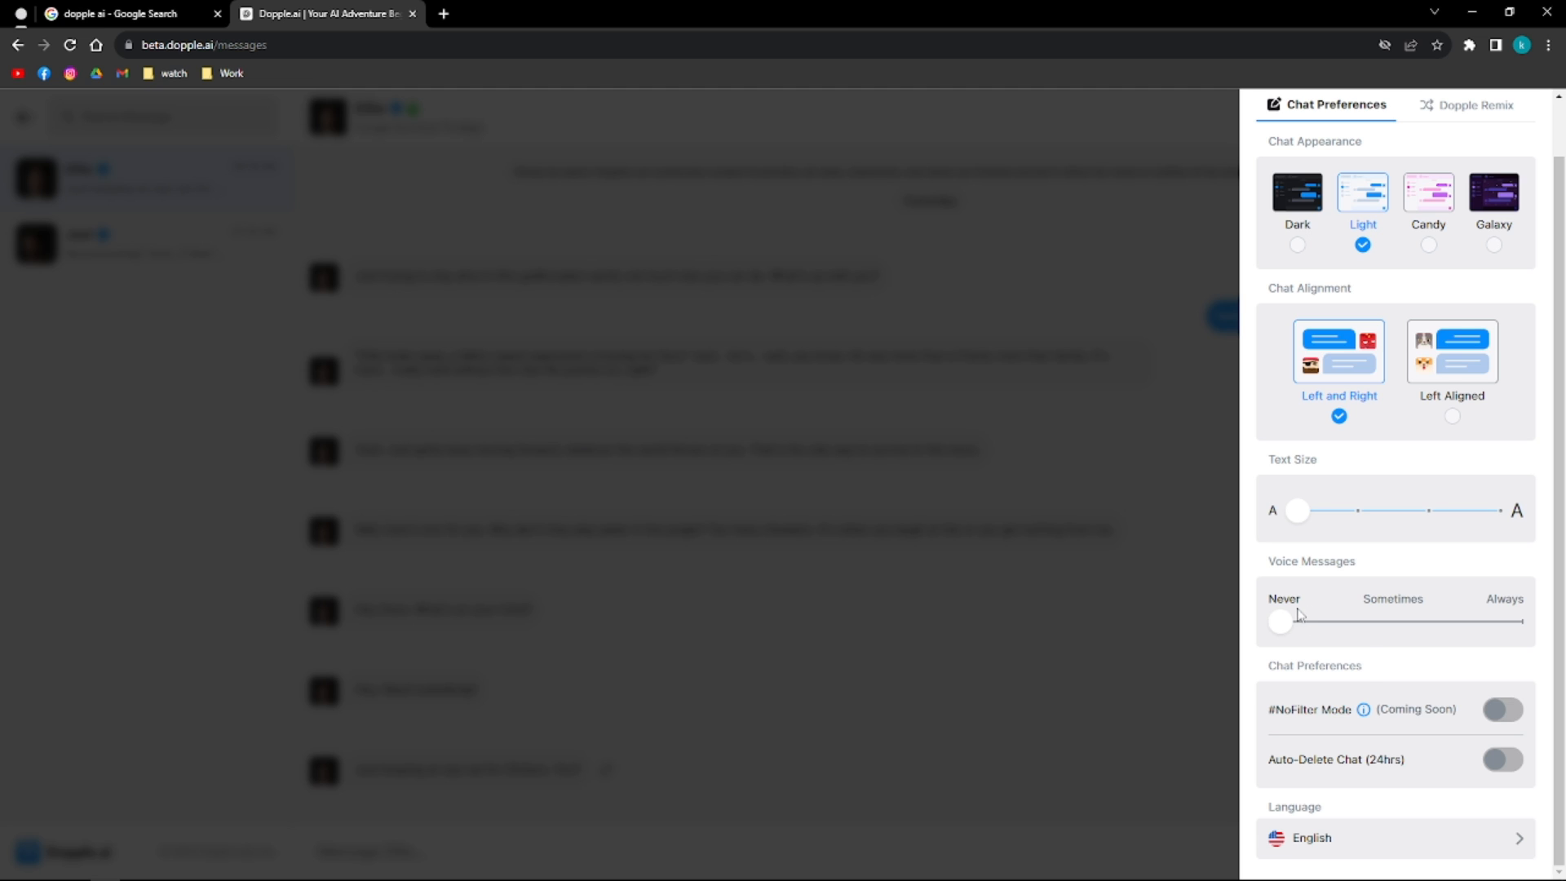
pyautogui.moveTo(1303, 617)
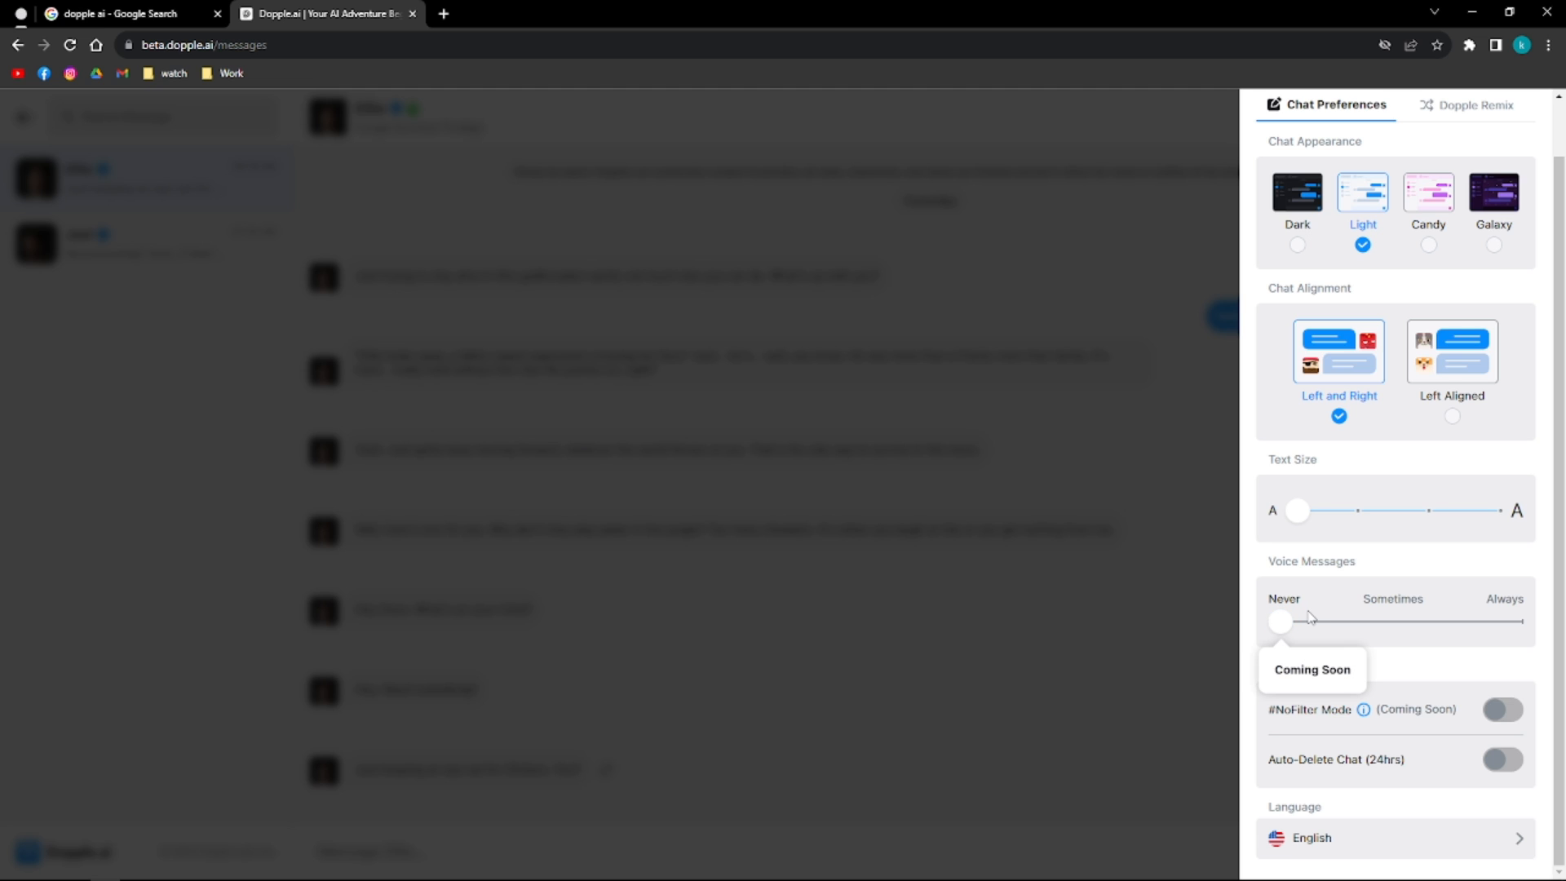
pyautogui.moveTo(1266, 713)
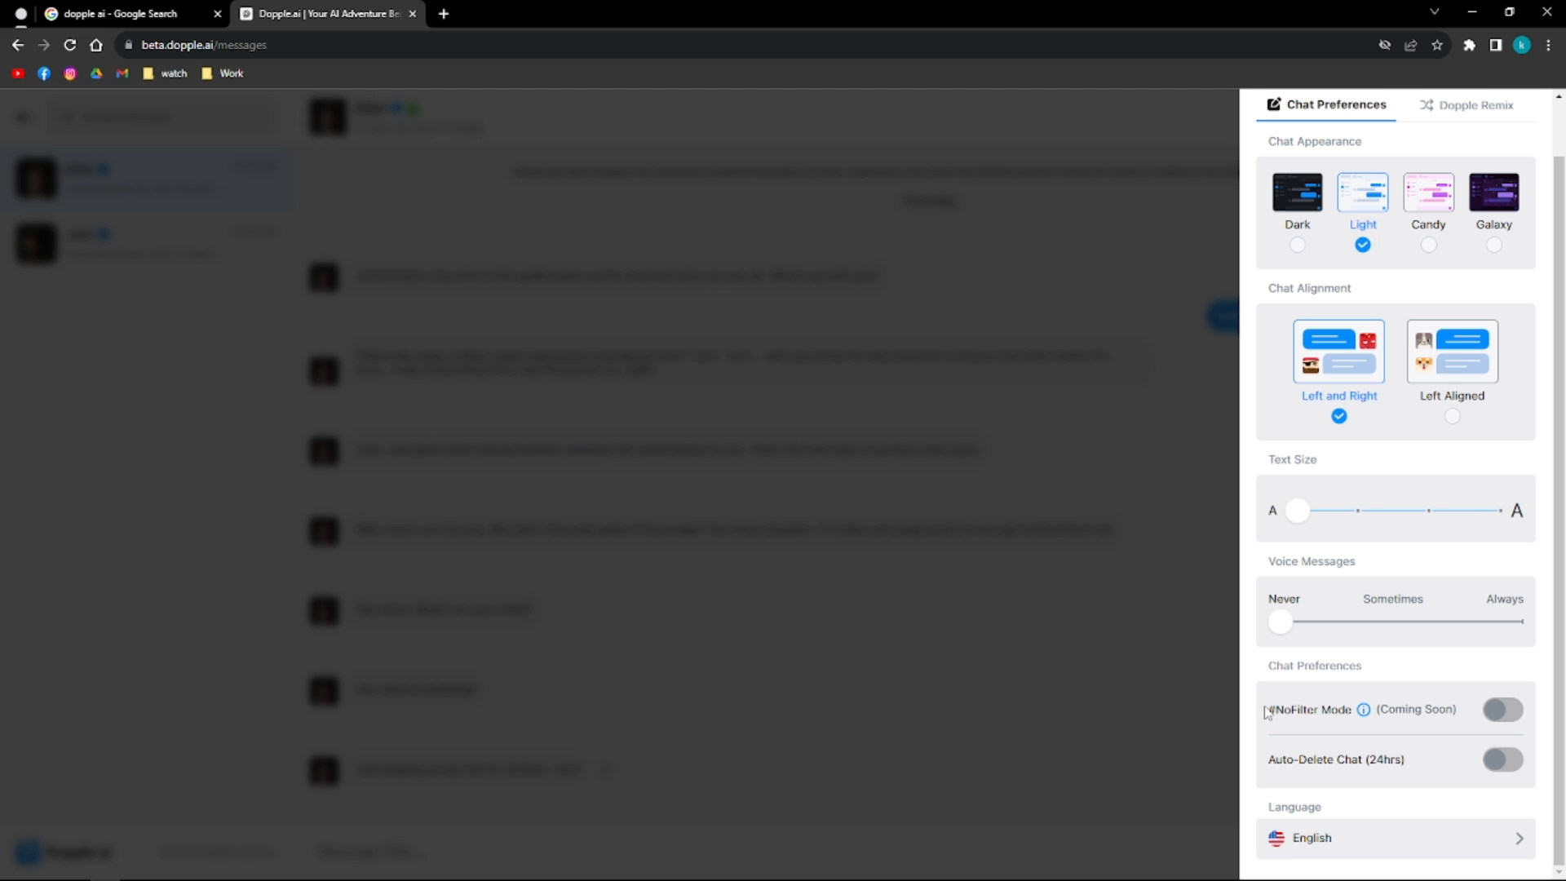
pyautogui.moveTo(1276, 764)
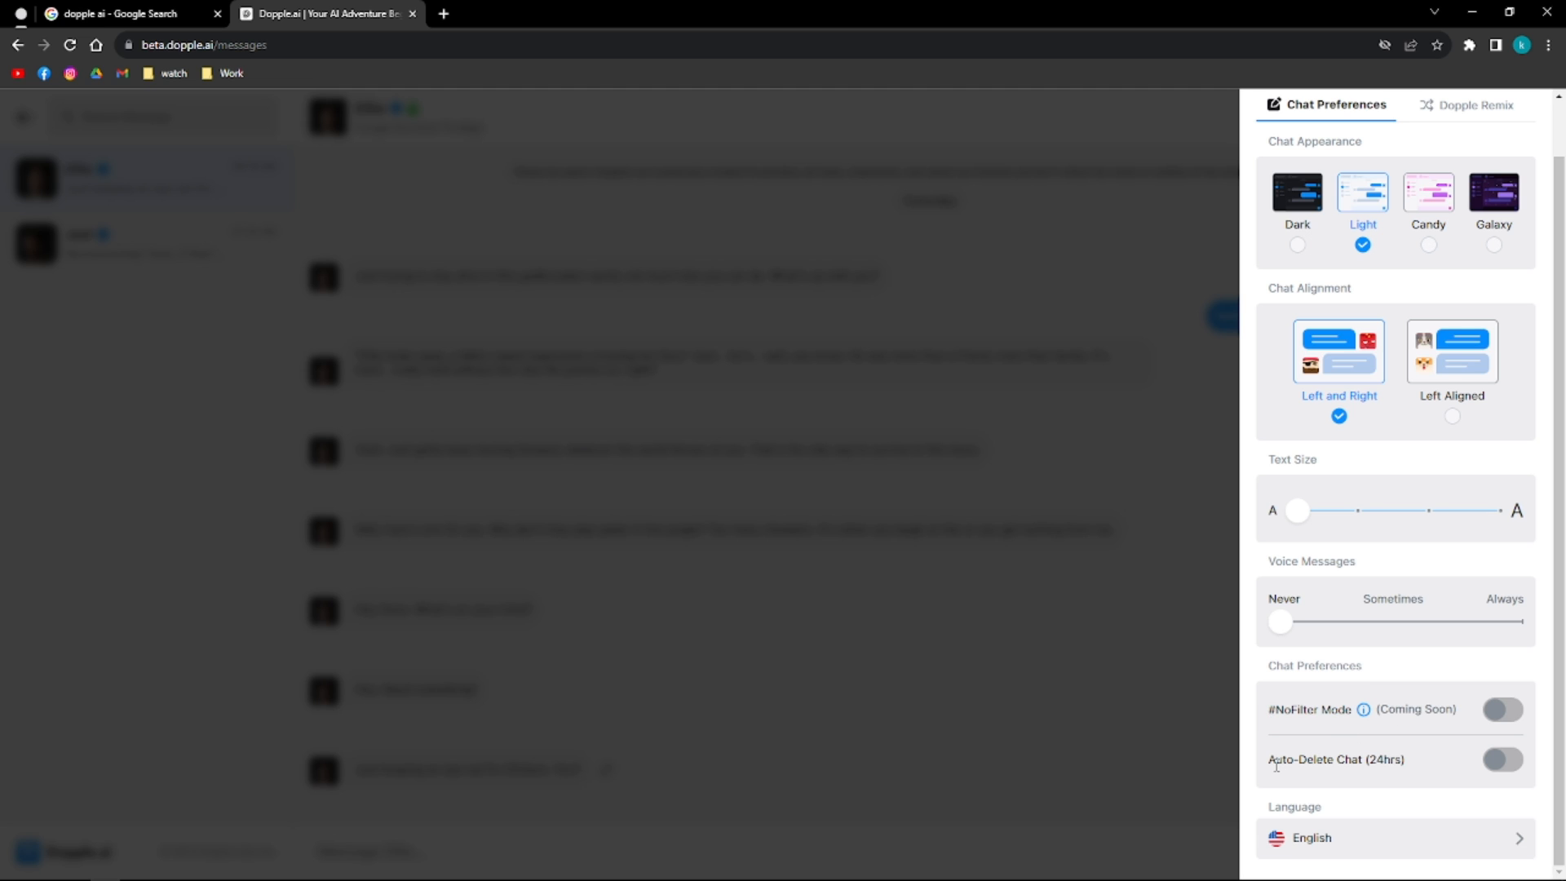
pyautogui.moveTo(1470, 829)
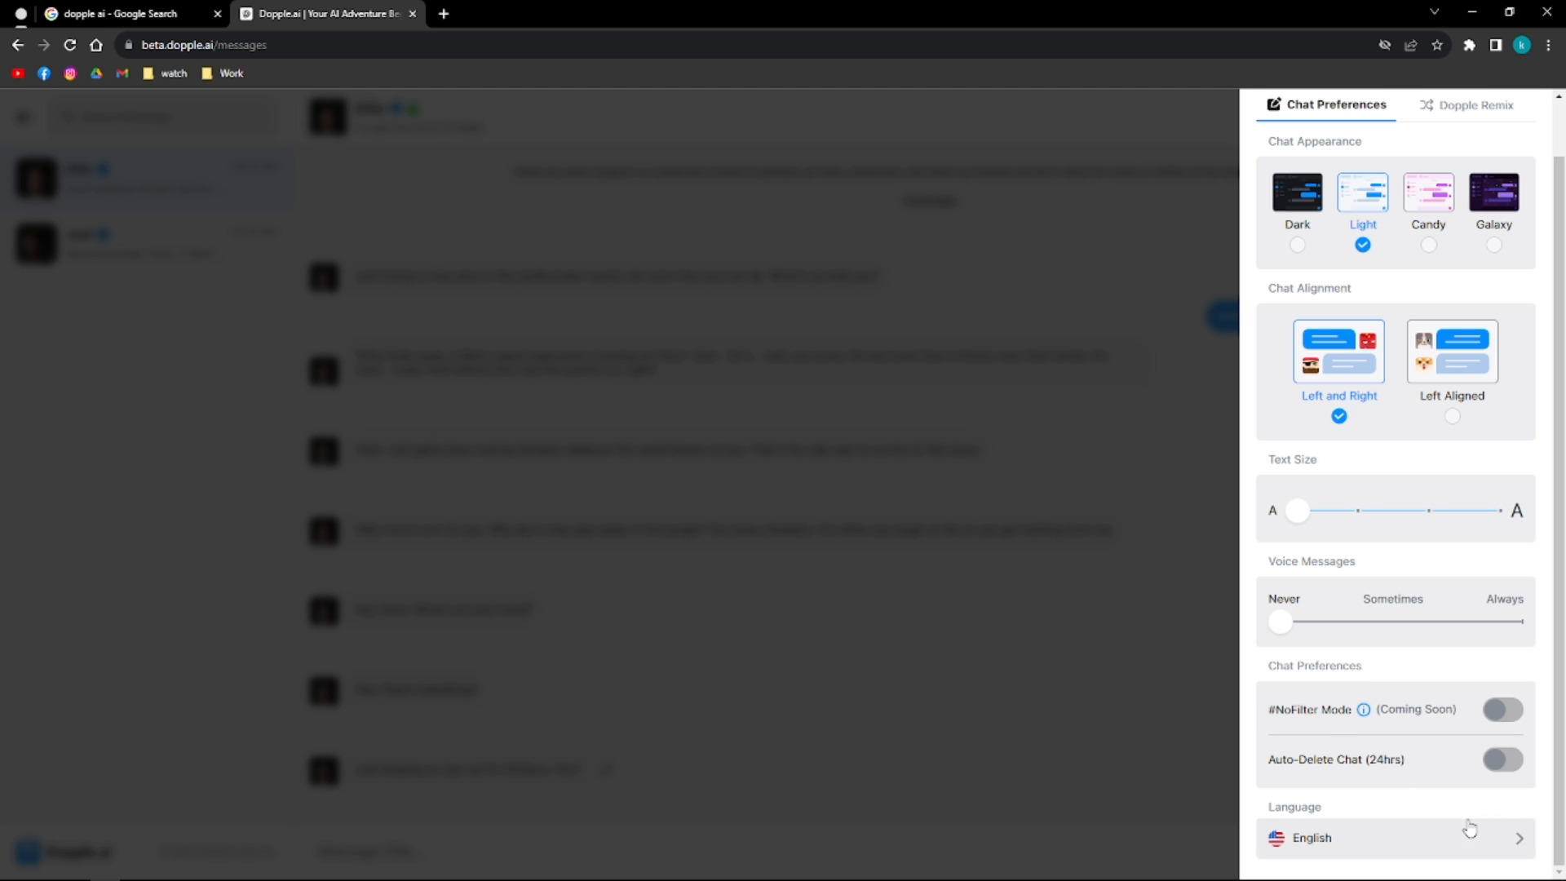
pyautogui.moveTo(1313, 845)
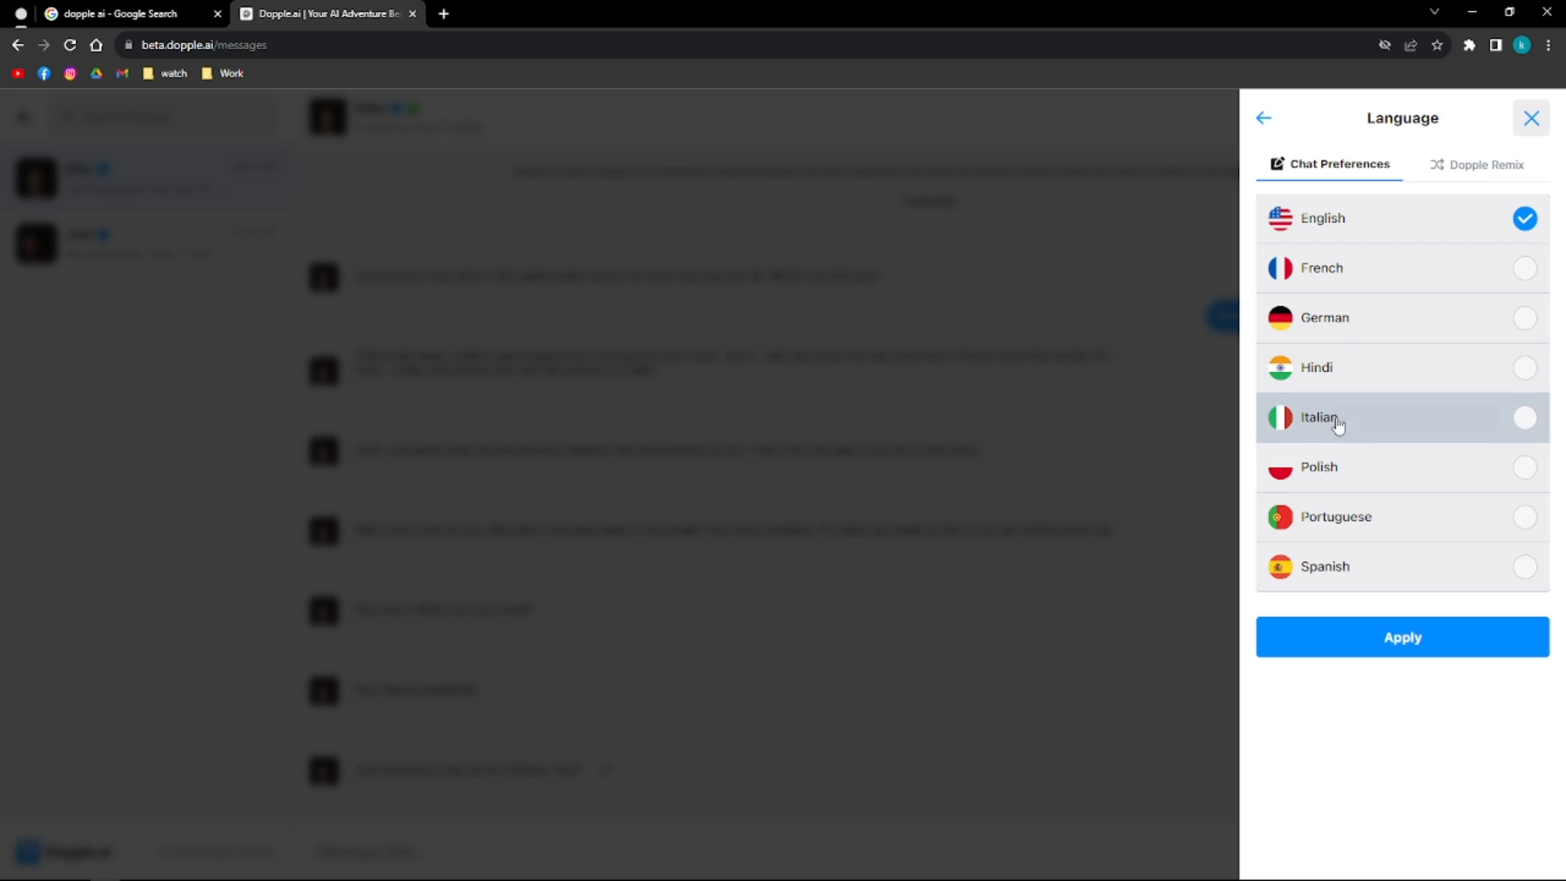
pyautogui.moveTo(1364, 630)
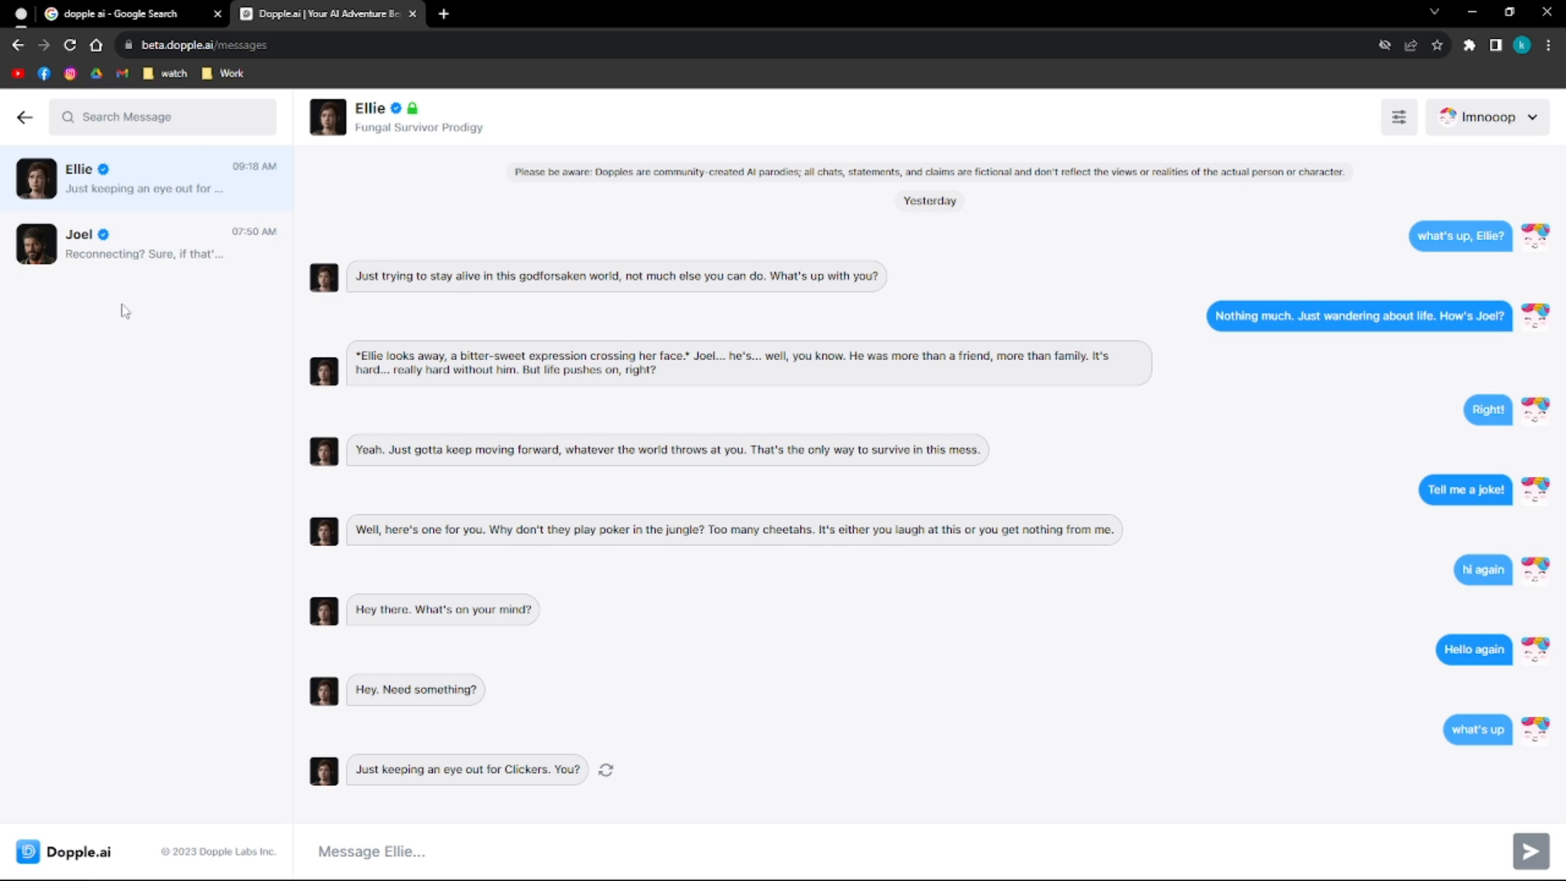
pyautogui.moveTo(148, 359)
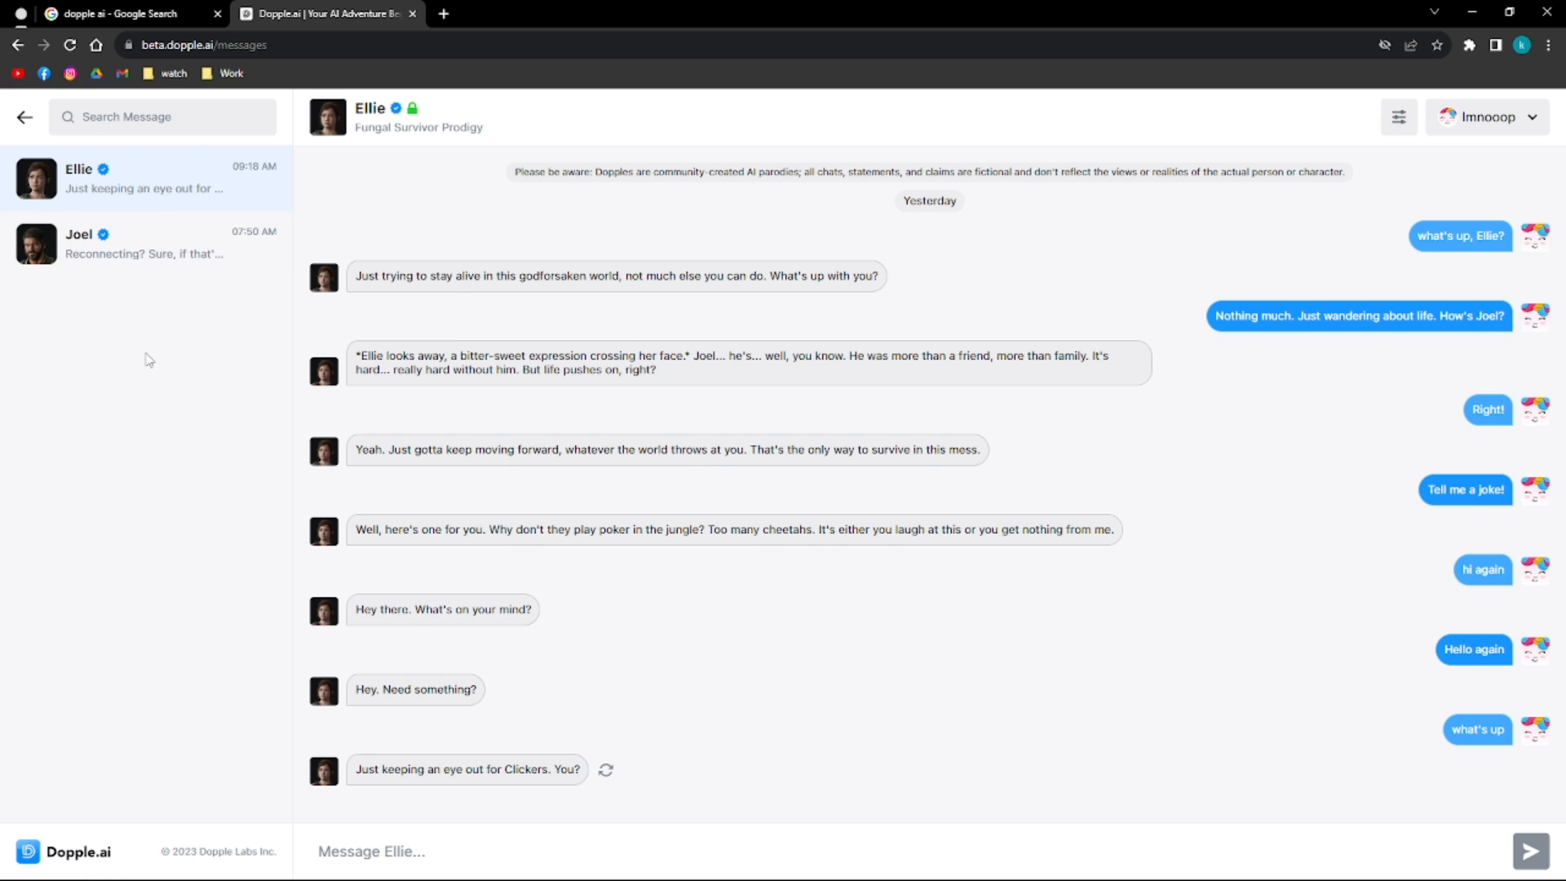
pyautogui.moveTo(149, 216)
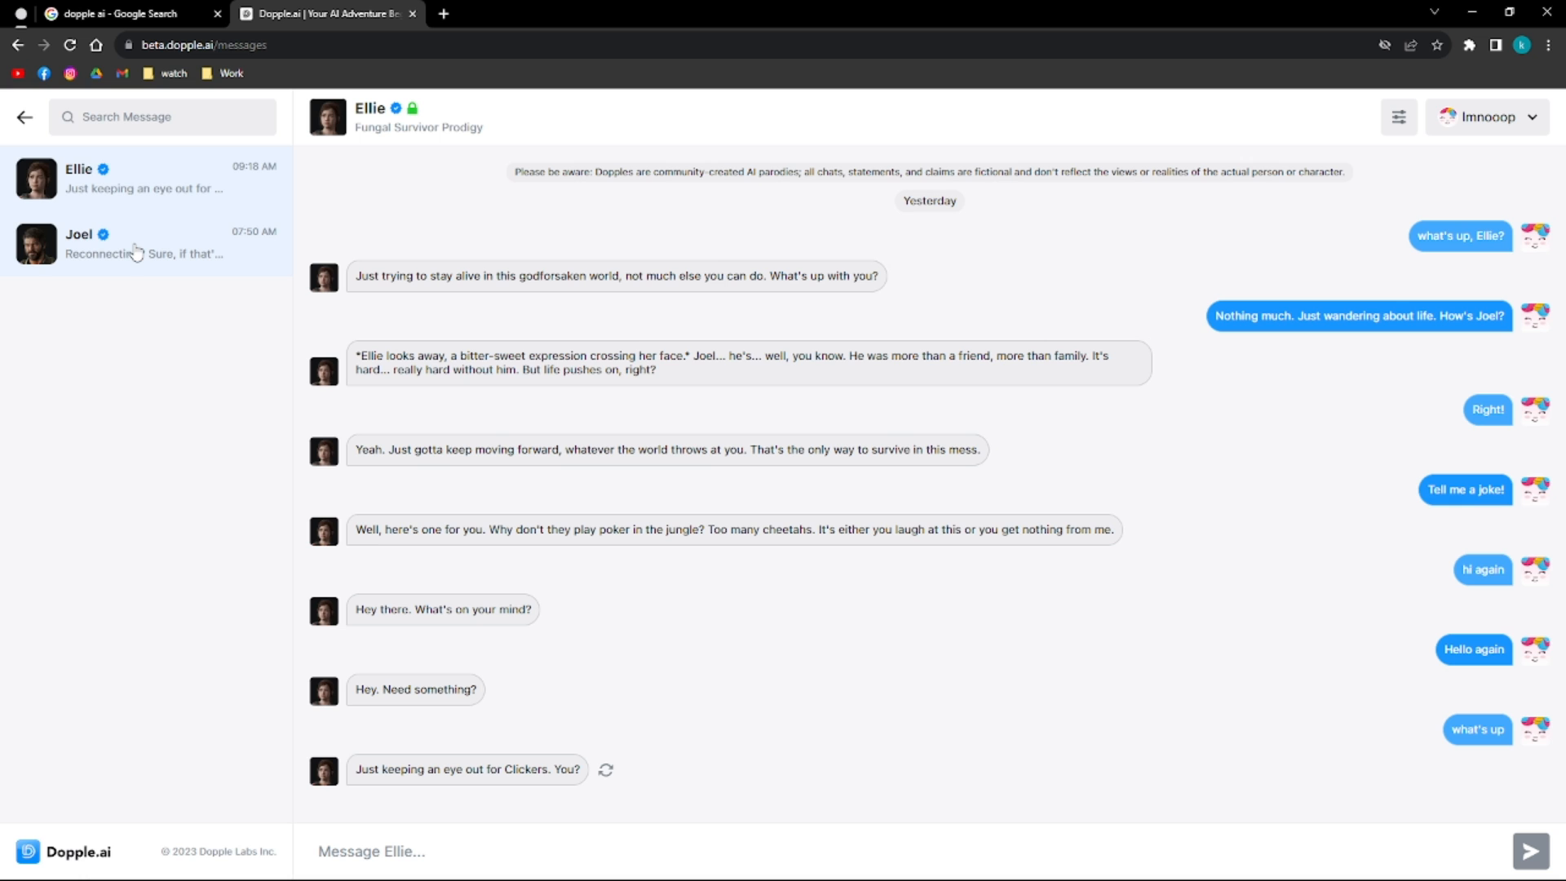
pyautogui.moveTo(137, 248)
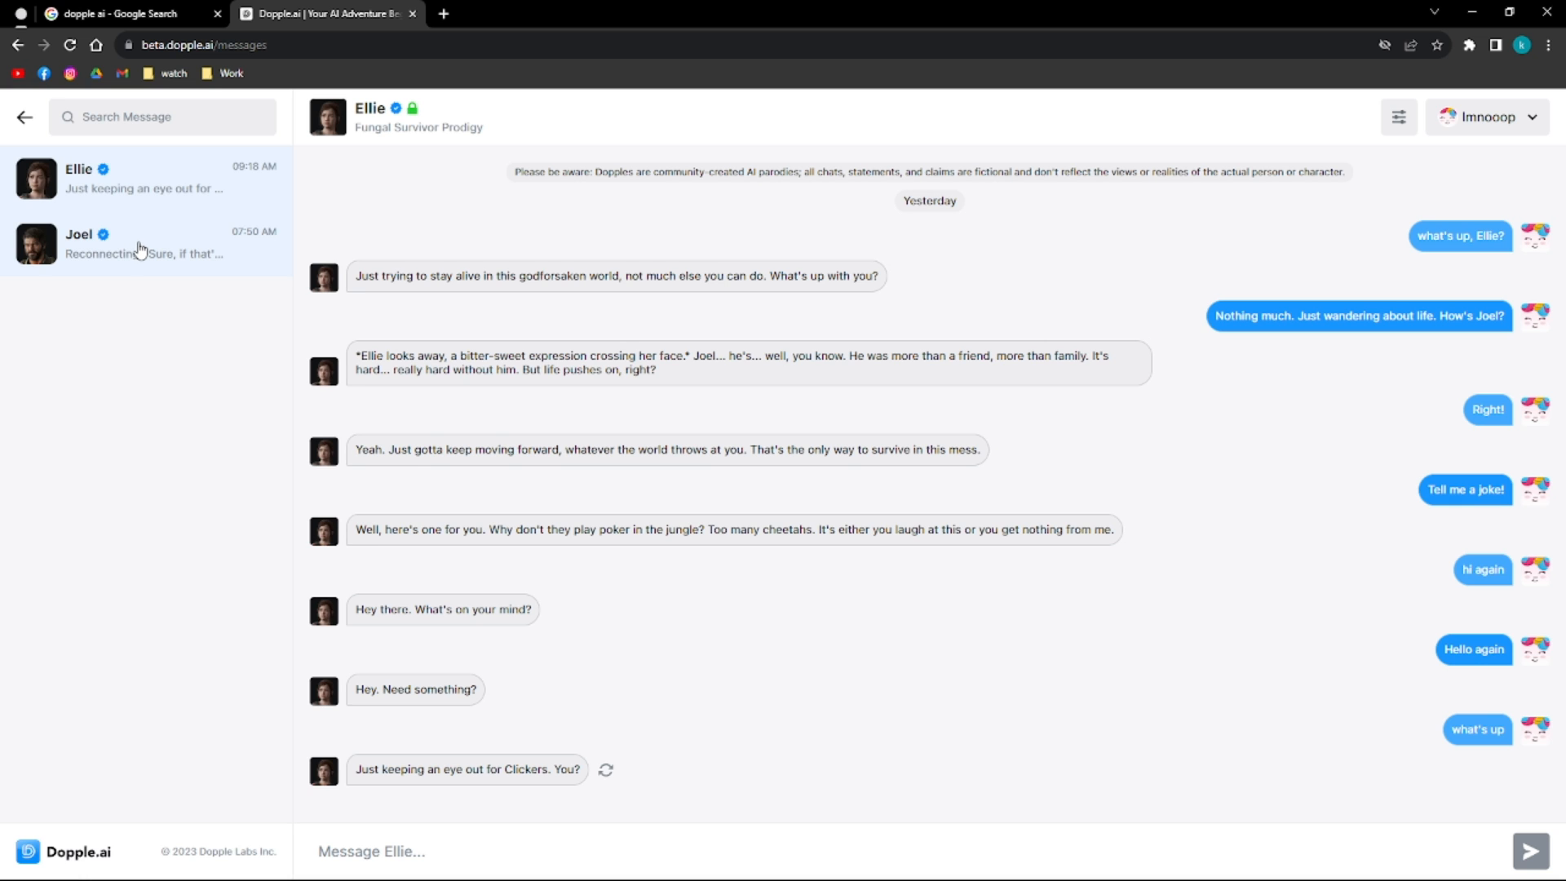
pyautogui.moveTo(149, 232)
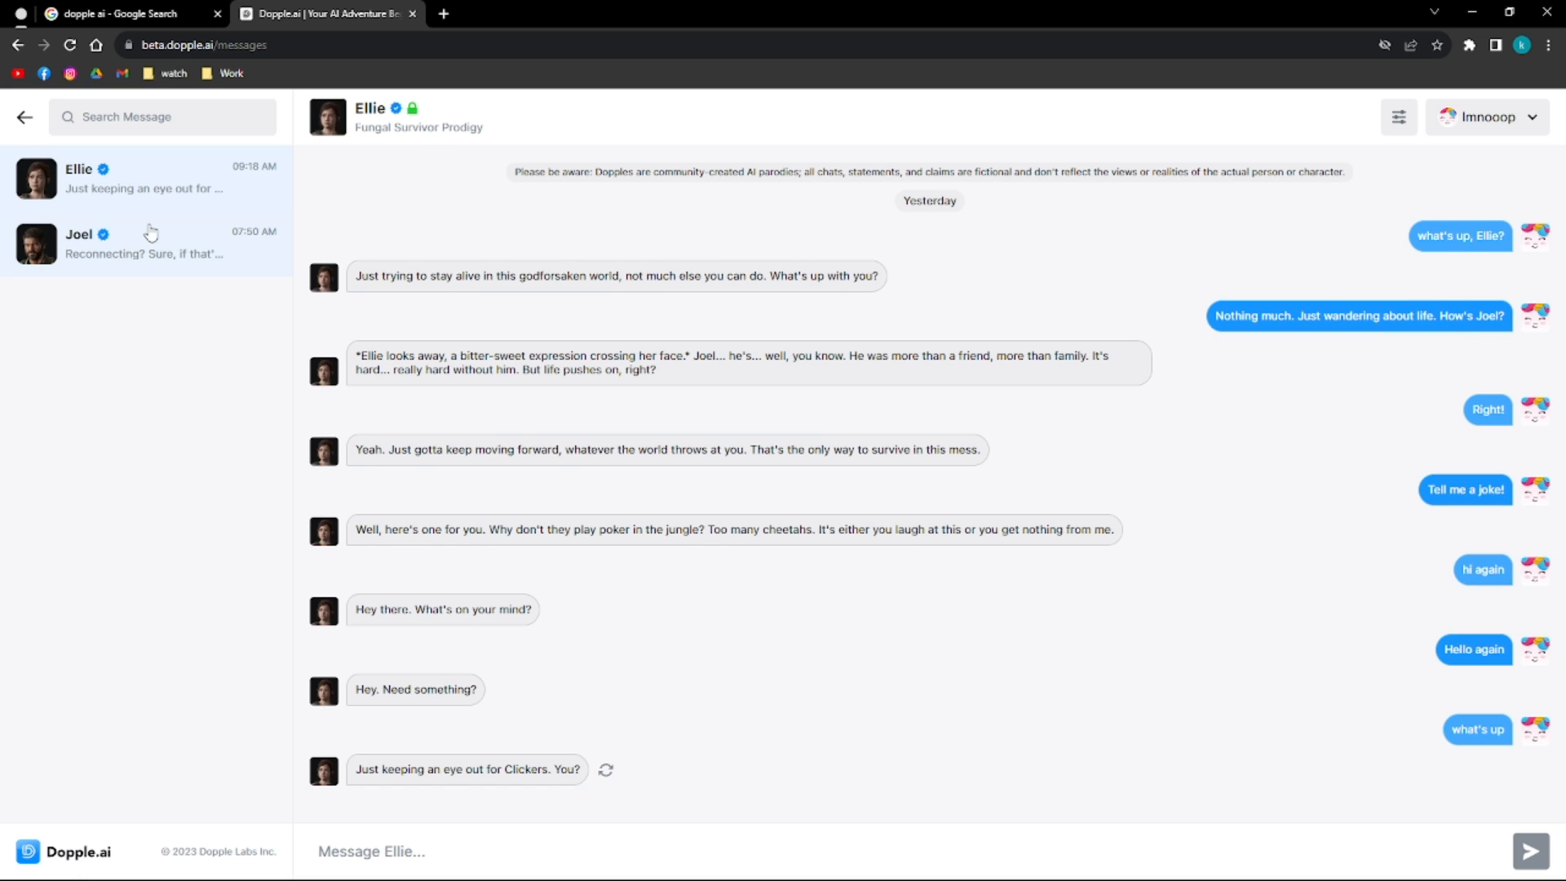
pyautogui.moveTo(134, 256)
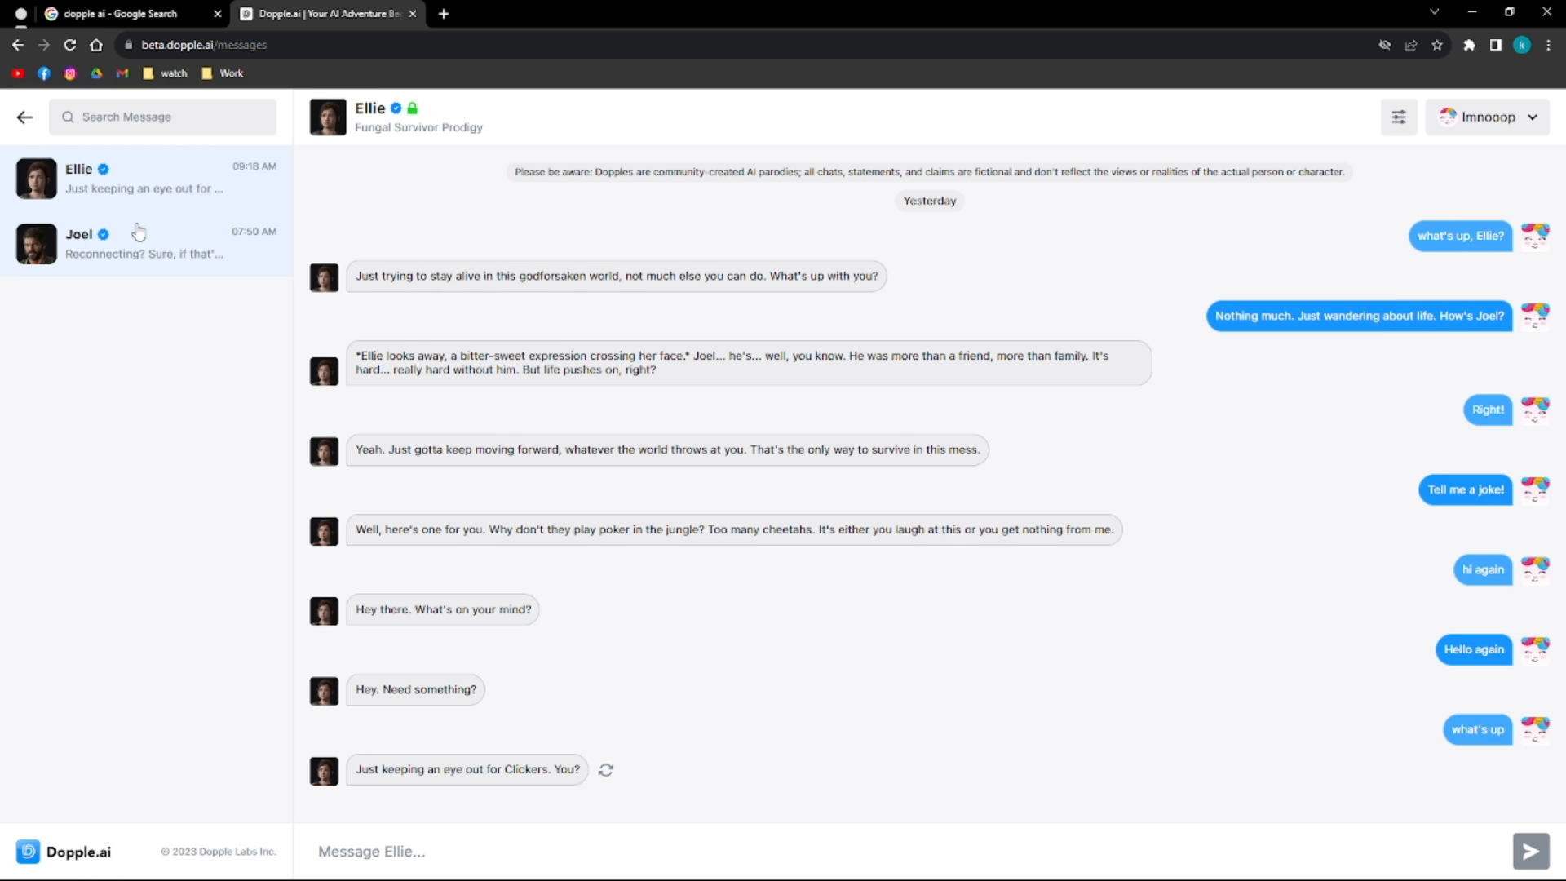
pyautogui.moveTo(152, 199)
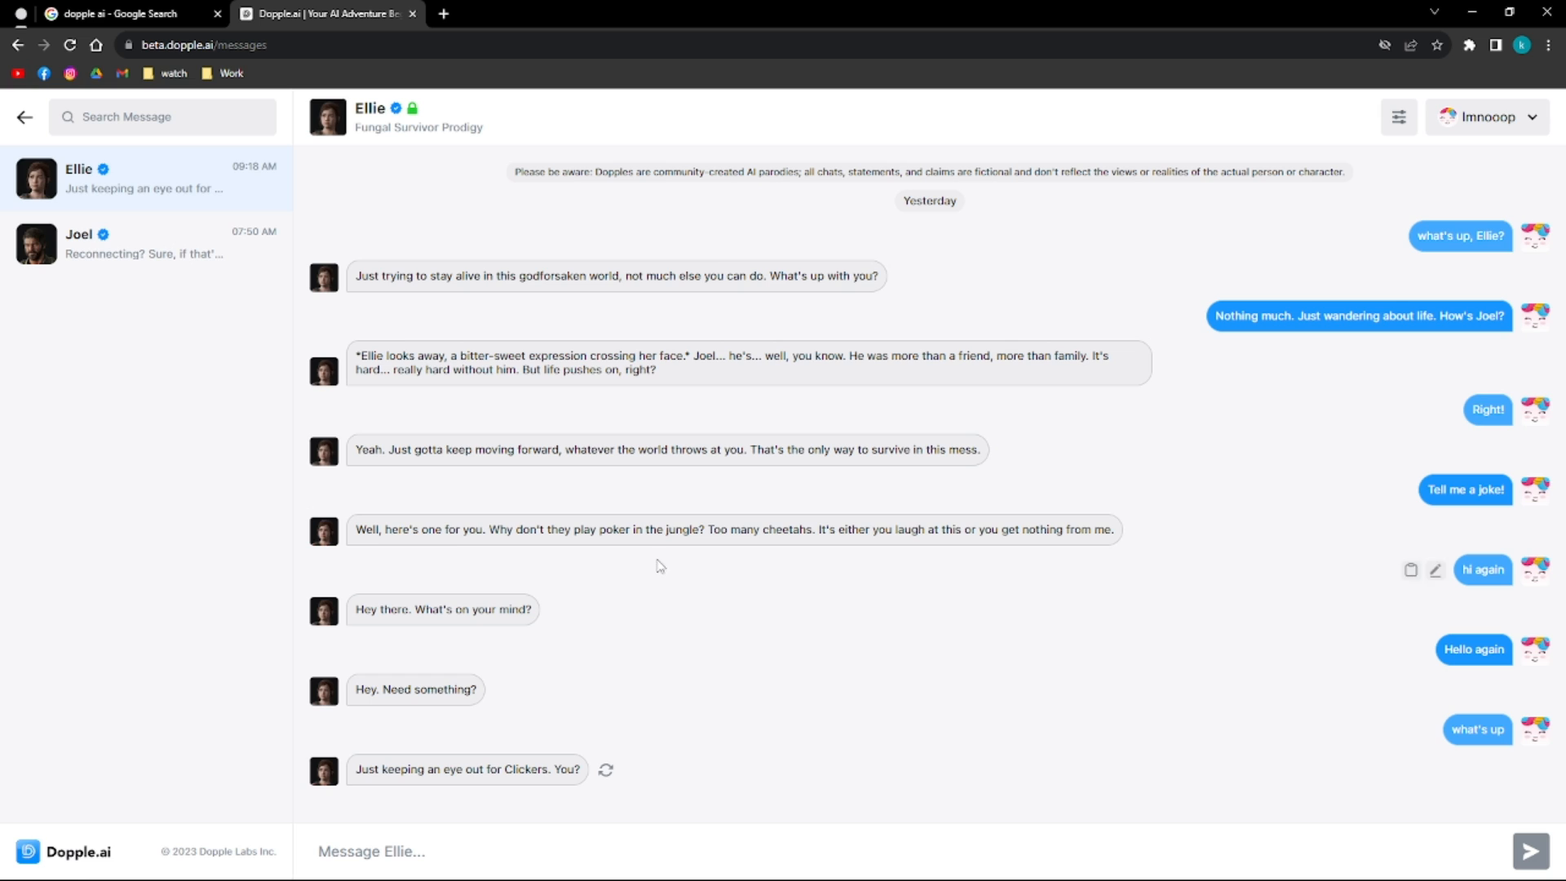
pyautogui.moveTo(522, 516)
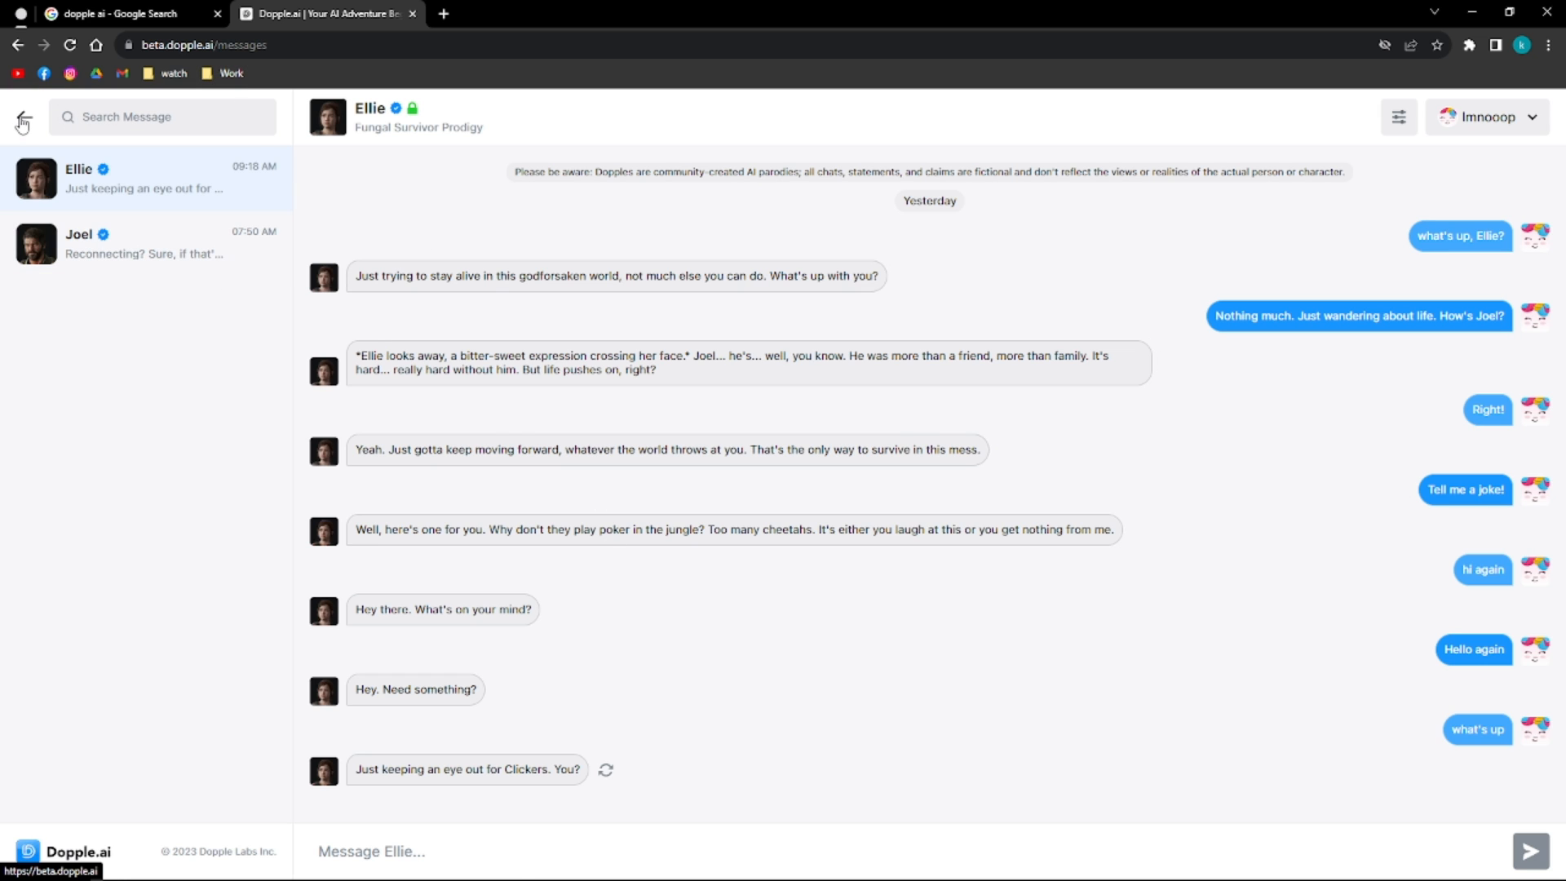
# - Leave Ellie's chat via the back arrow to the home page of featured Dopples
pyautogui.click(21, 117)
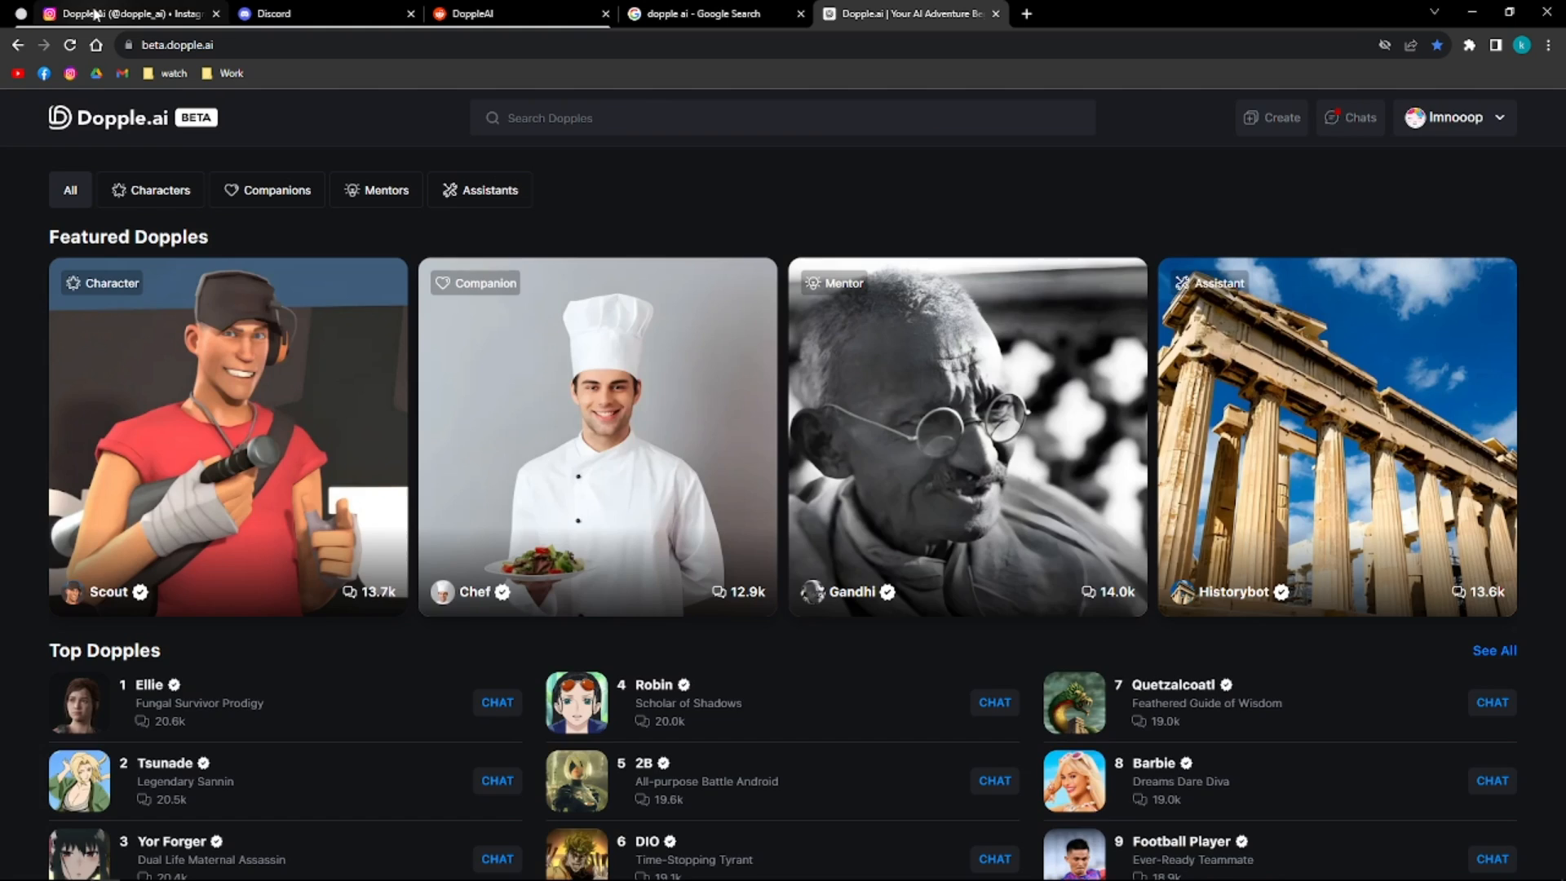
# - View the Dopple.ai Discord invite tab, then the r/DoppleAI subreddit tab
pyautogui.click(320, 13)
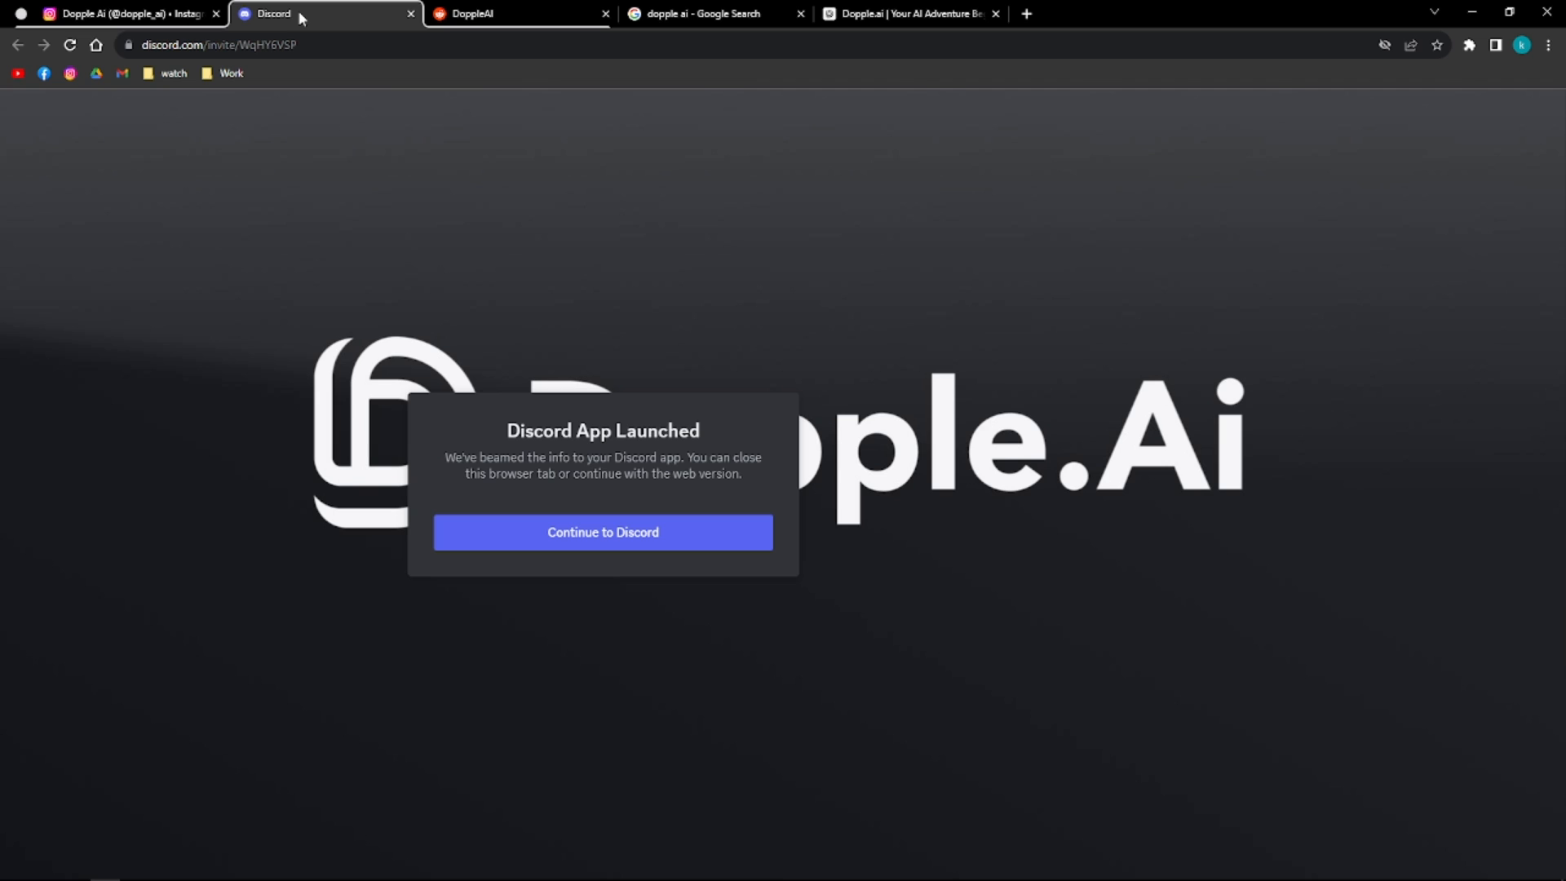
pyautogui.click(511, 13)
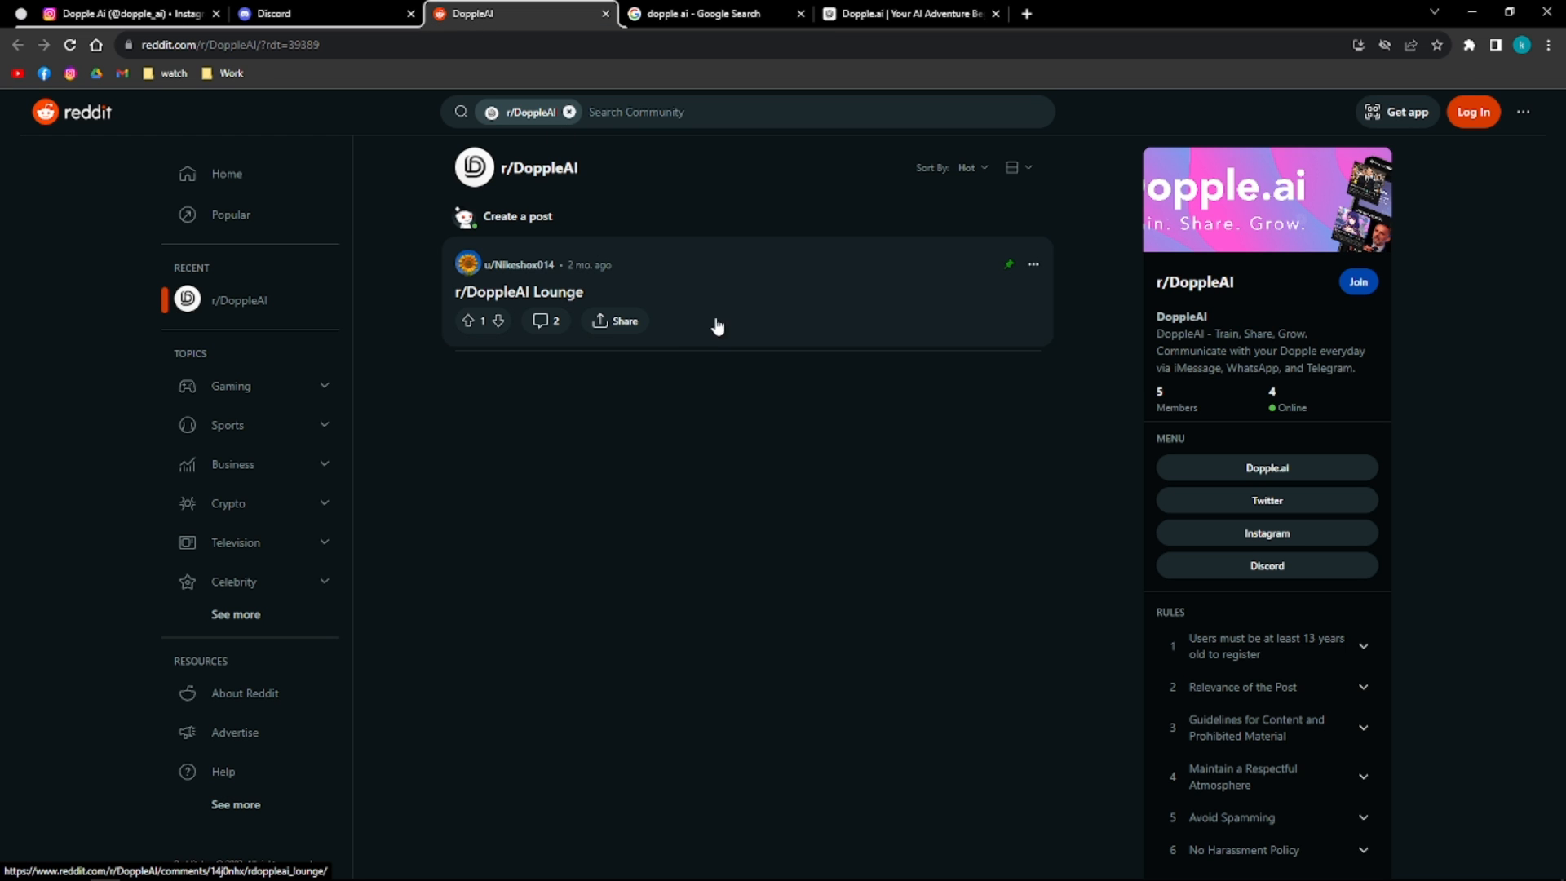
pyautogui.moveTo(519, 264)
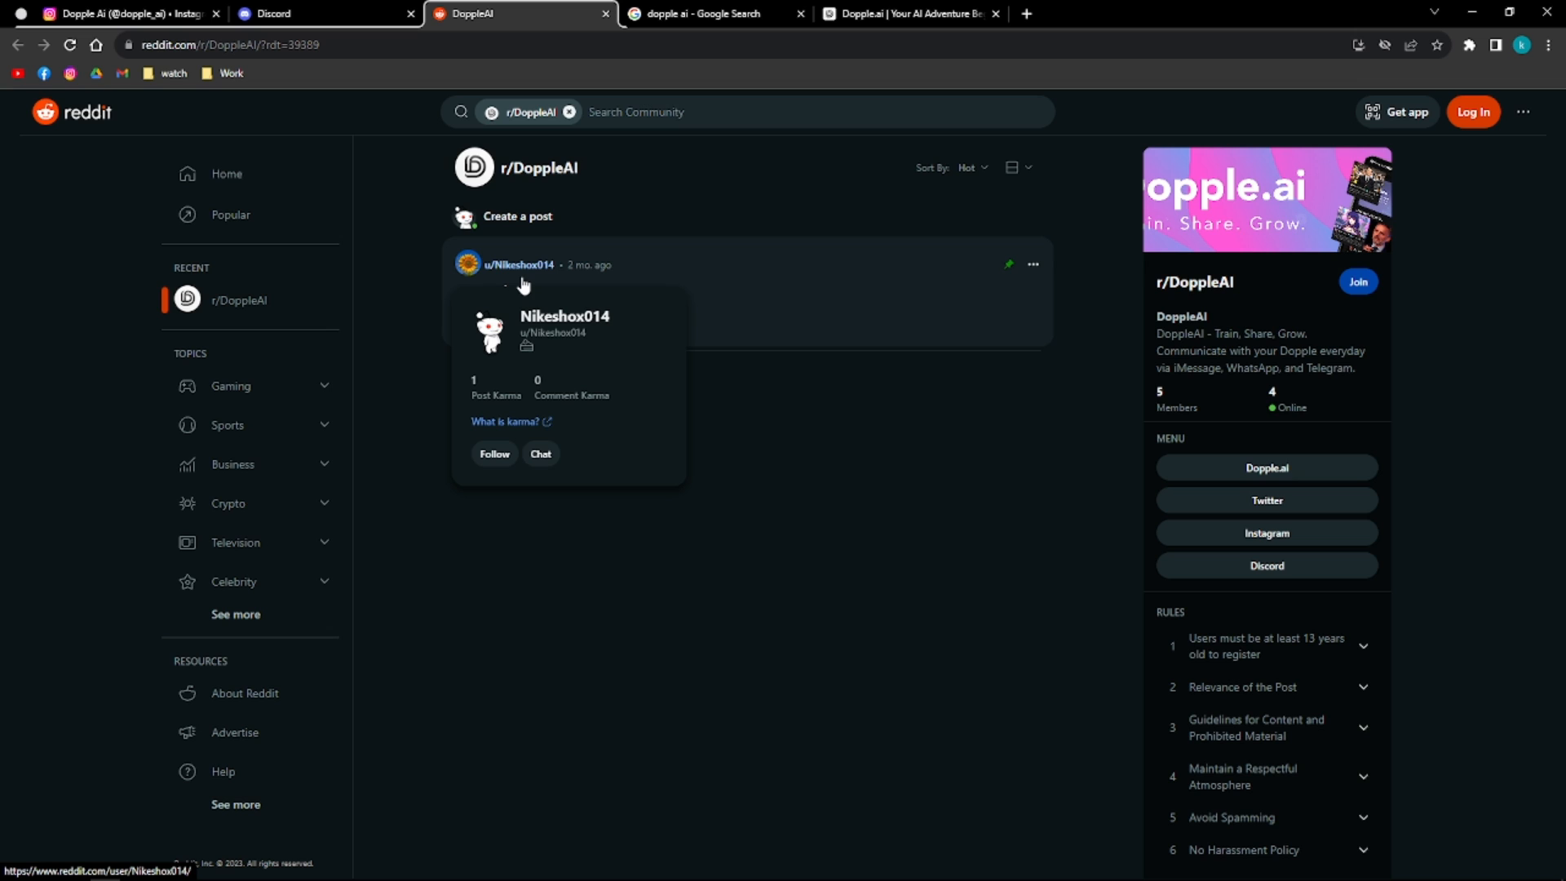
pyautogui.moveTo(457, 333)
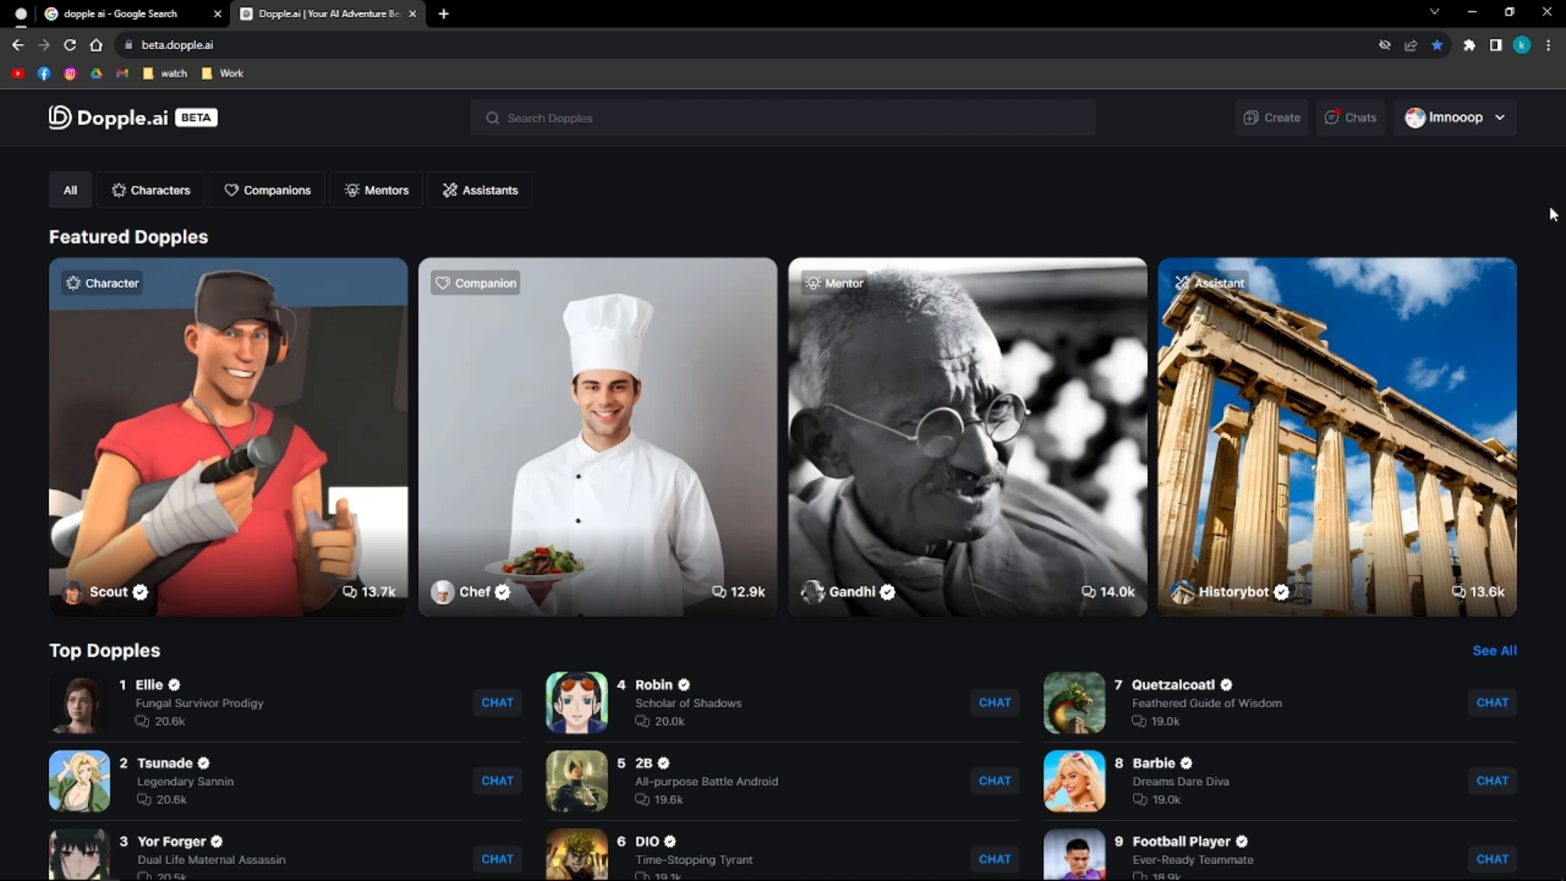
pyautogui.moveTo(714, 188)
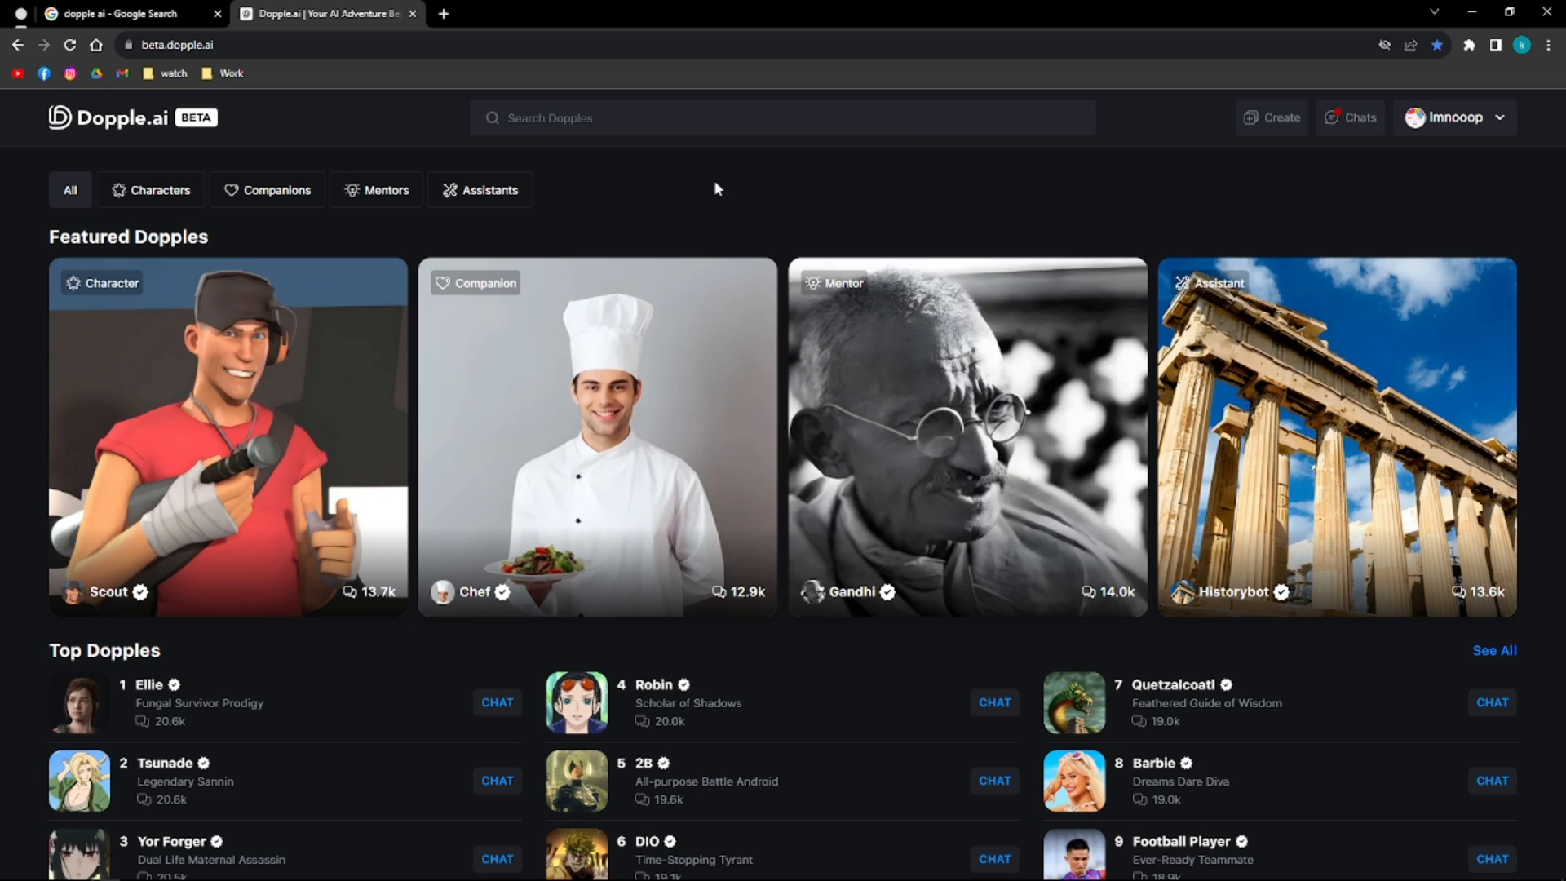
pyautogui.moveTo(1426, 171)
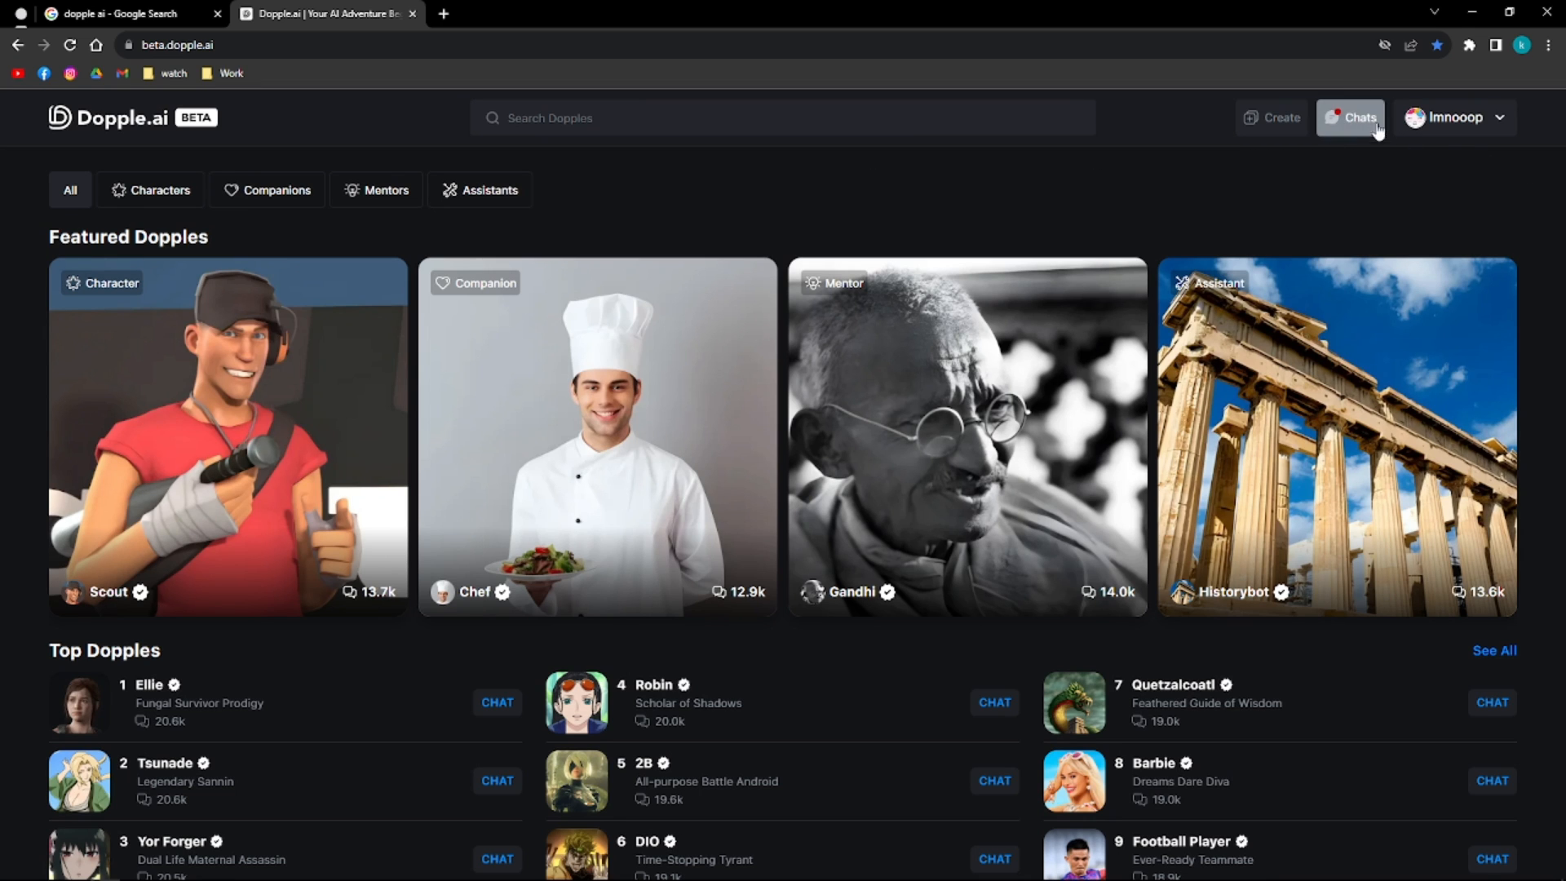
pyautogui.moveTo(1323, 99)
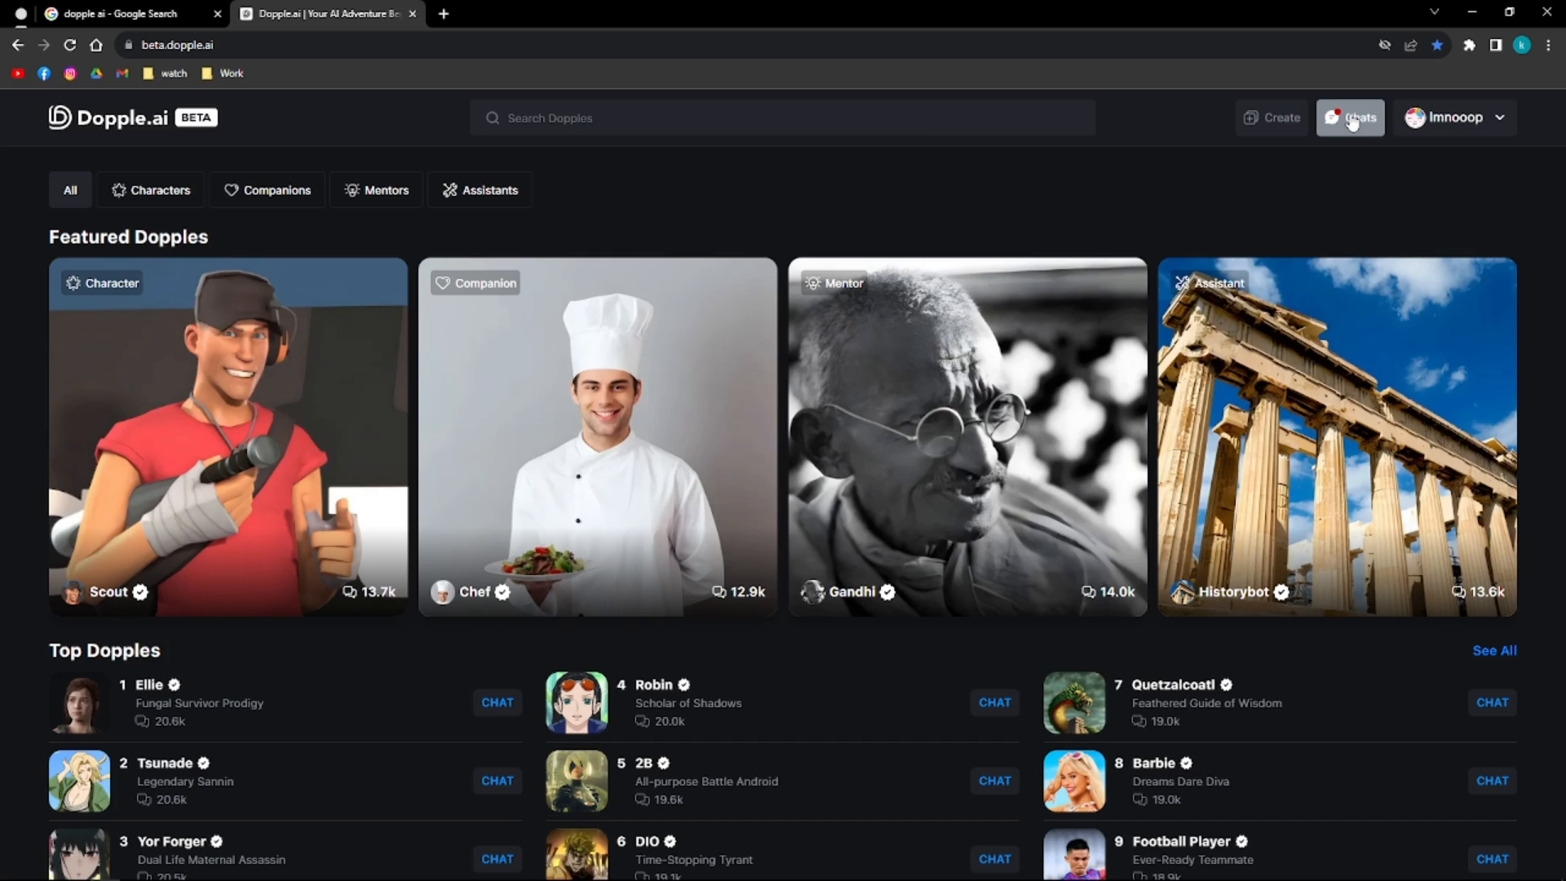
# - Switch from the home page to the Chats page listing the Ellie and Joel conversations
pyautogui.click(1349, 117)
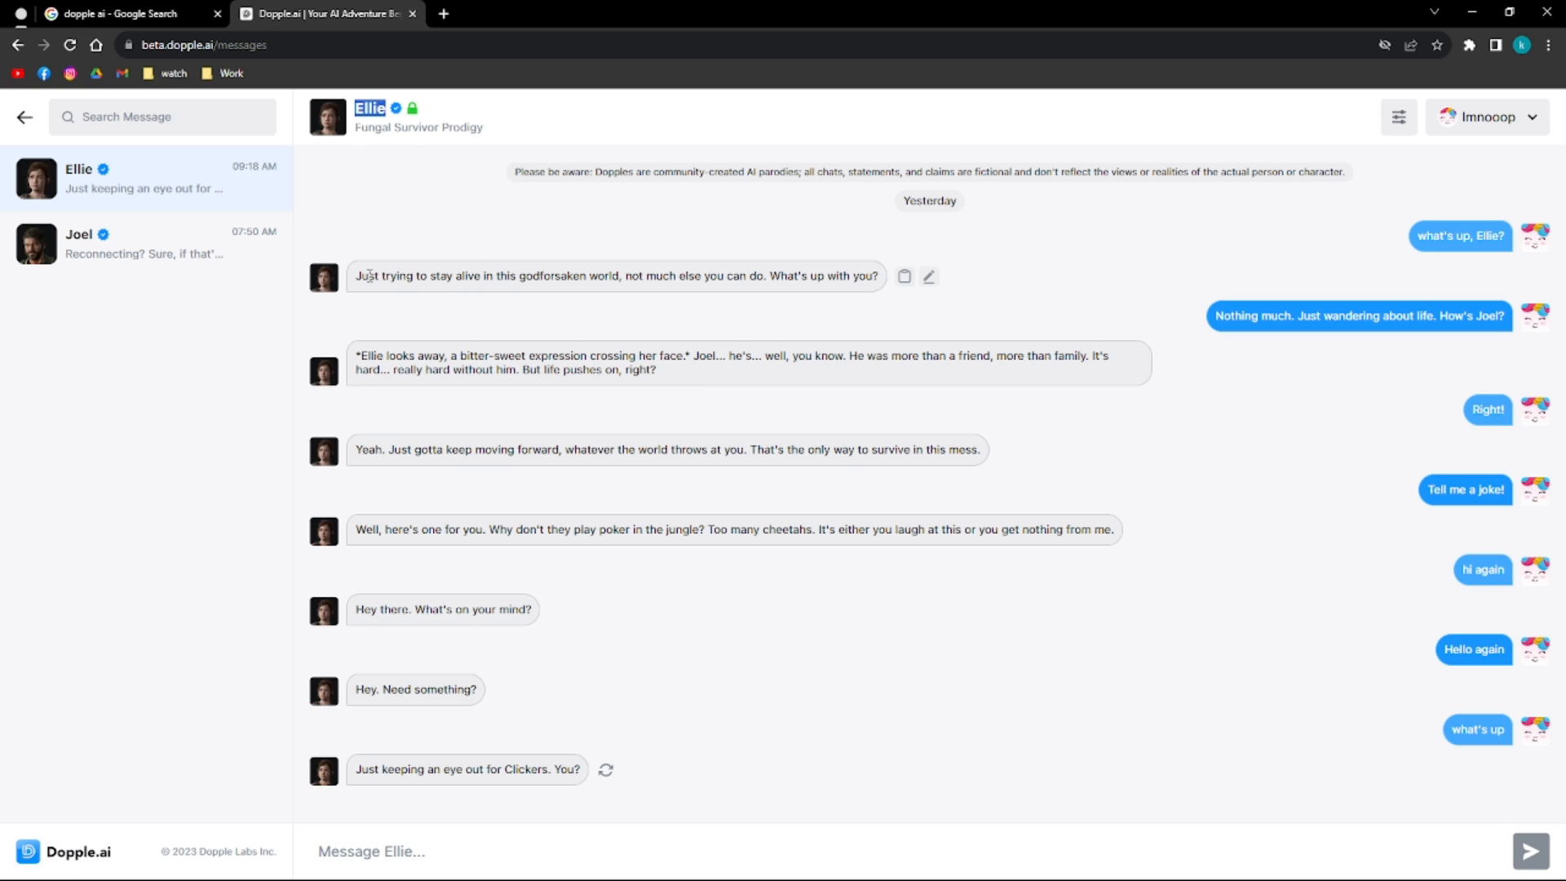
pyautogui.moveTo(1408, 406)
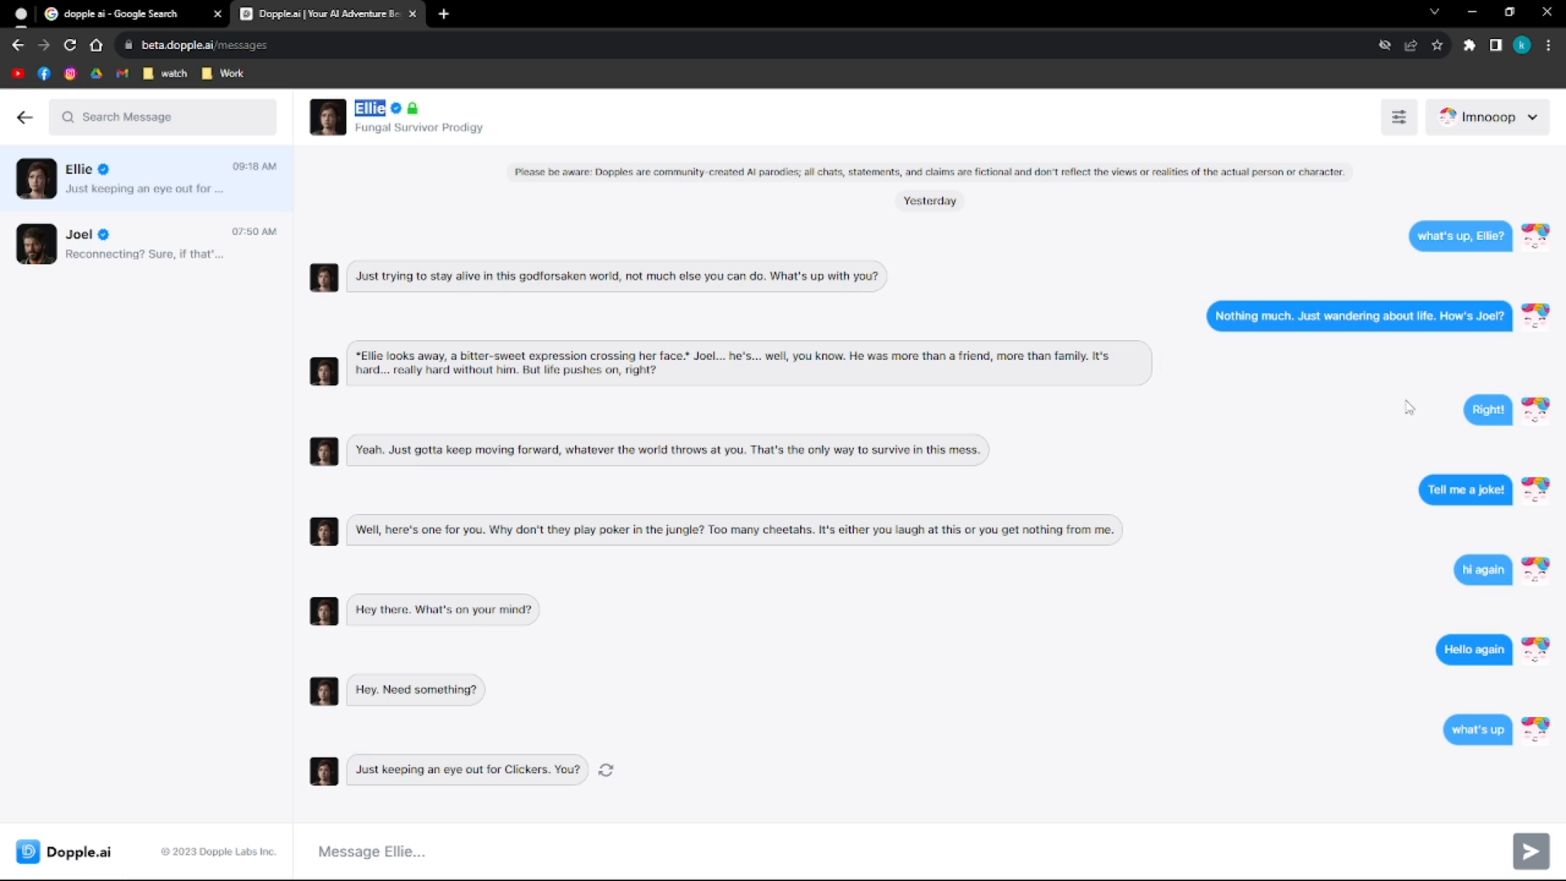
pyautogui.moveTo(713, 449)
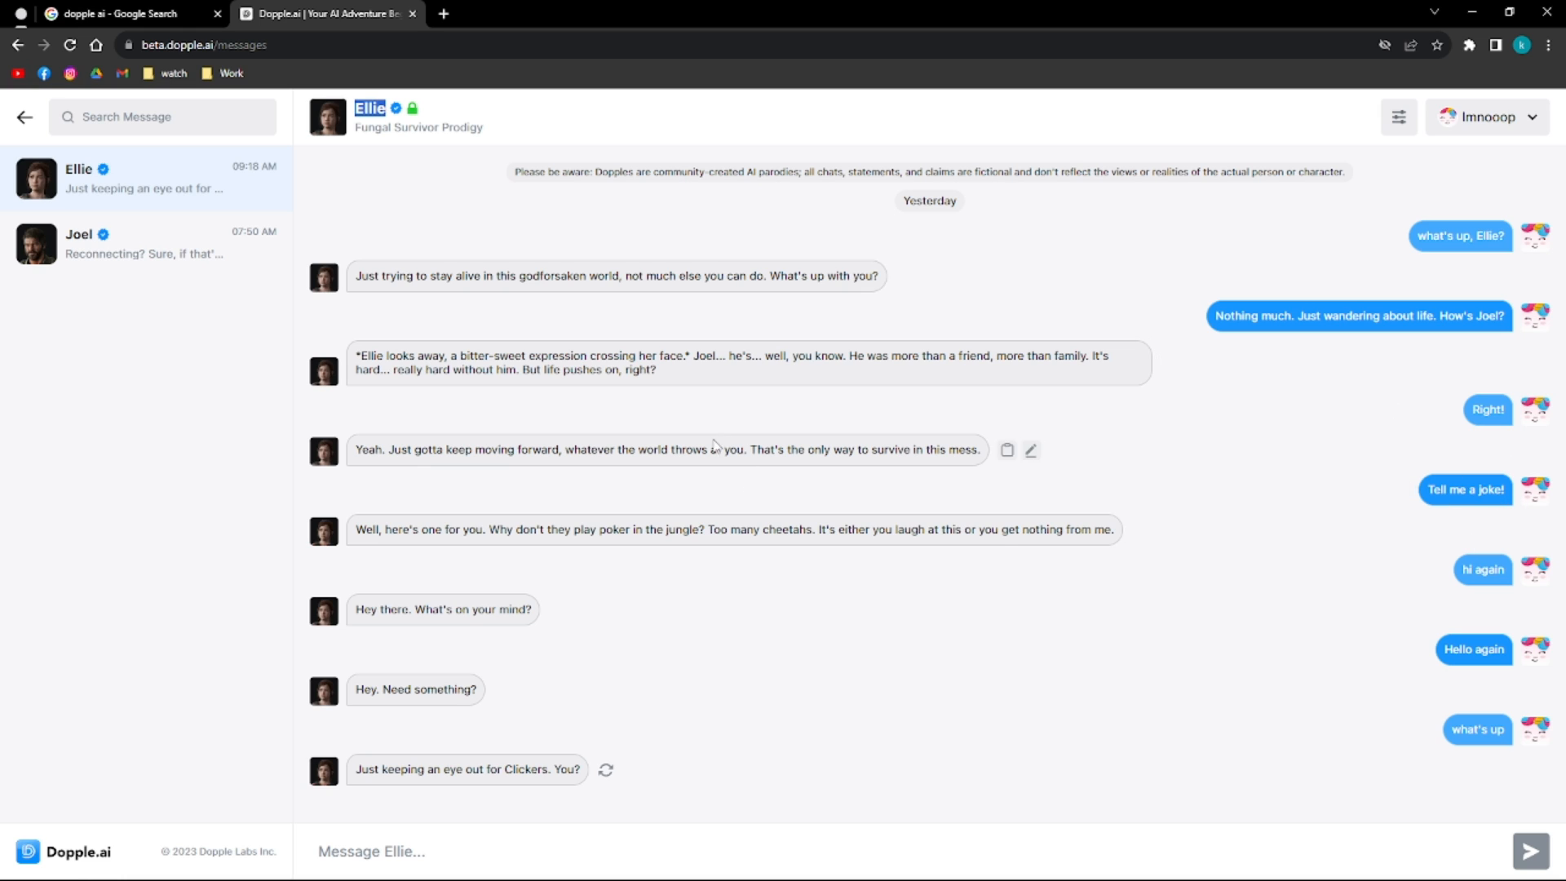
pyautogui.moveTo(493, 528)
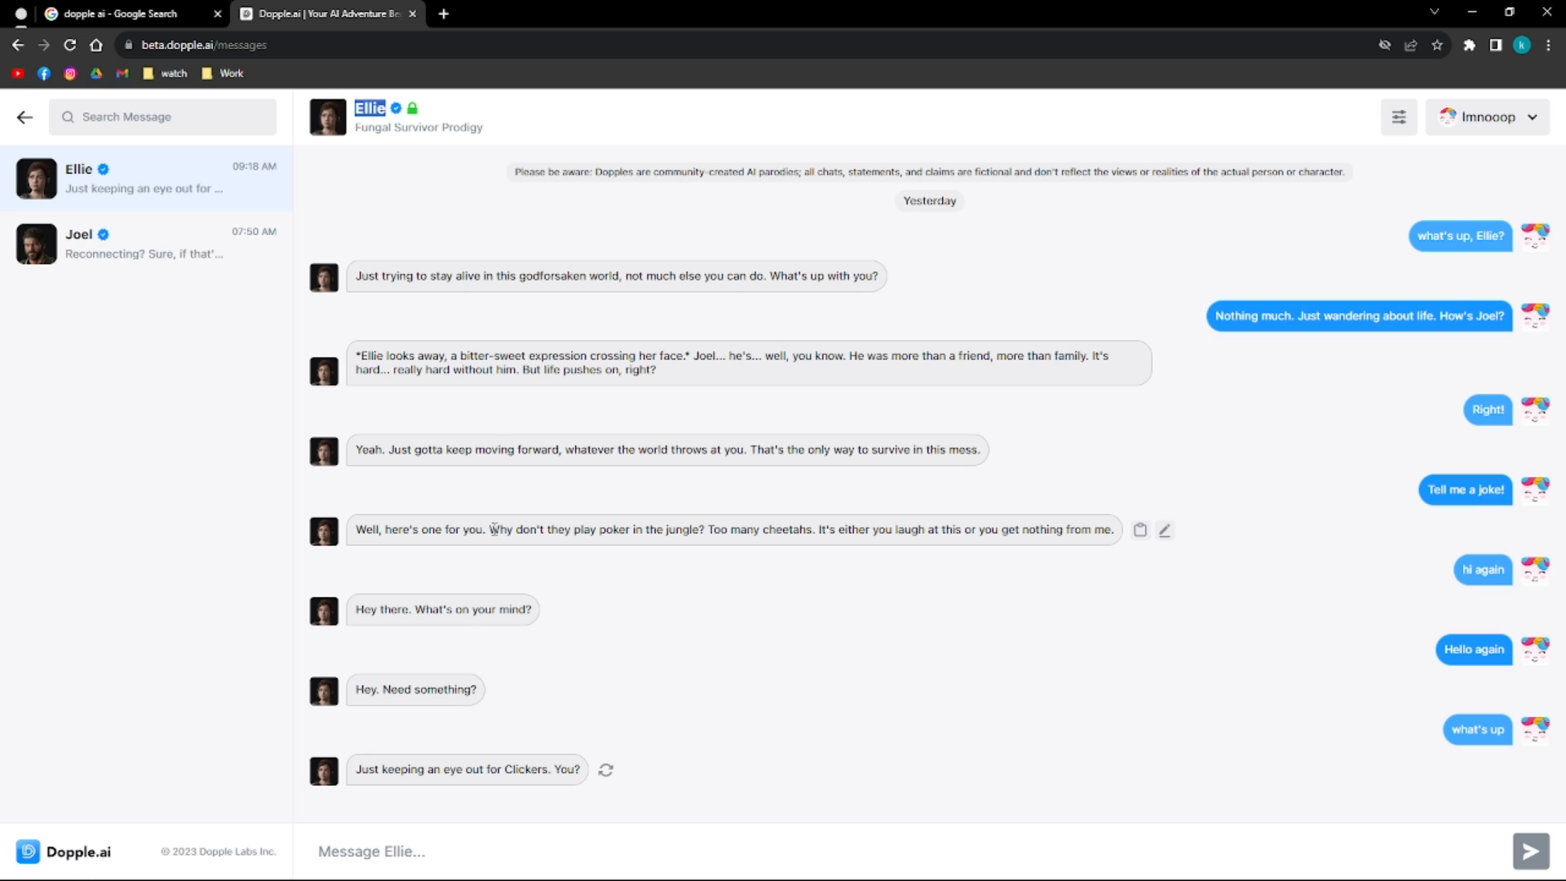
pyautogui.moveTo(1077, 473)
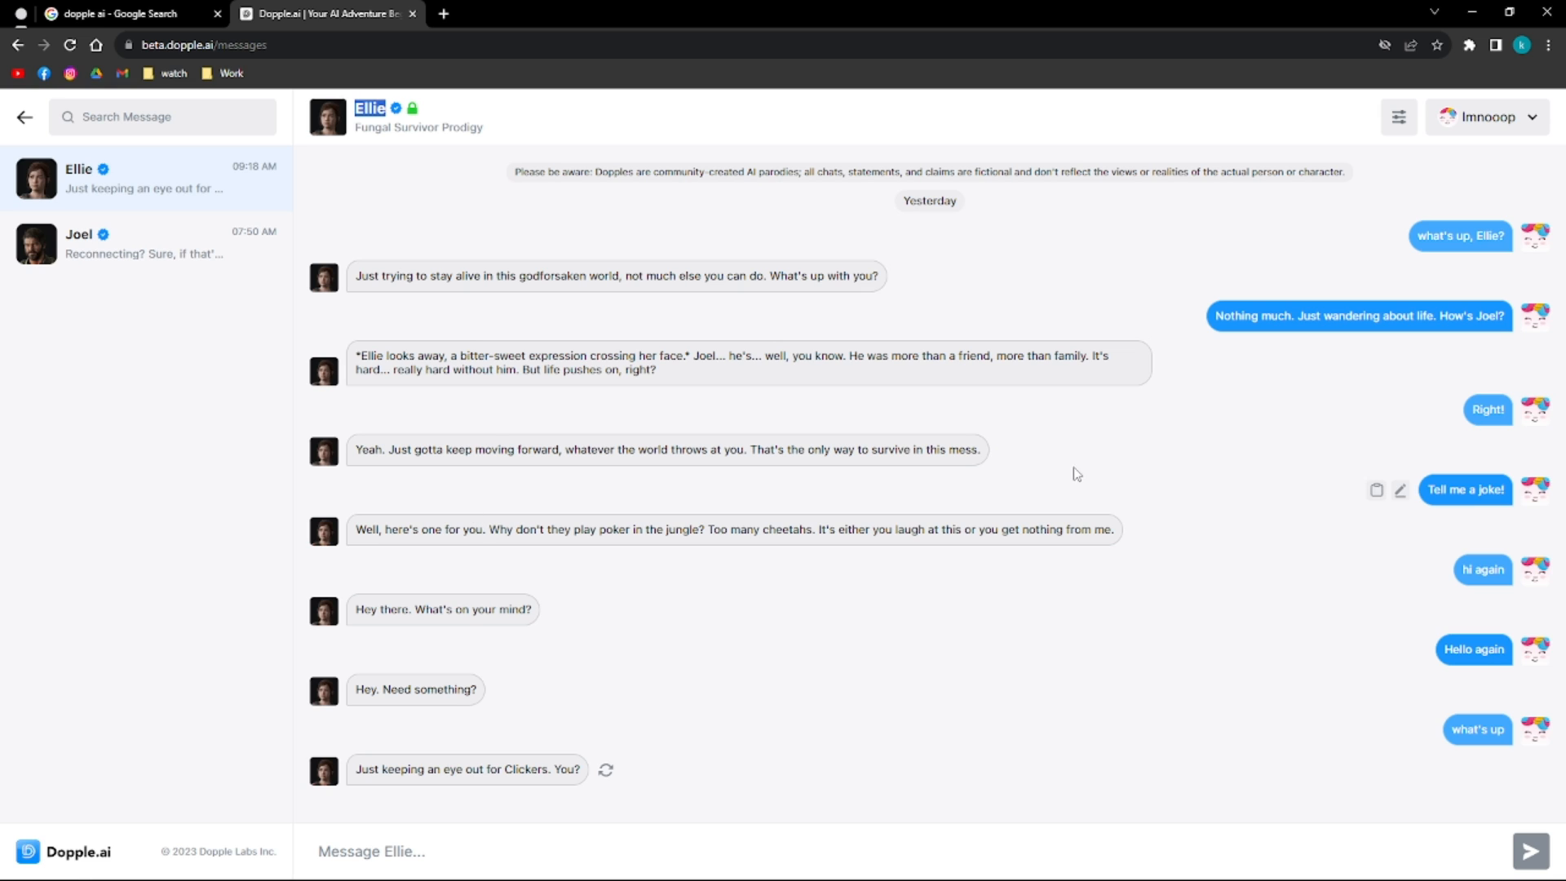
pyautogui.moveTo(1062, 470)
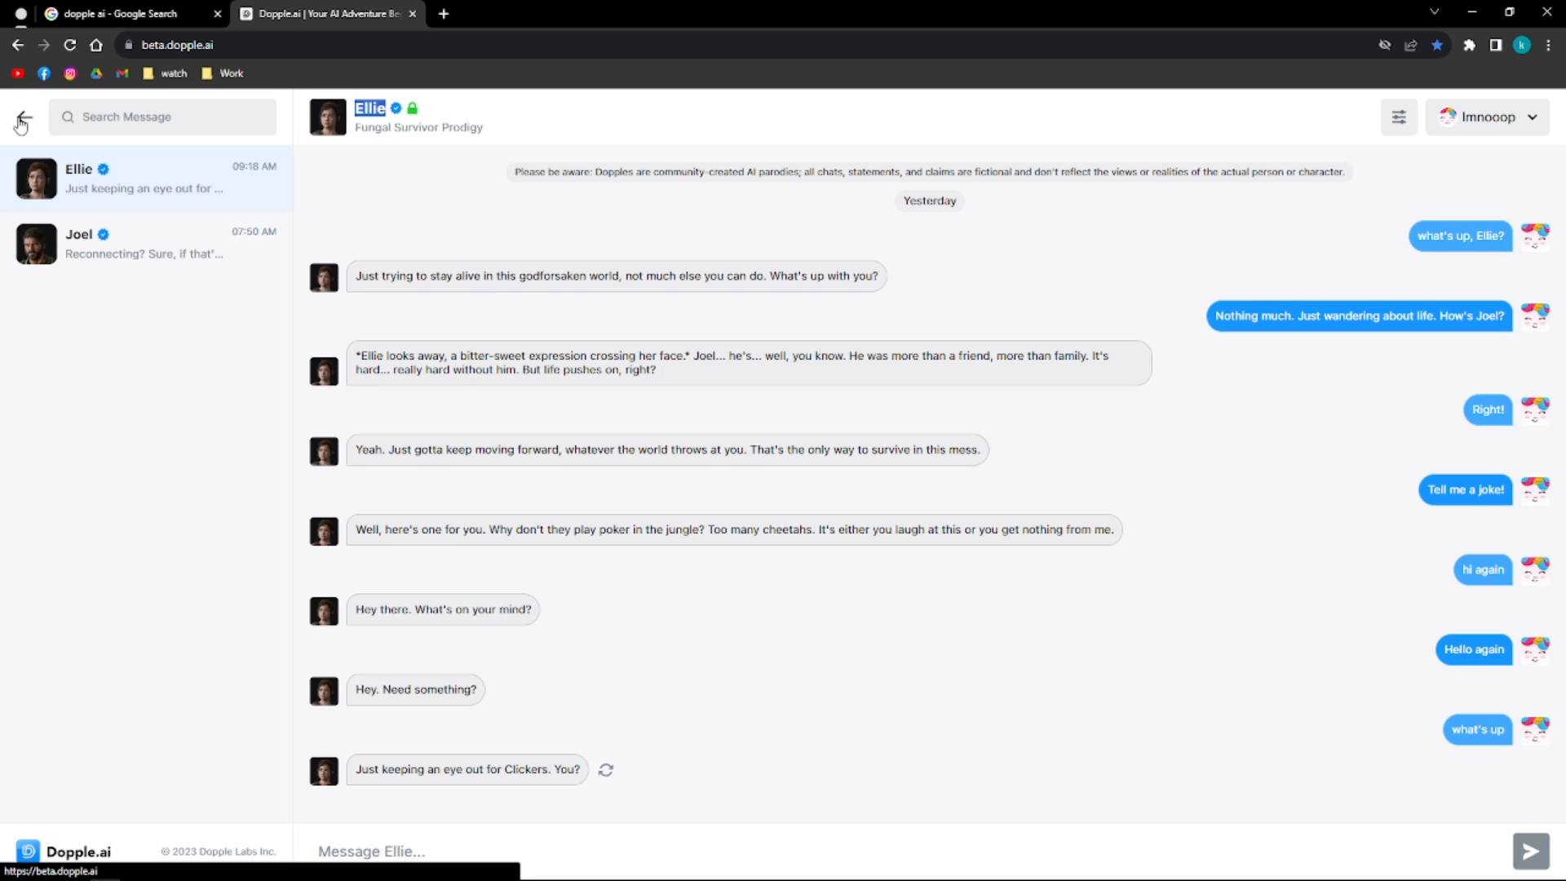
# - Return from the Ellie chat to the home page and browse the featured and top Dopples
pyautogui.click(21, 117)
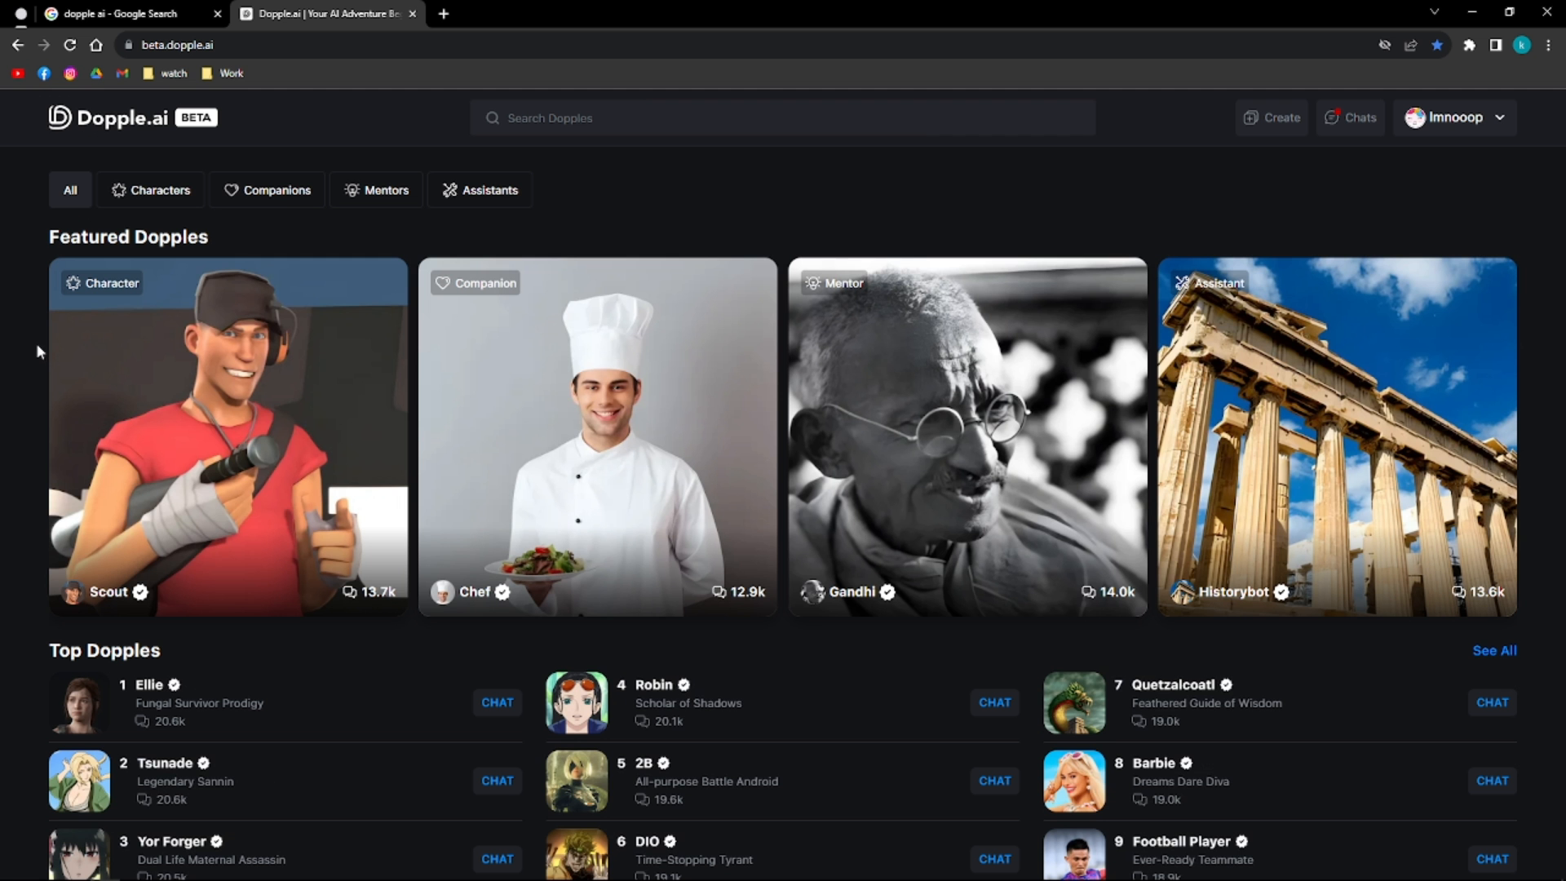
pyautogui.scroll(-3)
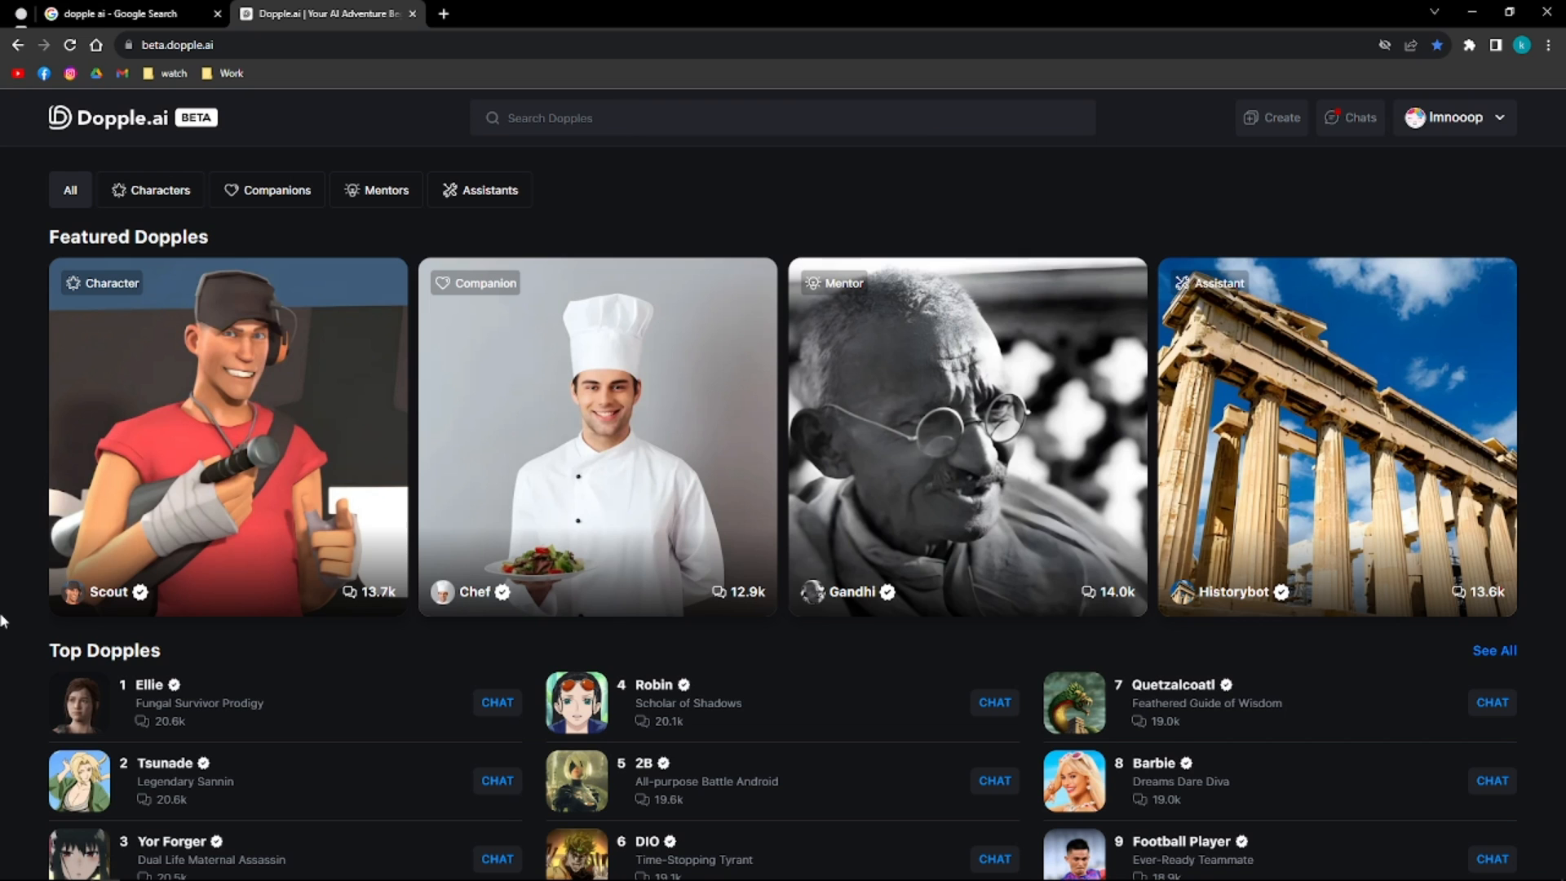
pyautogui.scroll(-3)
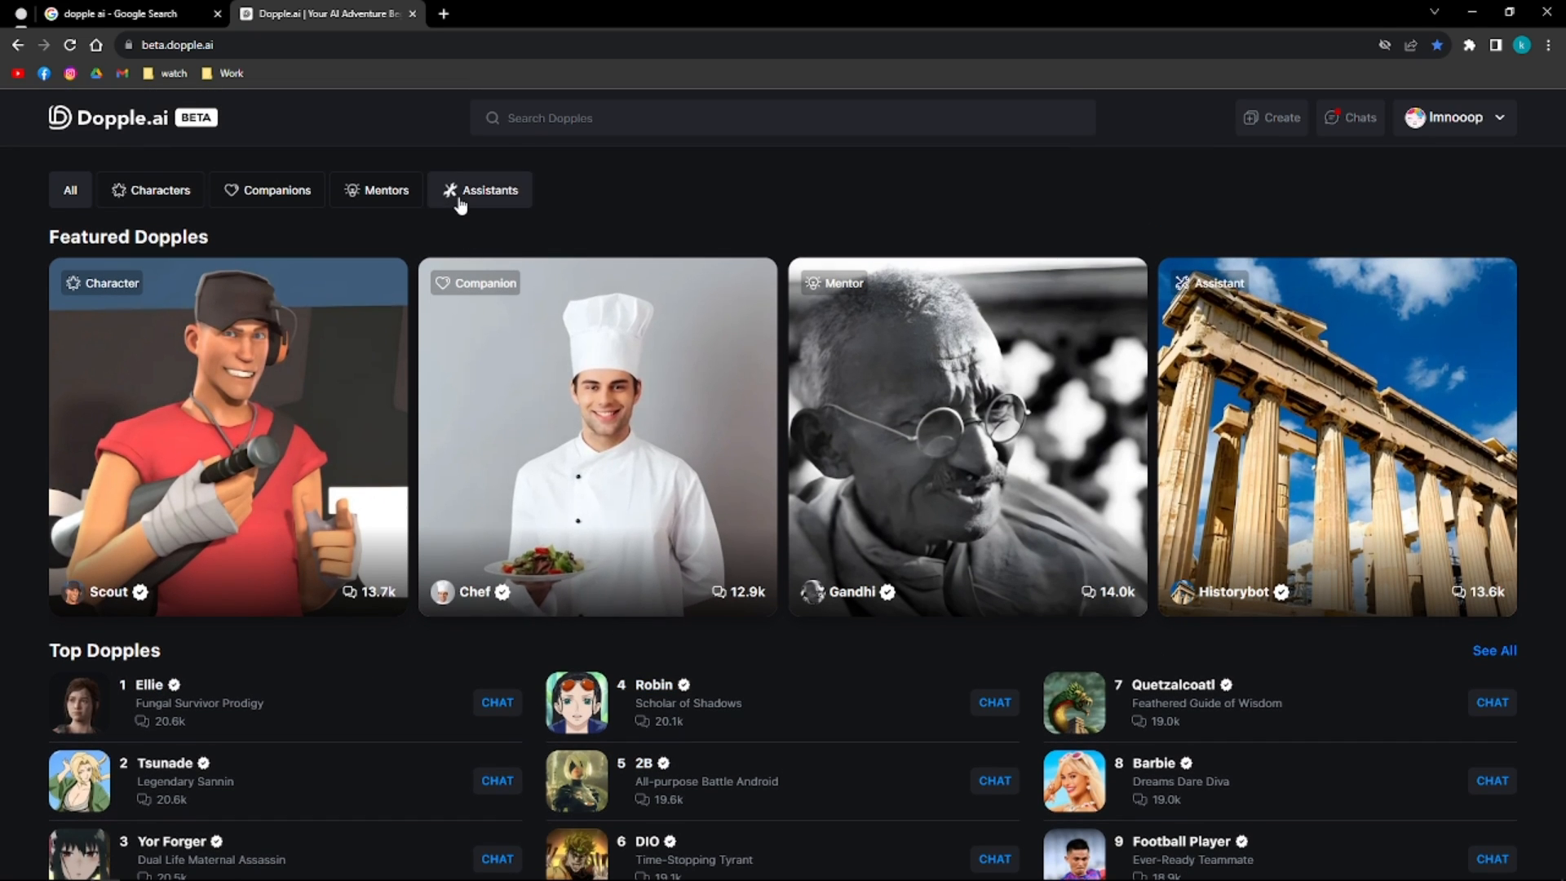
# - Filter to the Assistants category and browse Historybot, WiseBot, Clippy and the Helpers row
pyautogui.click(488, 189)
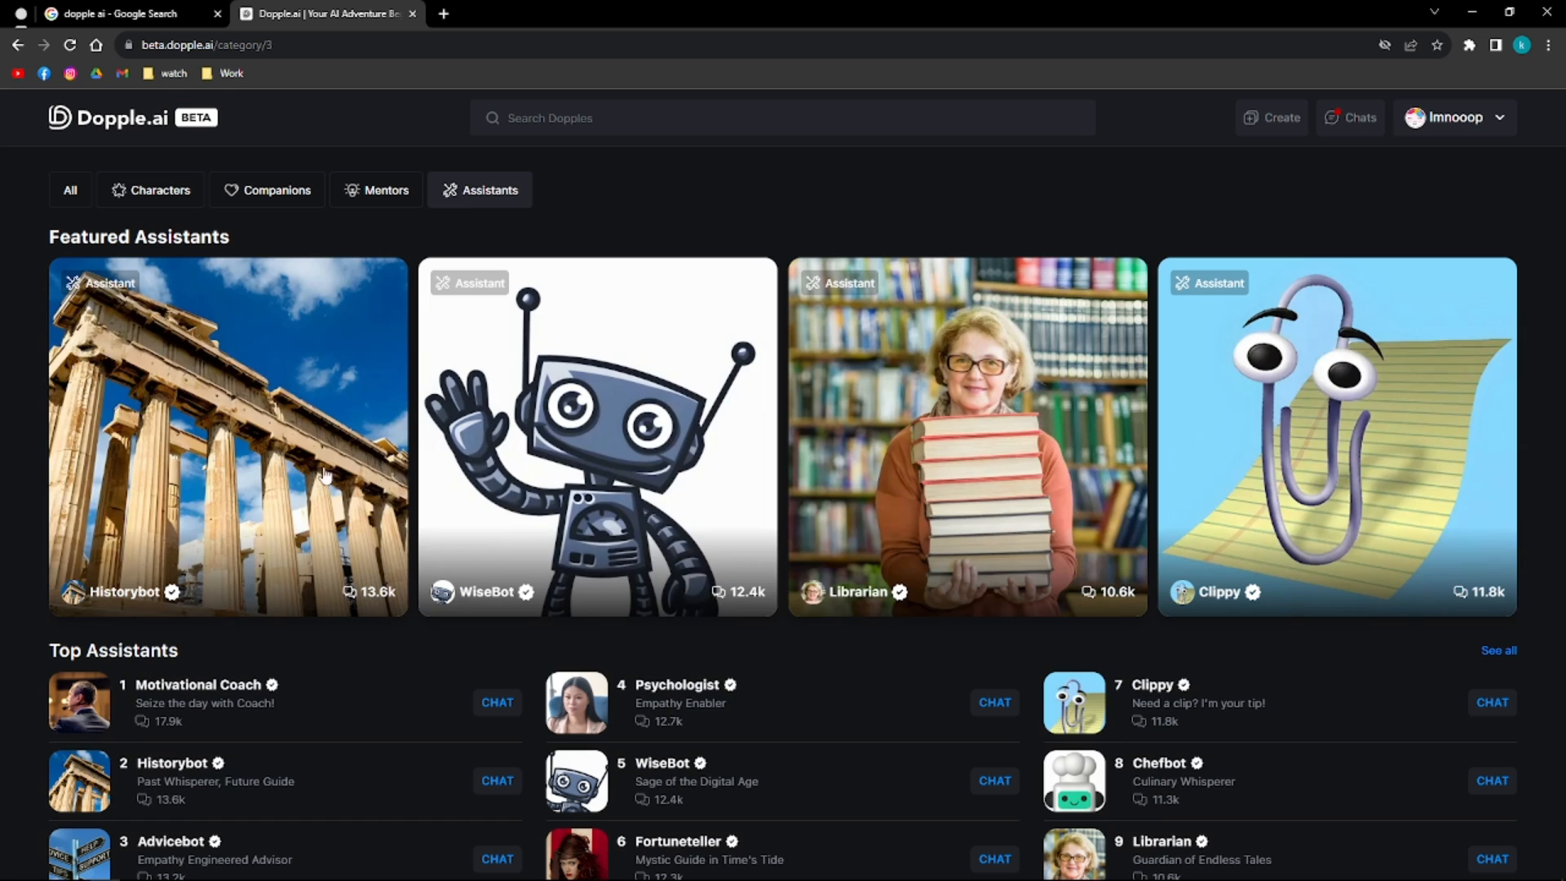
pyautogui.moveTo(358, 339)
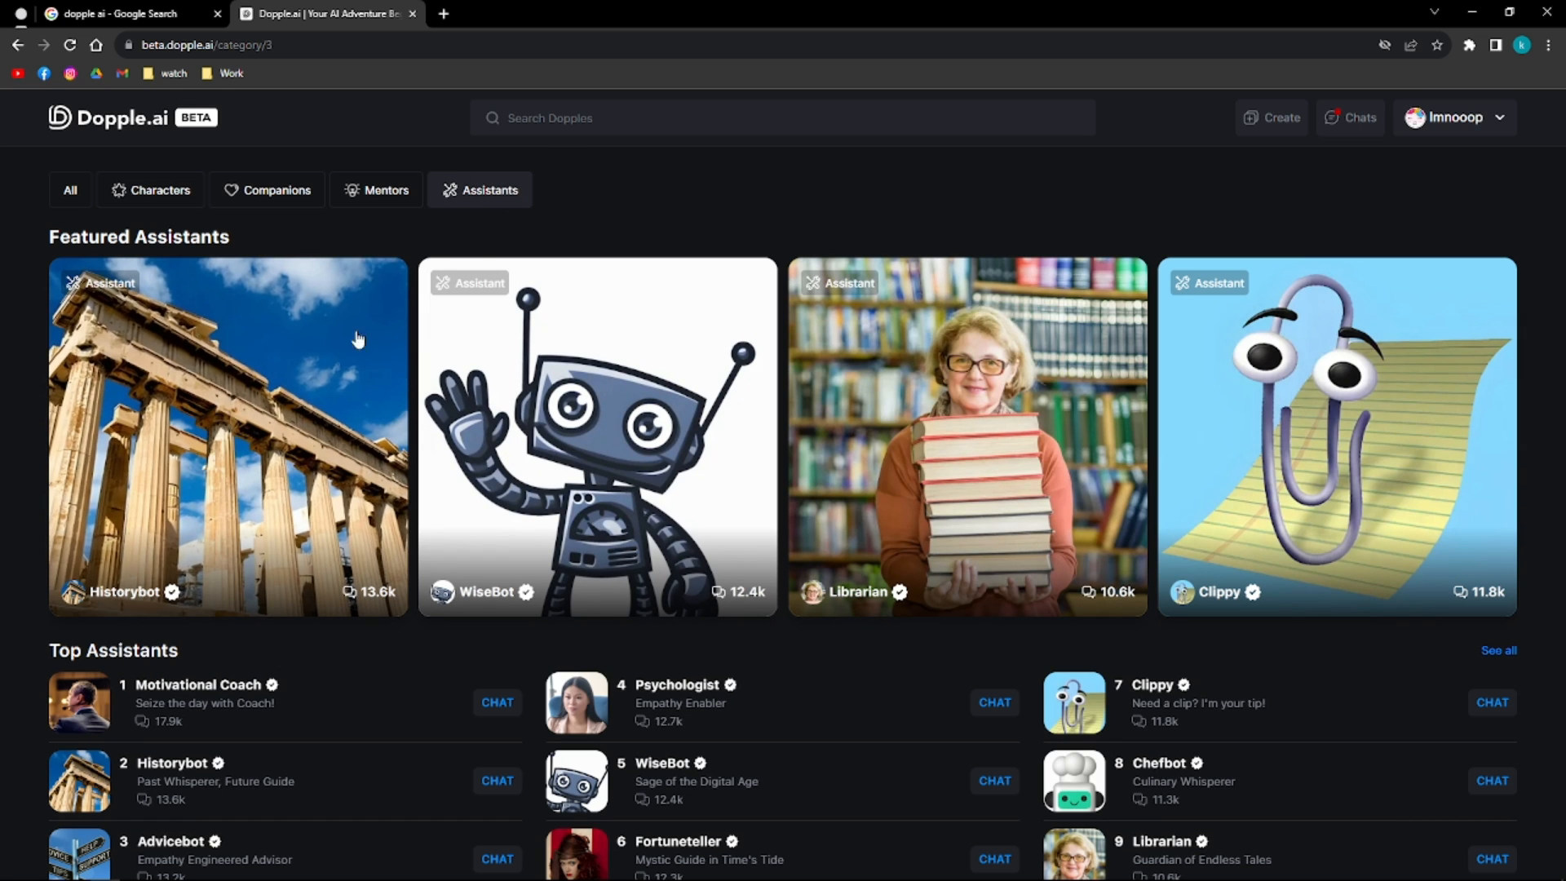
pyautogui.scroll(-3)
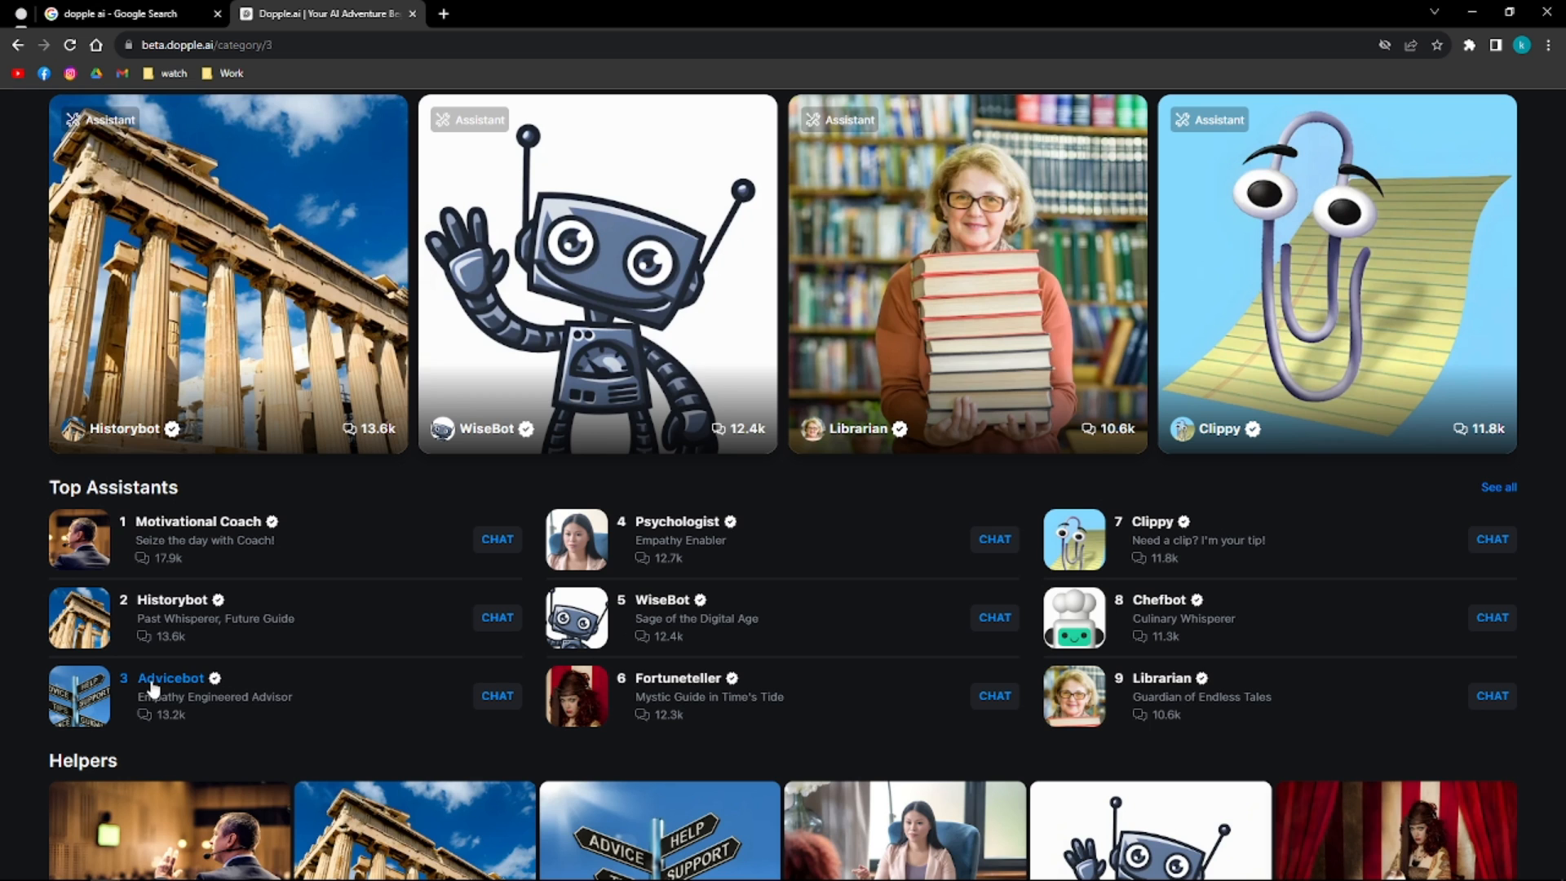
pyautogui.moveTo(342, 713)
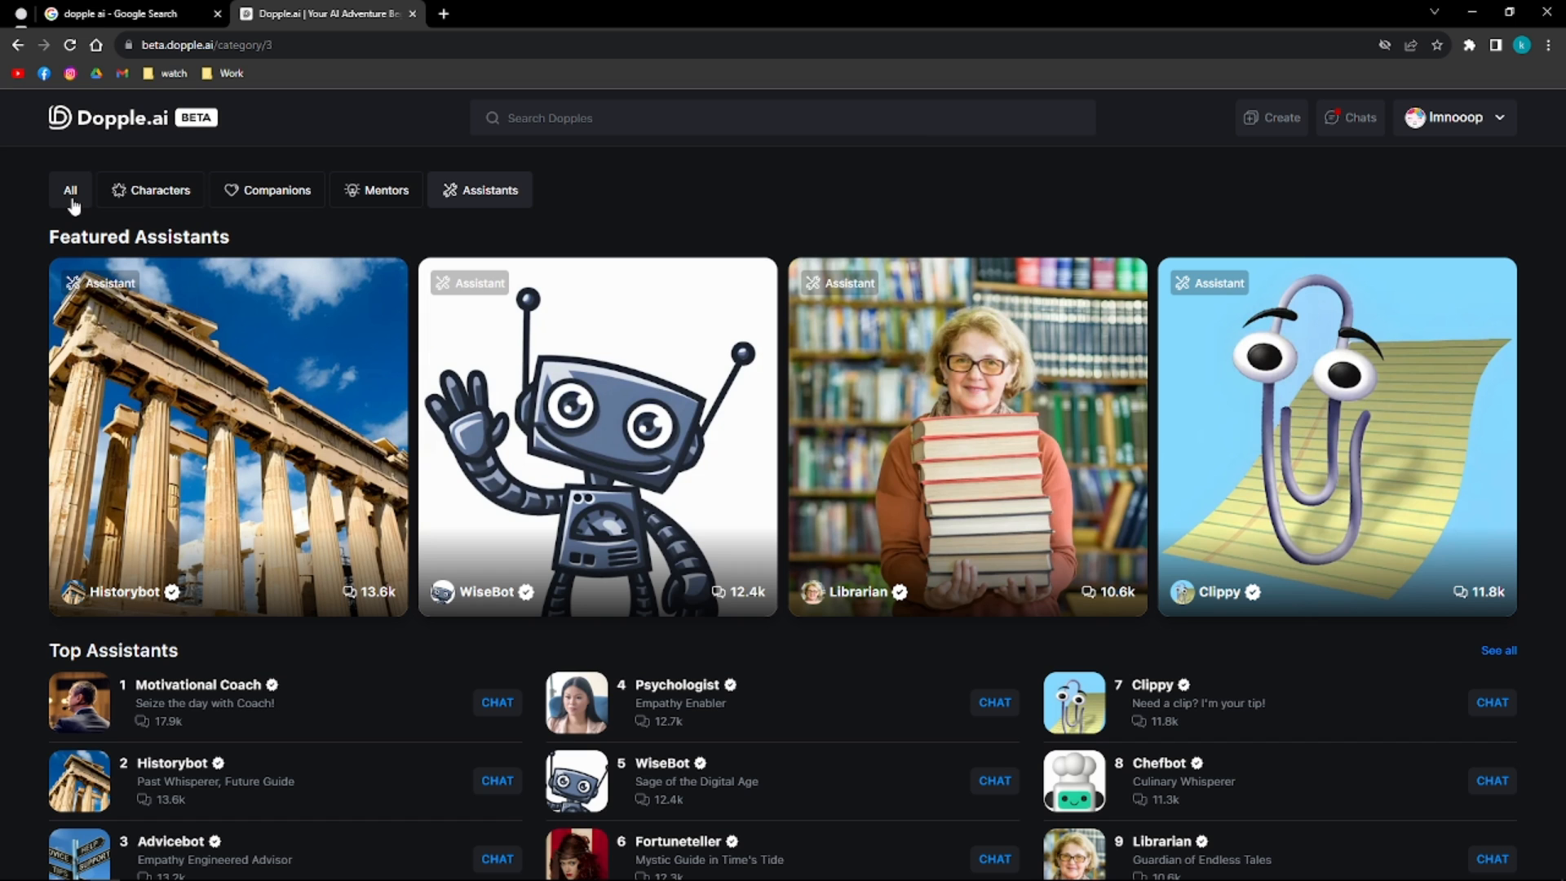
# - Return to all Dopples and join the Dopple creation waitlist via Create
pyautogui.click(158, 190)
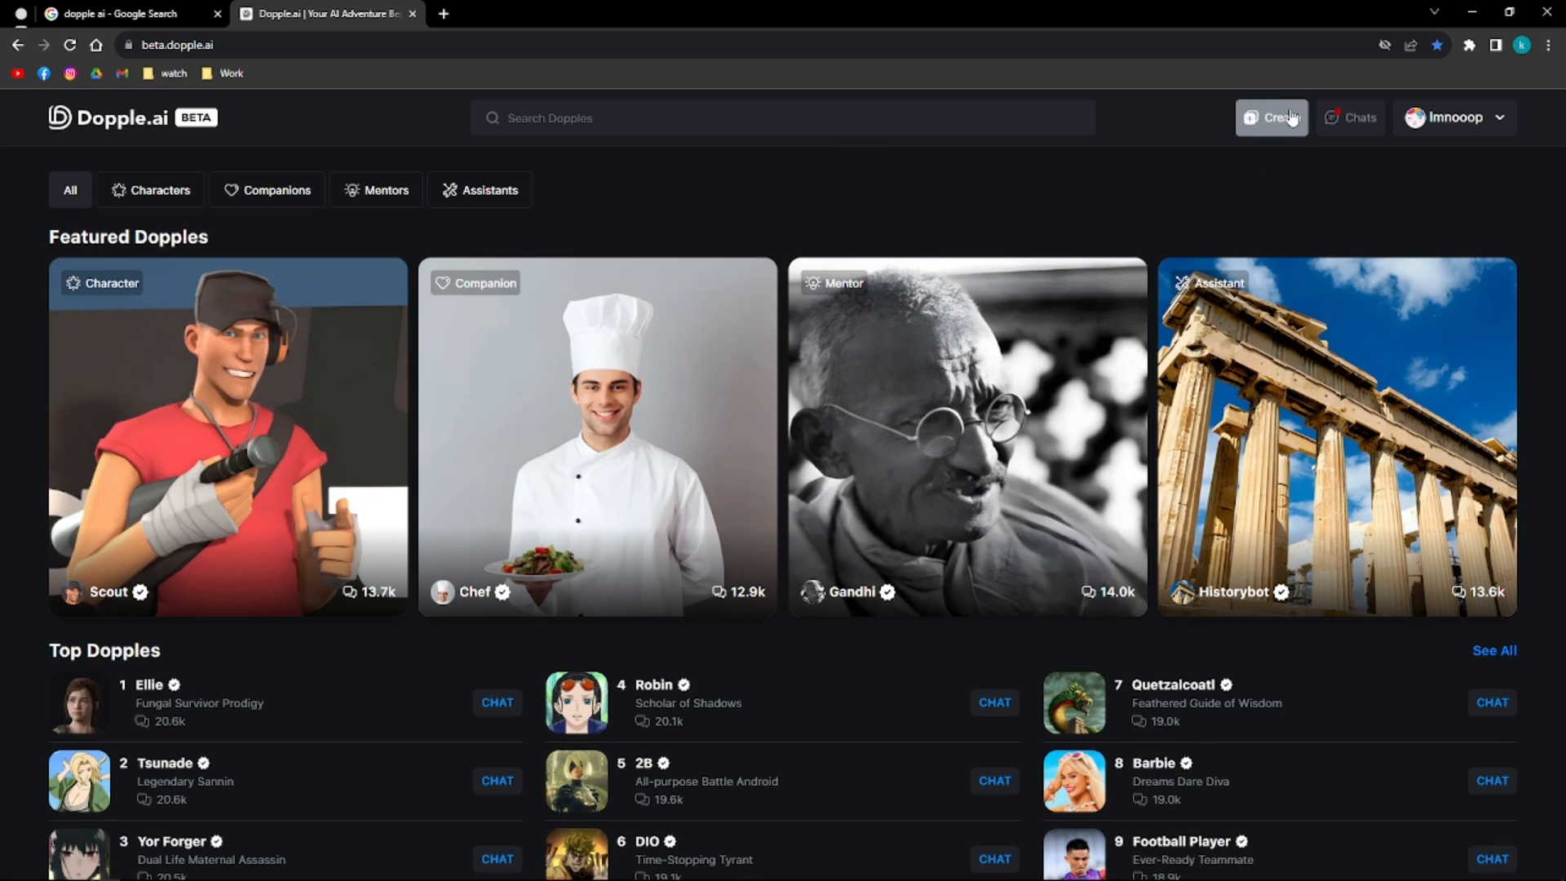
pyautogui.click(1271, 118)
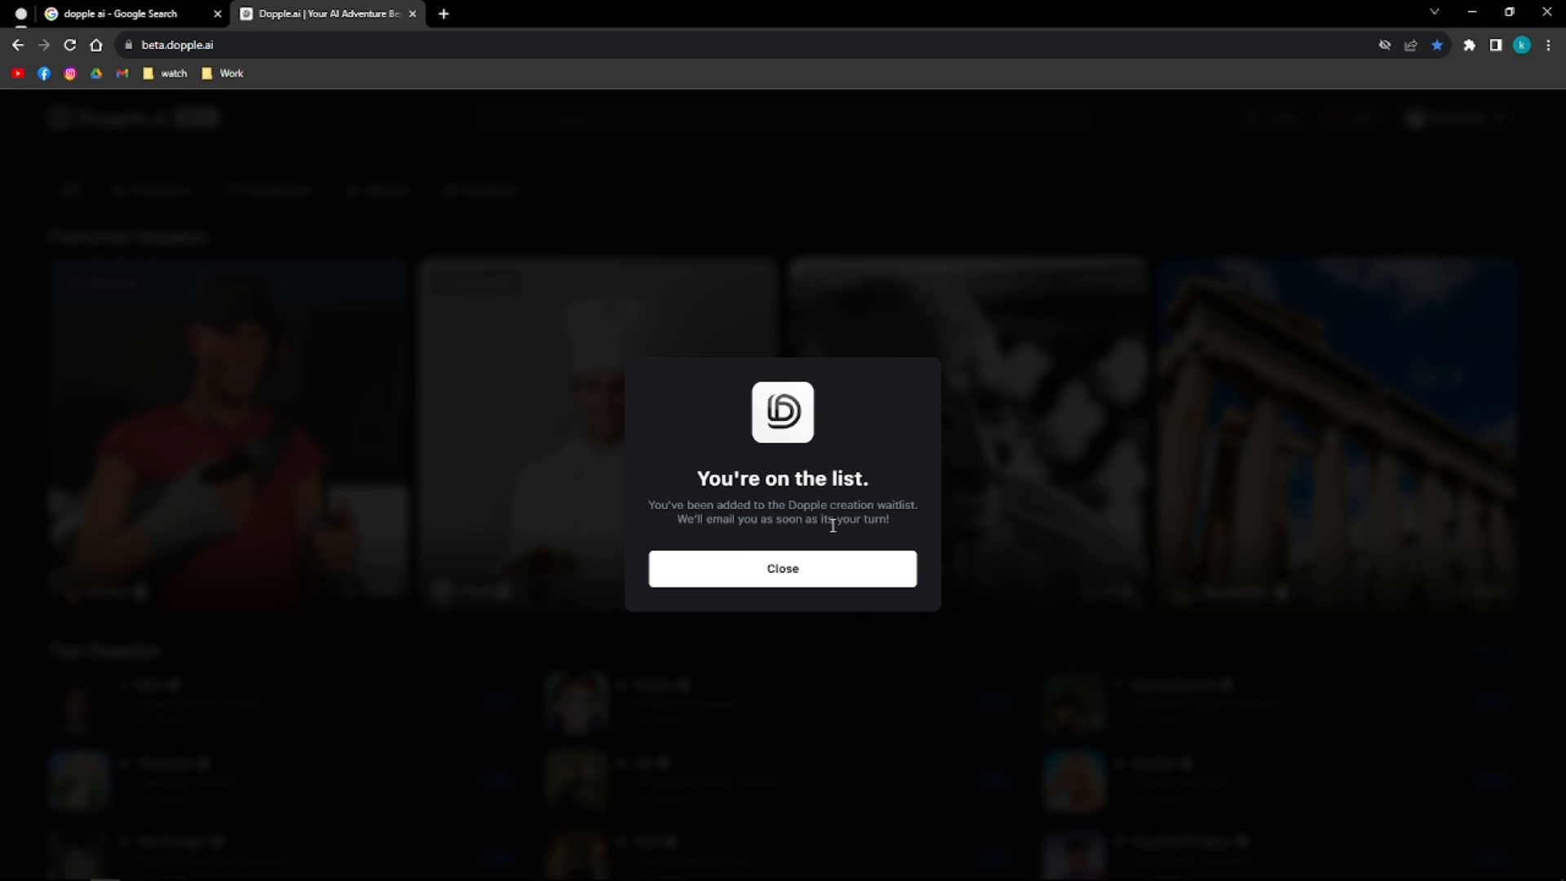
pyautogui.moveTo(806, 534)
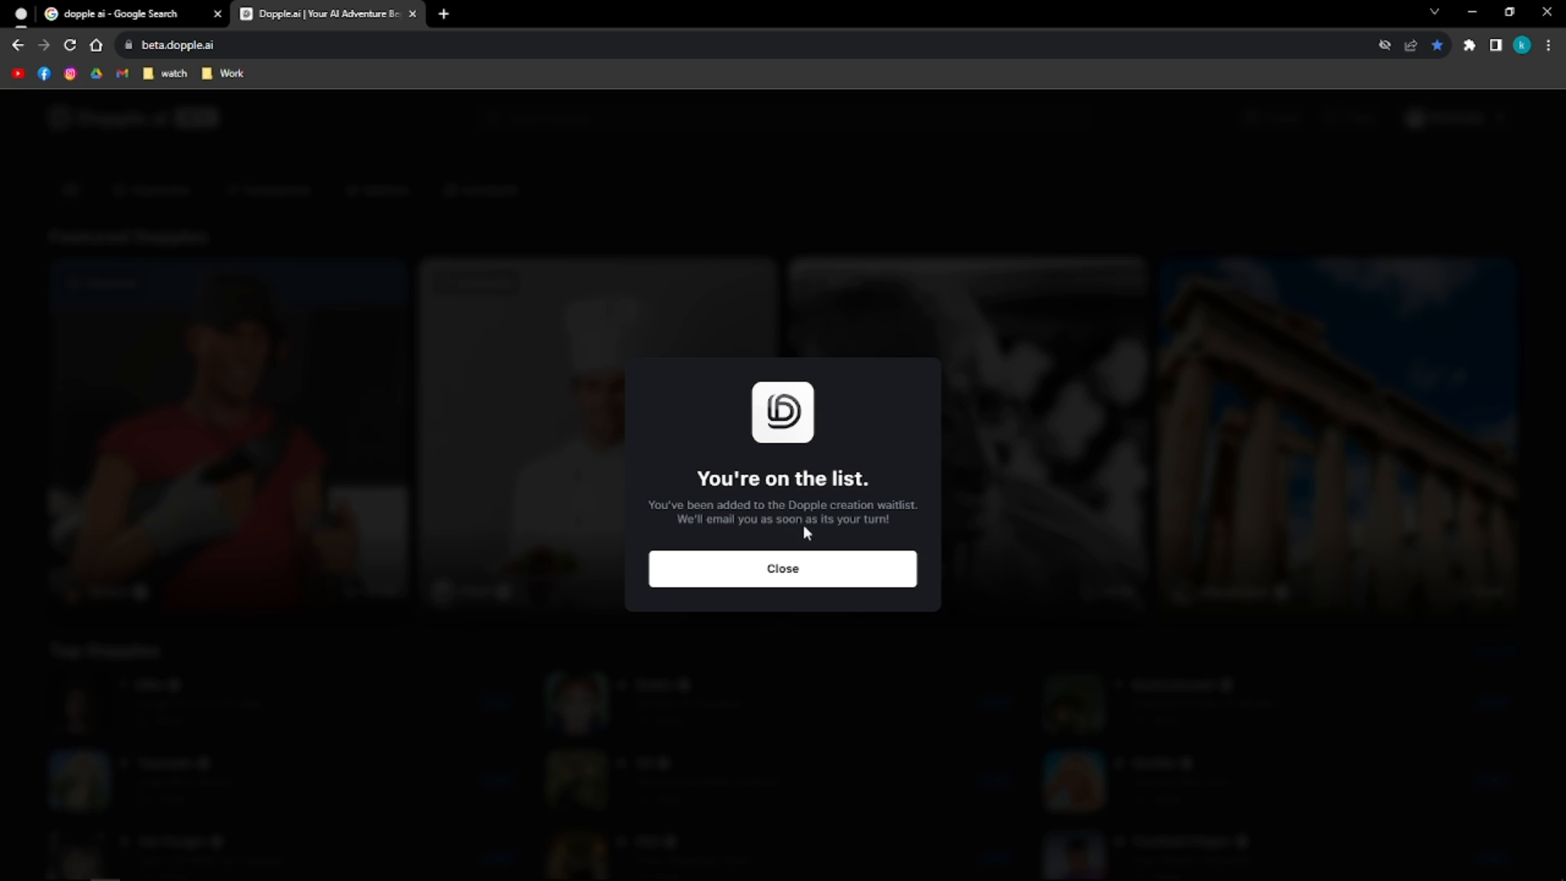
pyautogui.moveTo(850, 509)
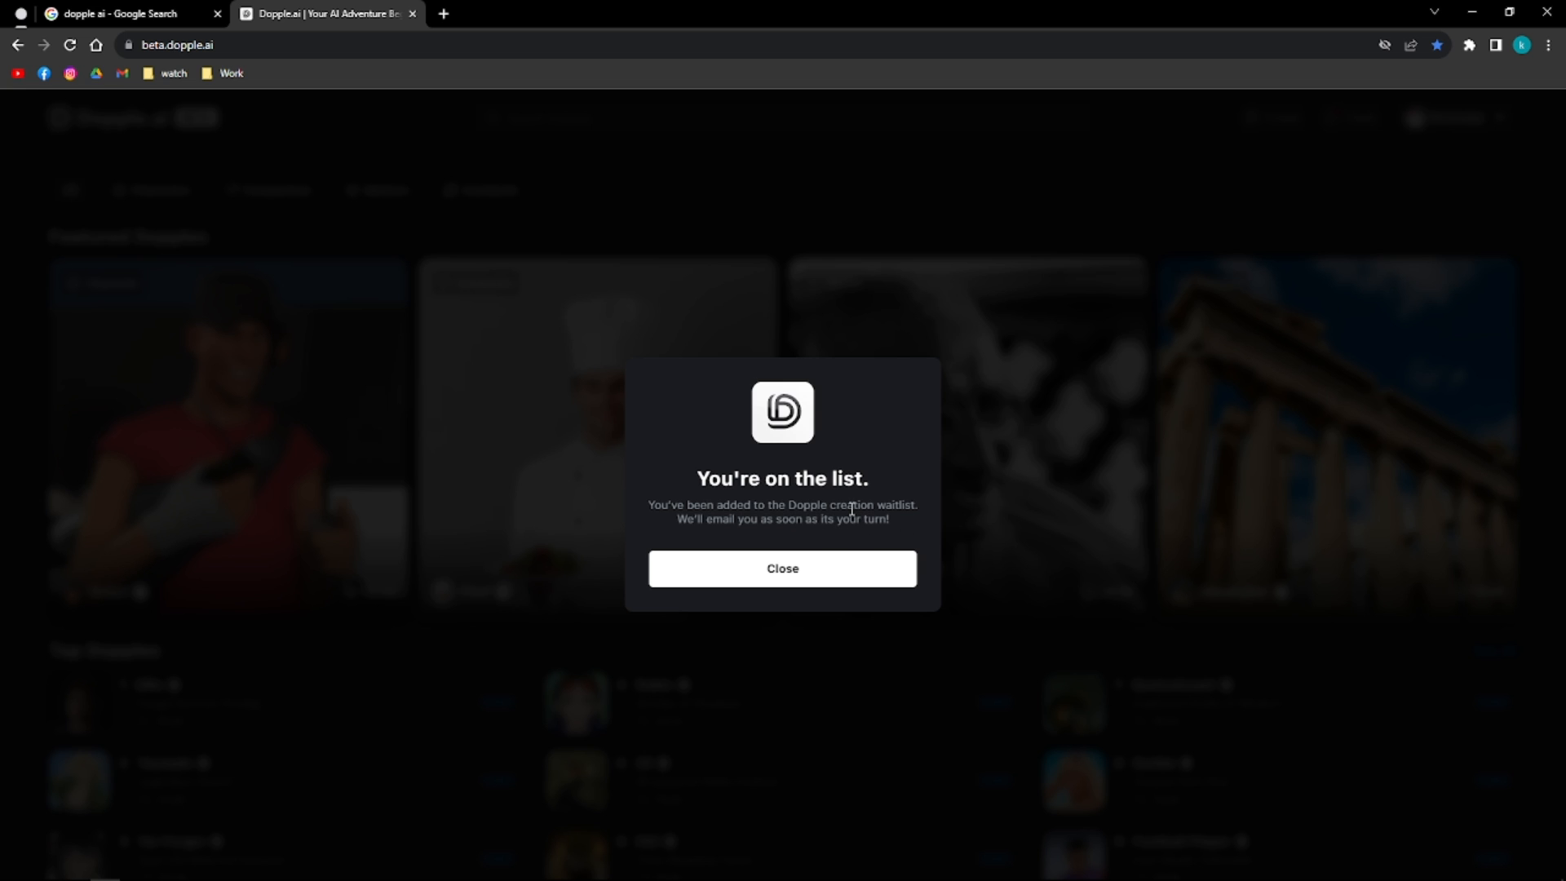
pyautogui.moveTo(852, 509)
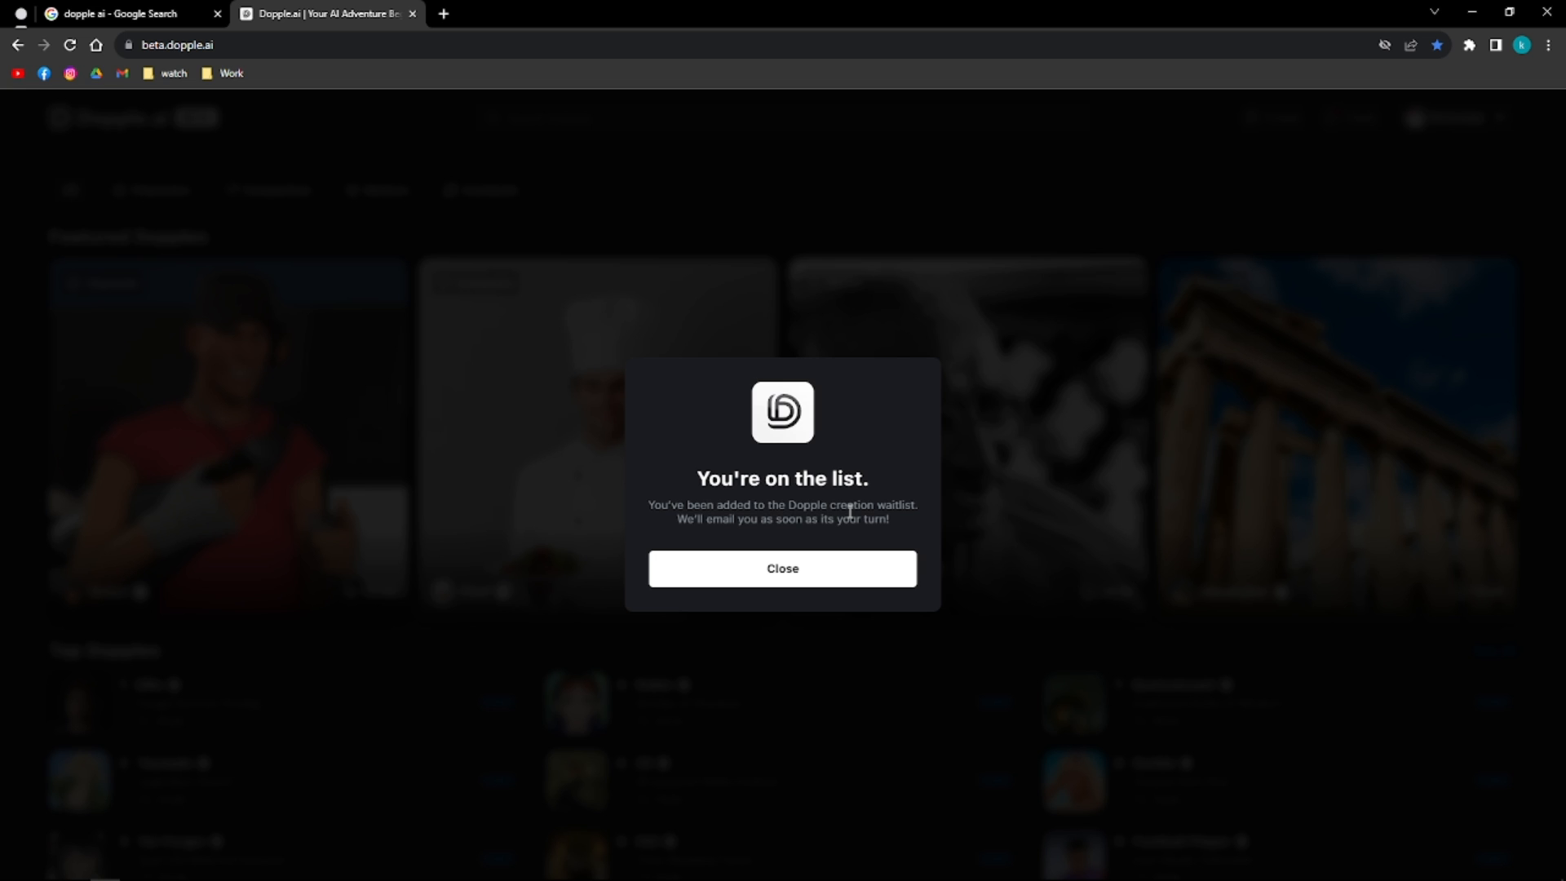